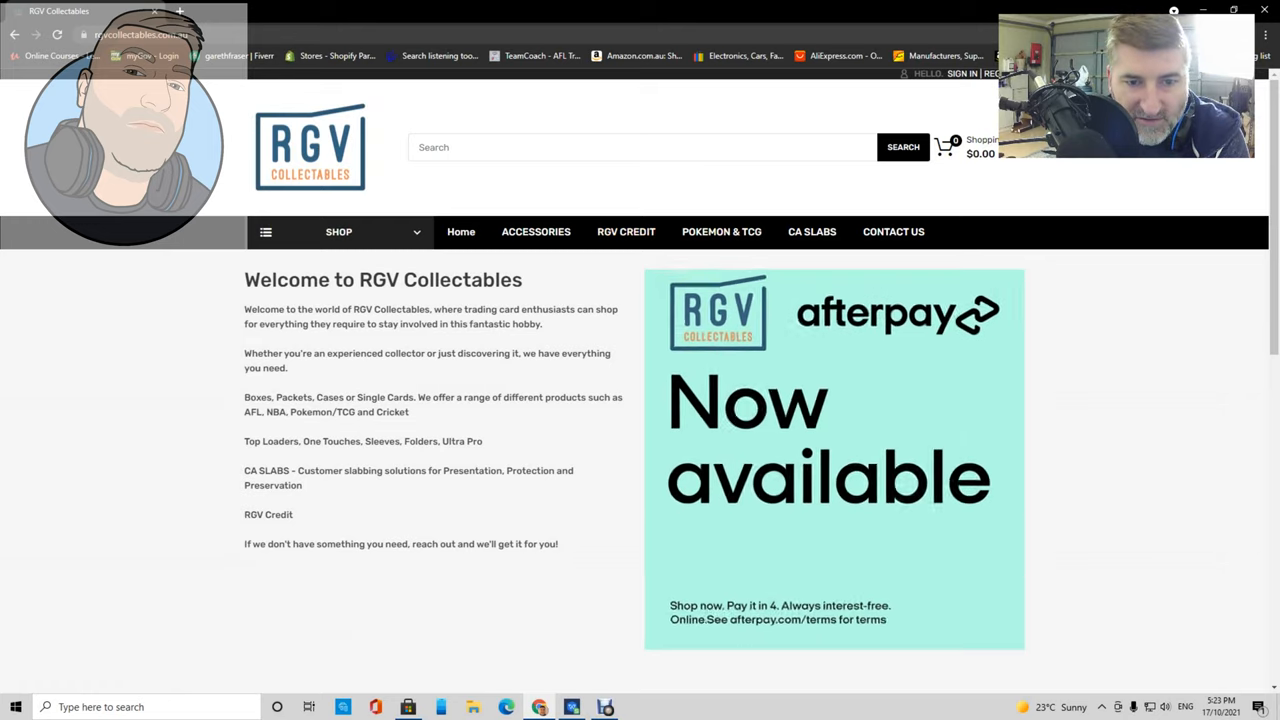
- Scroll up and down the RGV Collectables home page to review it
{"action": "scroll", "scroll_direction": "down", "scroll_amount": 3}
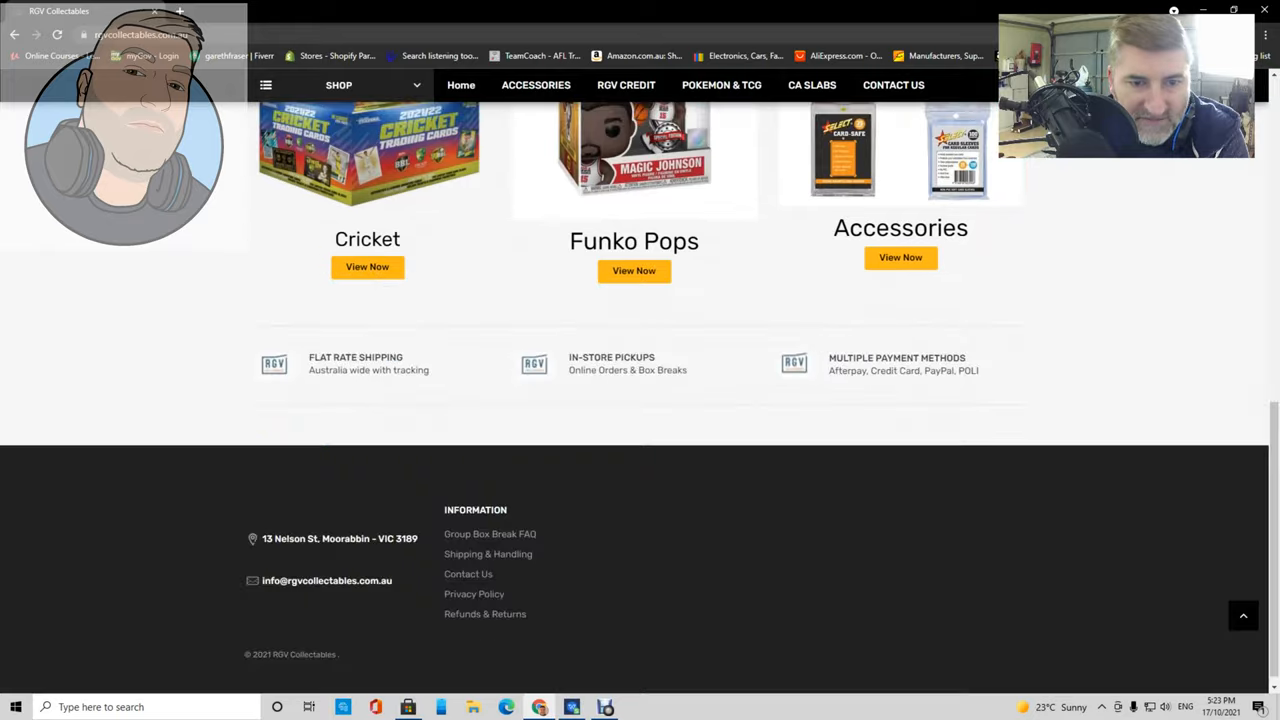
{"action": "scroll", "scroll_direction": "up", "scroll_amount": 3}
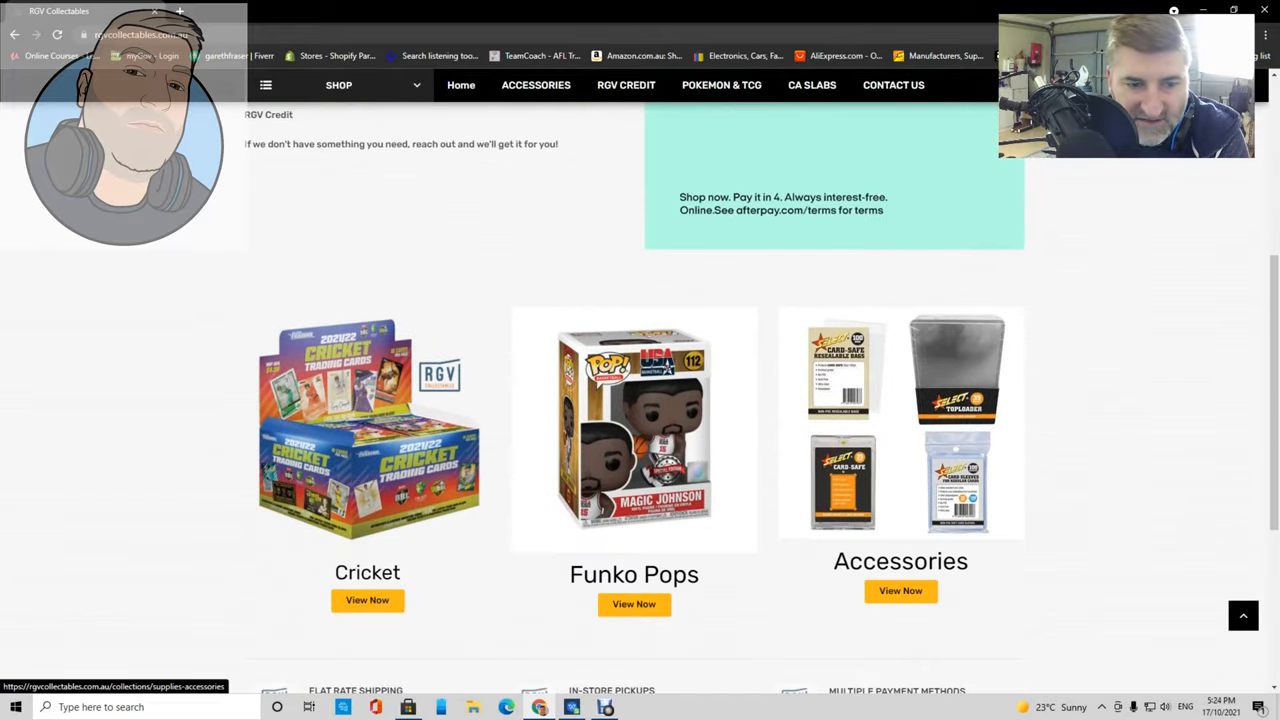
{"action": "scroll", "scroll_direction": "up", "scroll_amount": 3}
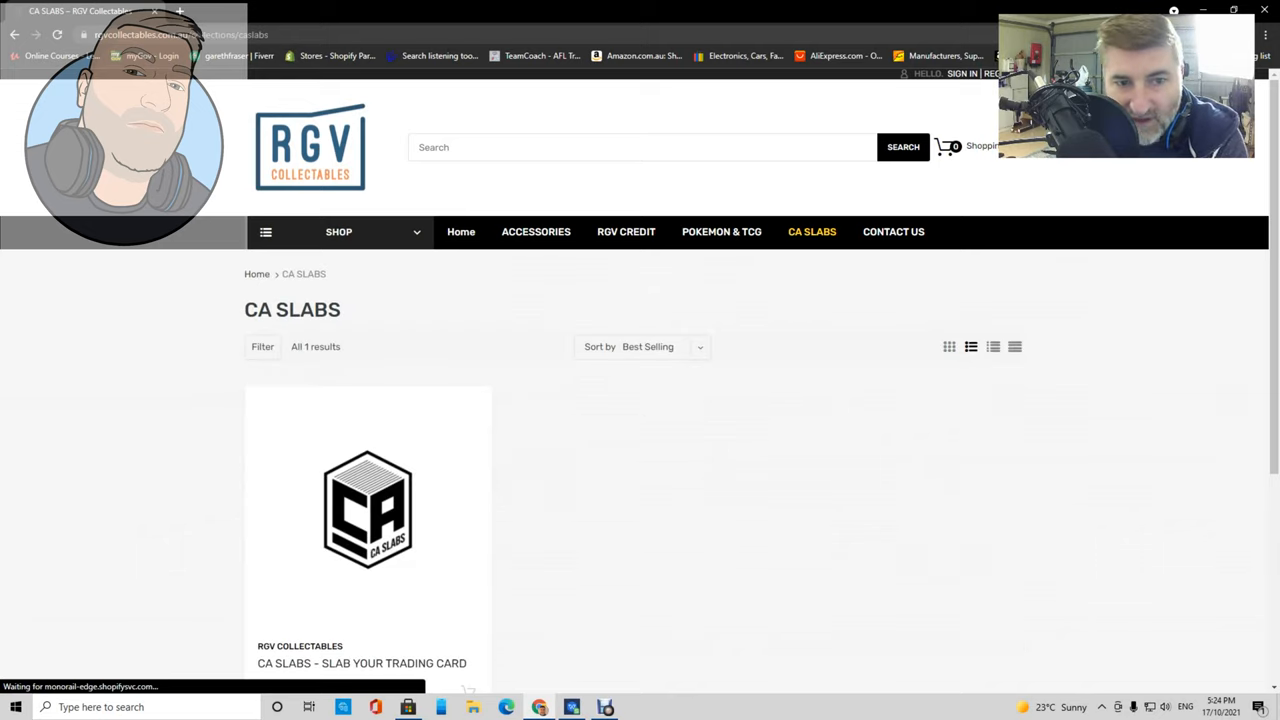
- Check the CA SLABS size price tiers, keeping the 1 to 10 cards option
{"action": "scroll", "scroll_direction": "down", "scroll_amount": 3}
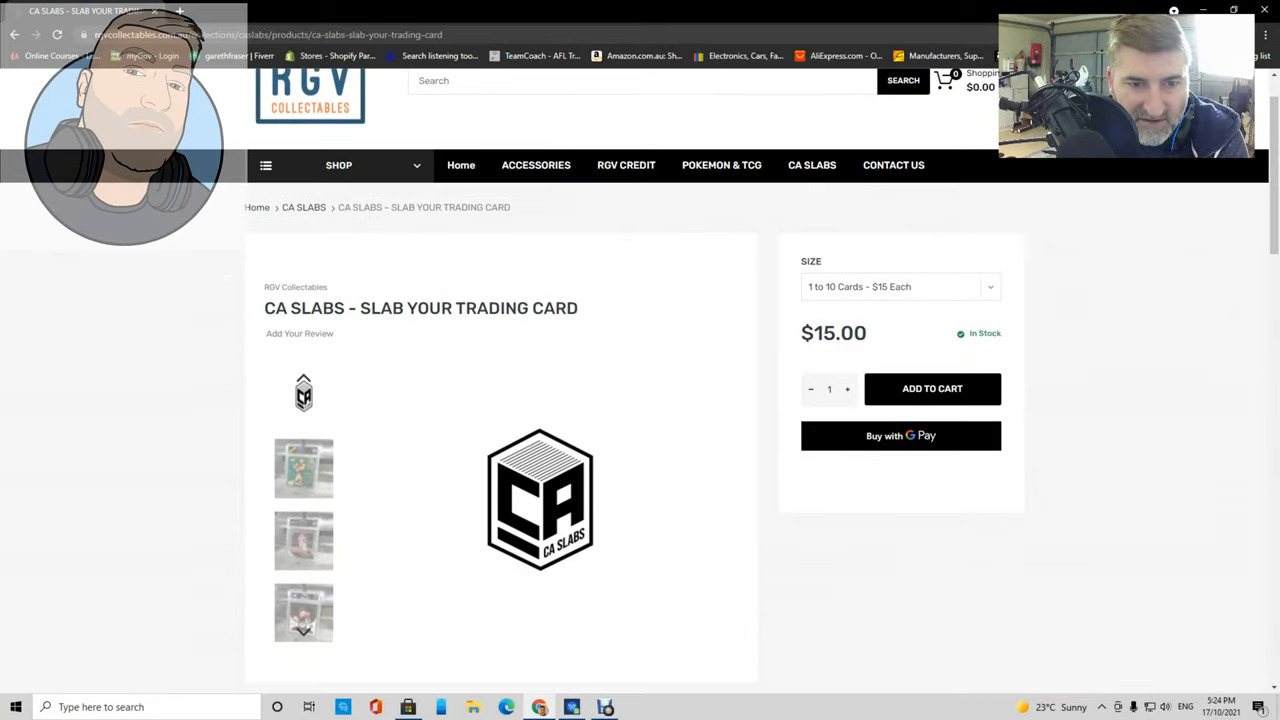
{"action": "left_click", "coordinate": [898, 287]}
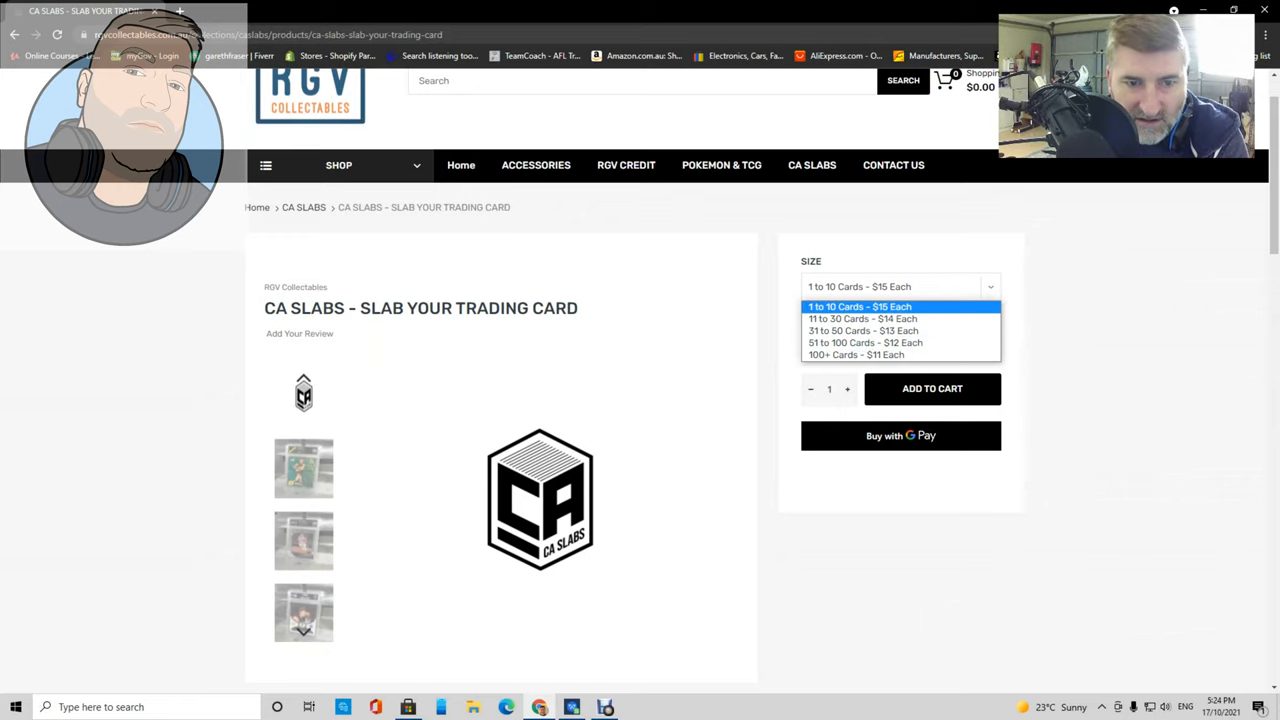
{"action": "left_click", "coordinate": [859, 306]}
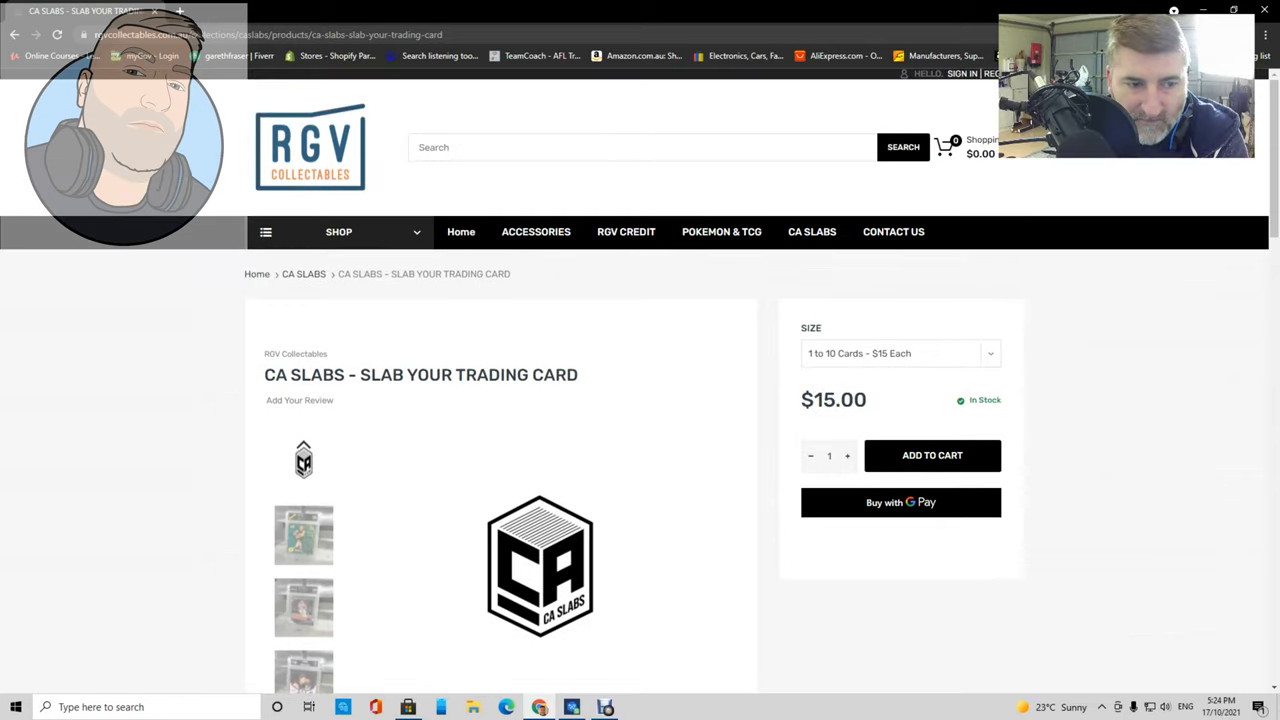
- Scroll through the product images and description
{"action": "scroll", "scroll_direction": "down", "scroll_amount": 3}
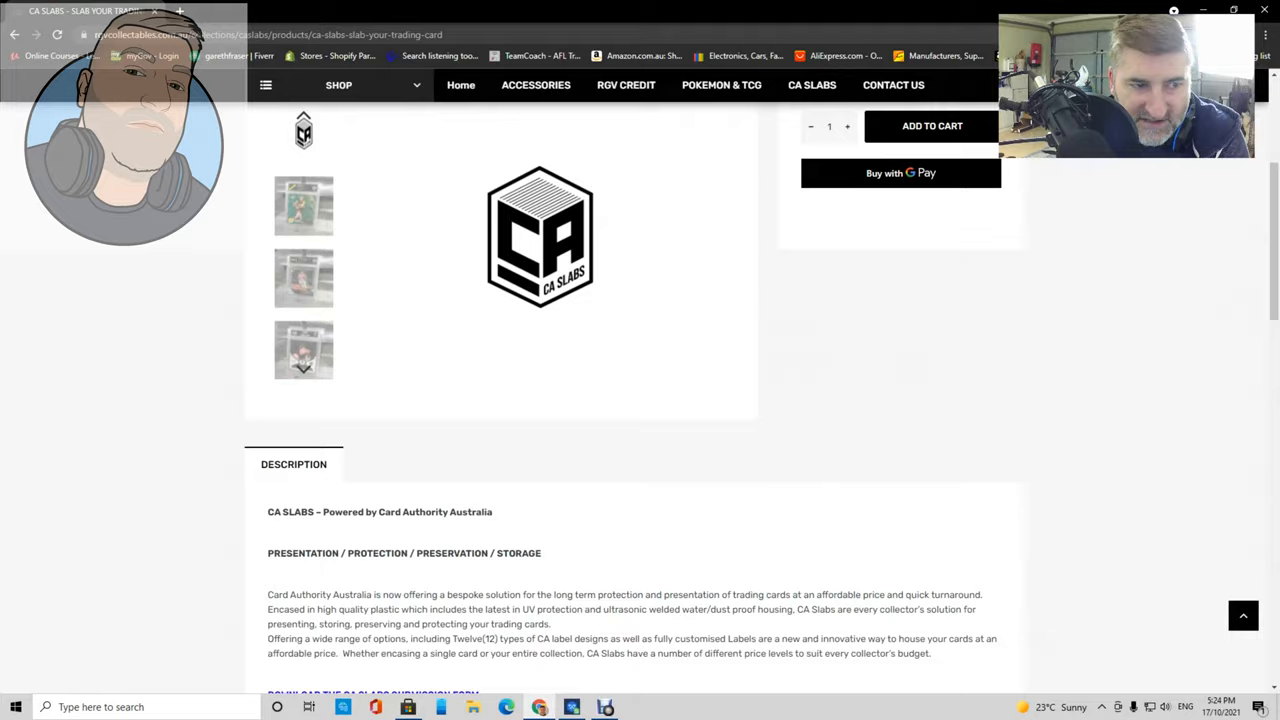
{"action": "scroll", "scroll_direction": "up", "scroll_amount": 3}
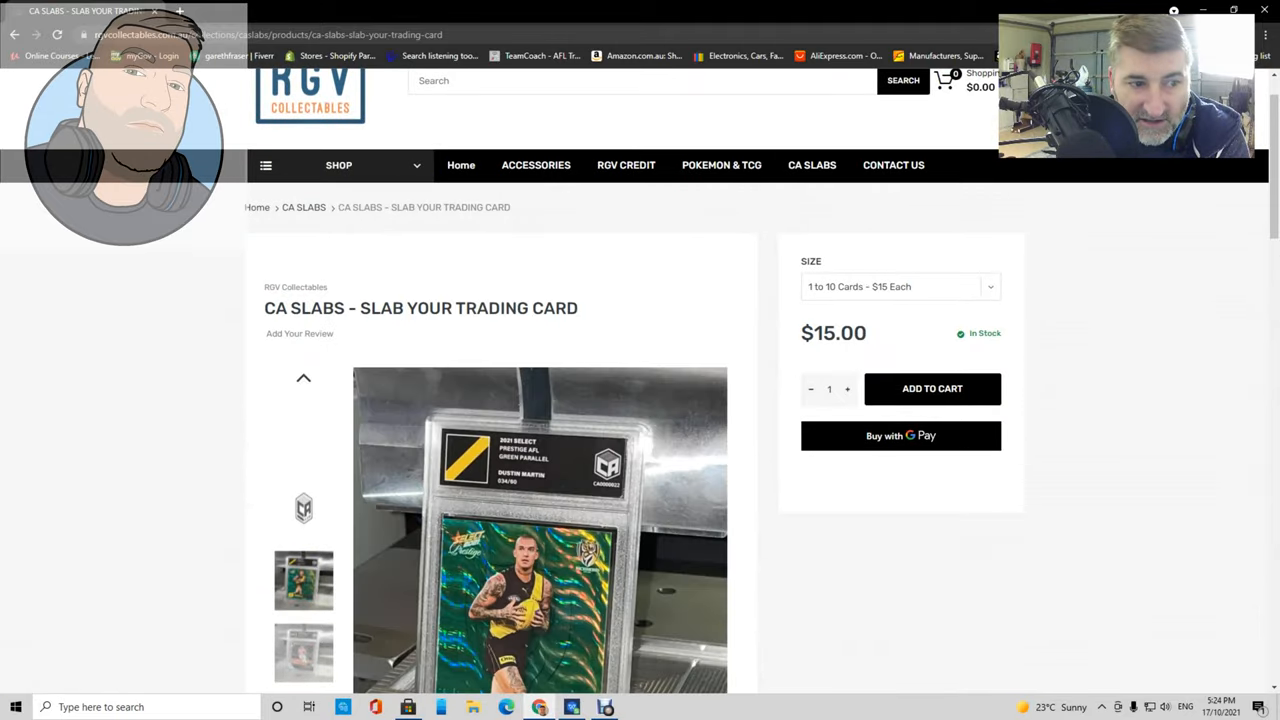
{"action": "scroll", "scroll_direction": "down", "scroll_amount": 3}
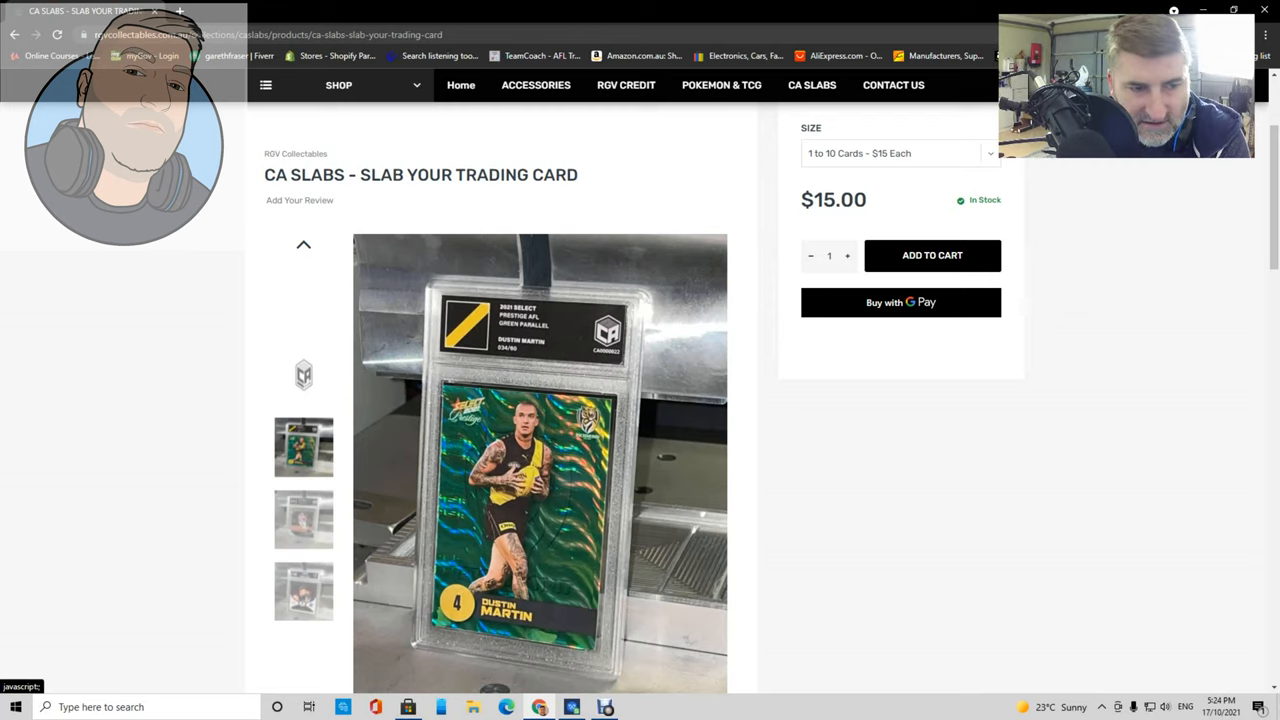
{"action": "scroll", "scroll_direction": "down", "scroll_amount": 3}
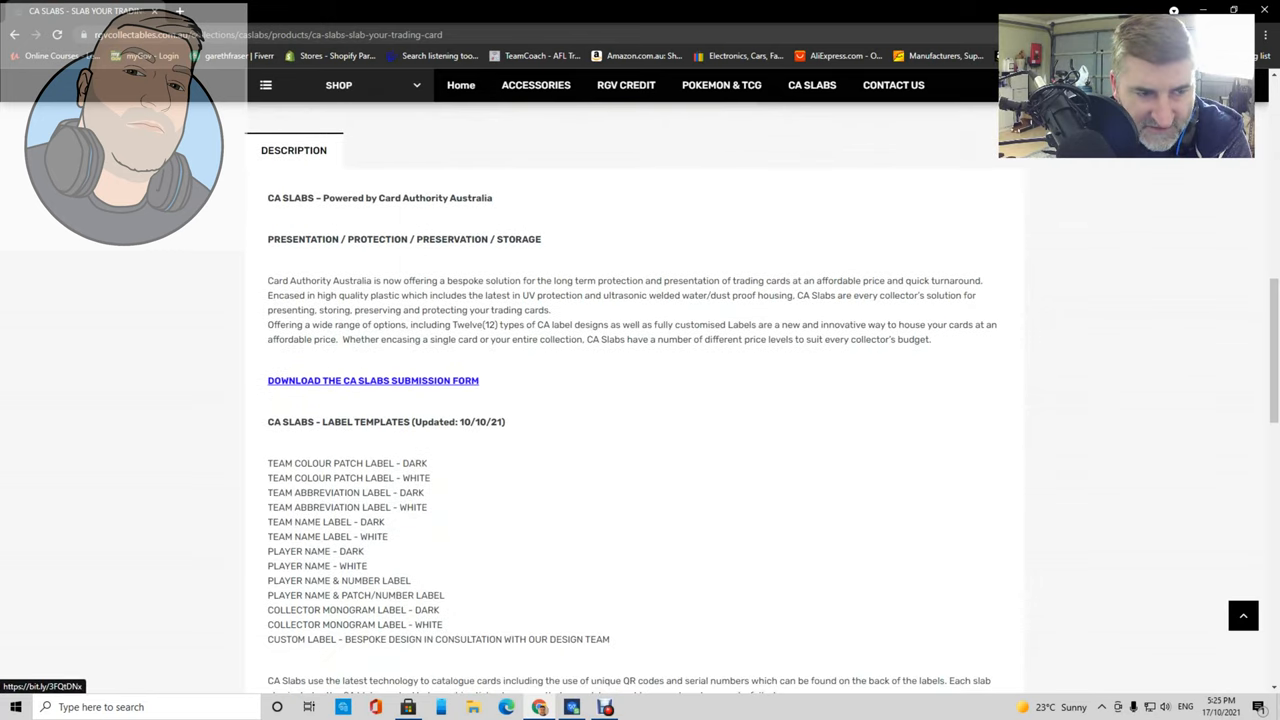
{"action": "scroll", "scroll_direction": "down", "scroll_amount": 3}
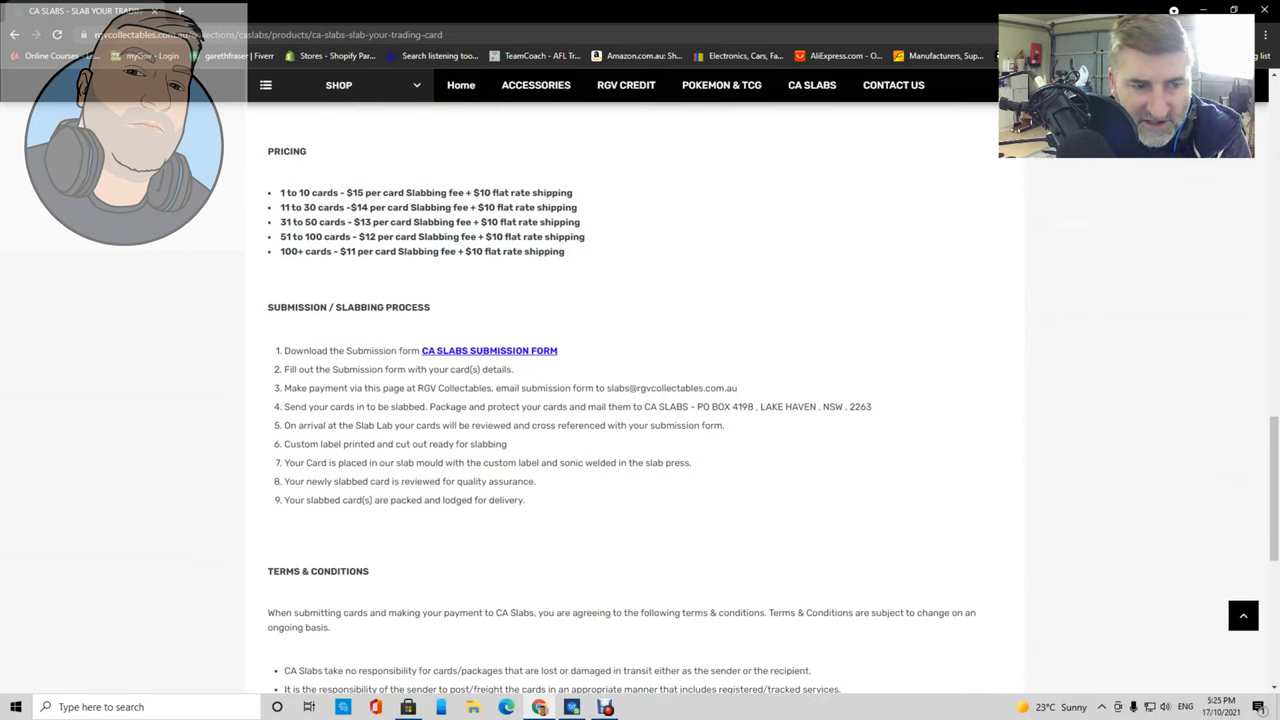
{"action": "scroll", "scroll_direction": "up", "scroll_amount": 3}
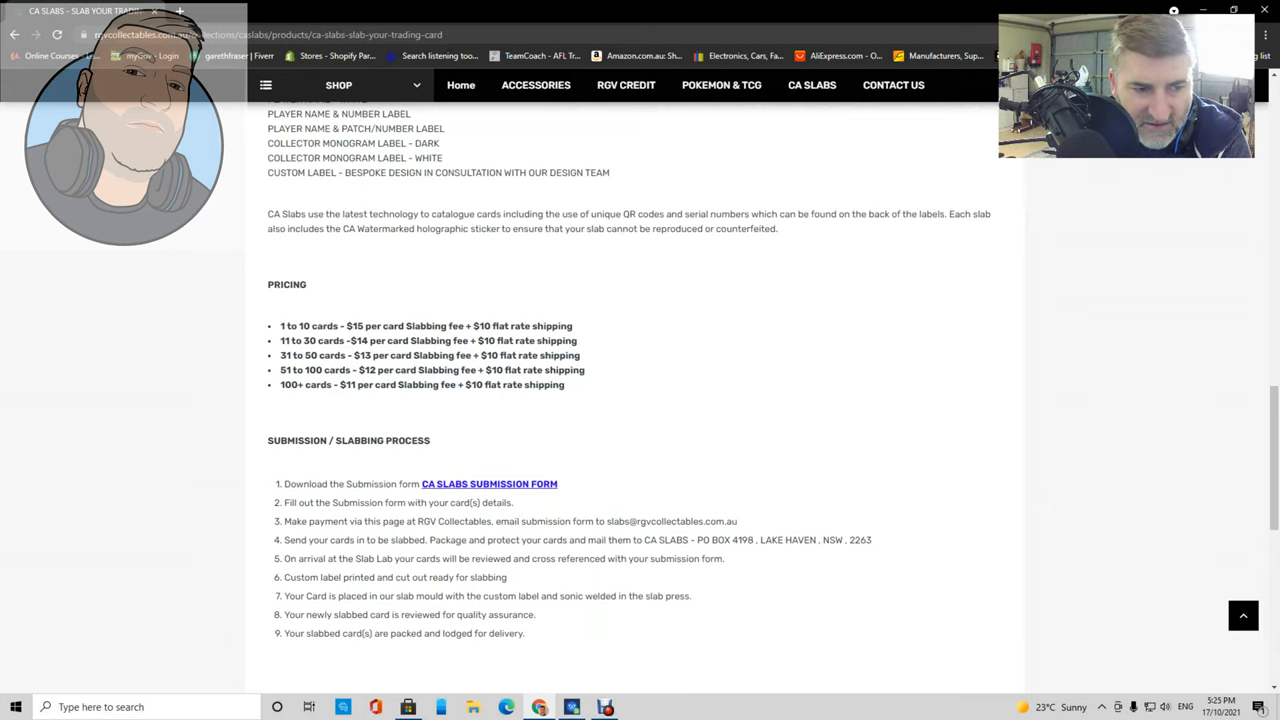
{"action": "scroll", "scroll_direction": "up", "scroll_amount": 3}
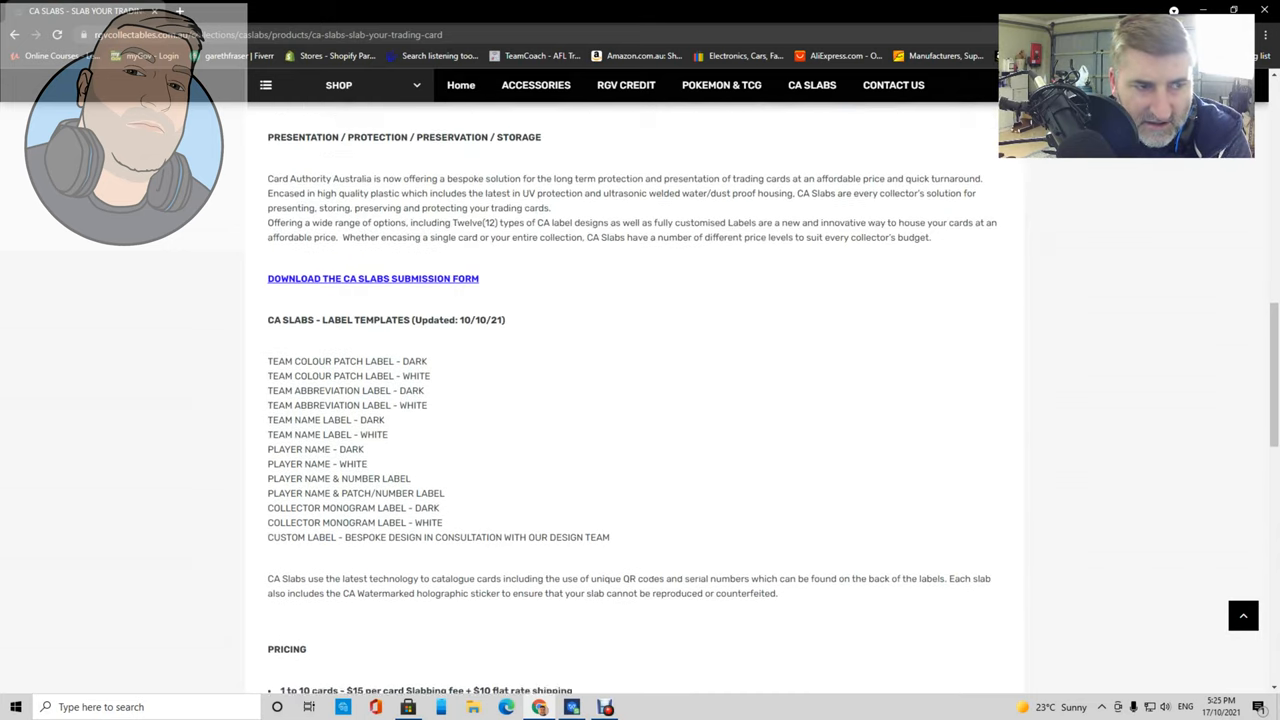
{"action": "scroll", "scroll_direction": "down", "scroll_amount": 3}
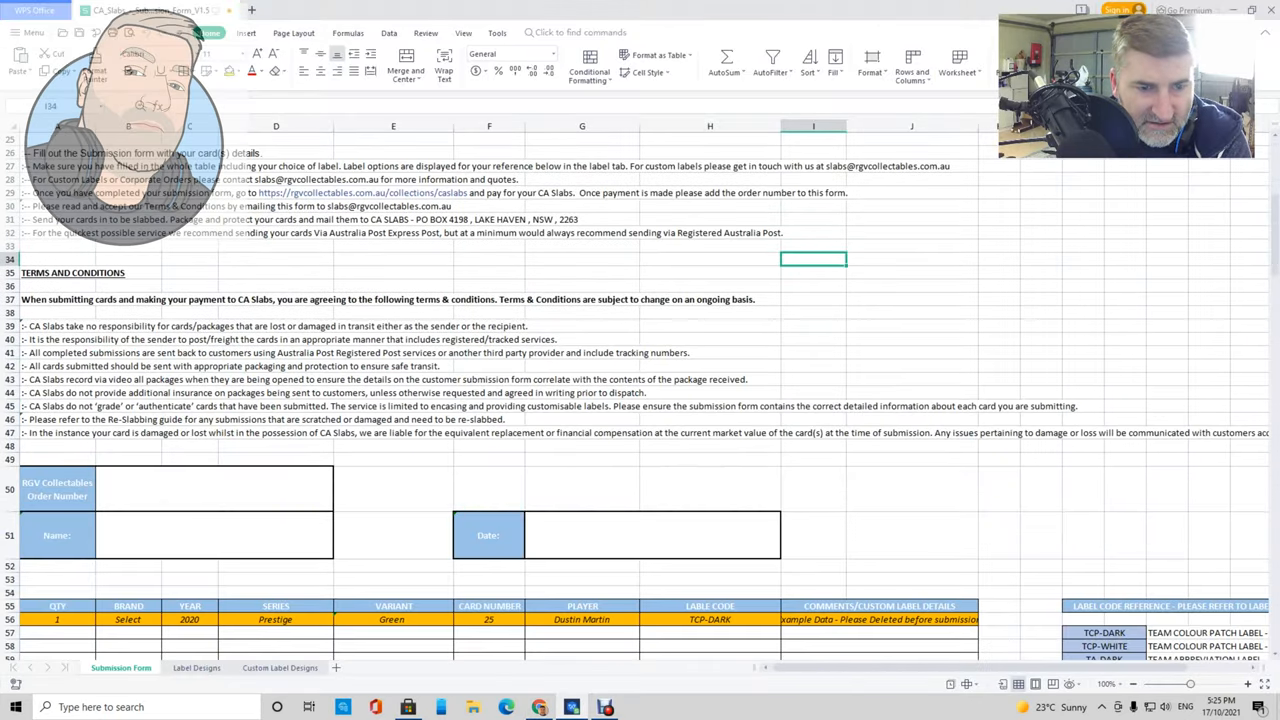
- Scroll through the submission form's contact section, terms and card table
{"action": "scroll", "scroll_direction": "up", "scroll_amount": 3}
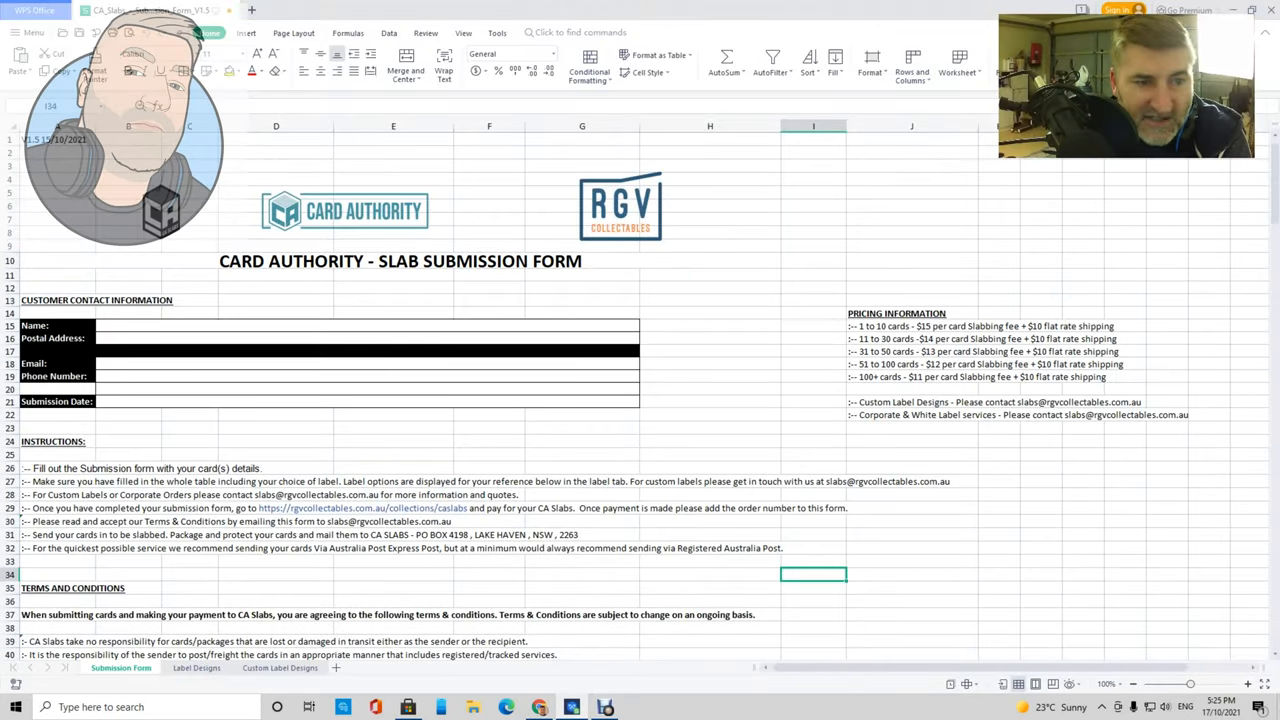
{"action": "scroll", "scroll_direction": "down", "scroll_amount": 3}
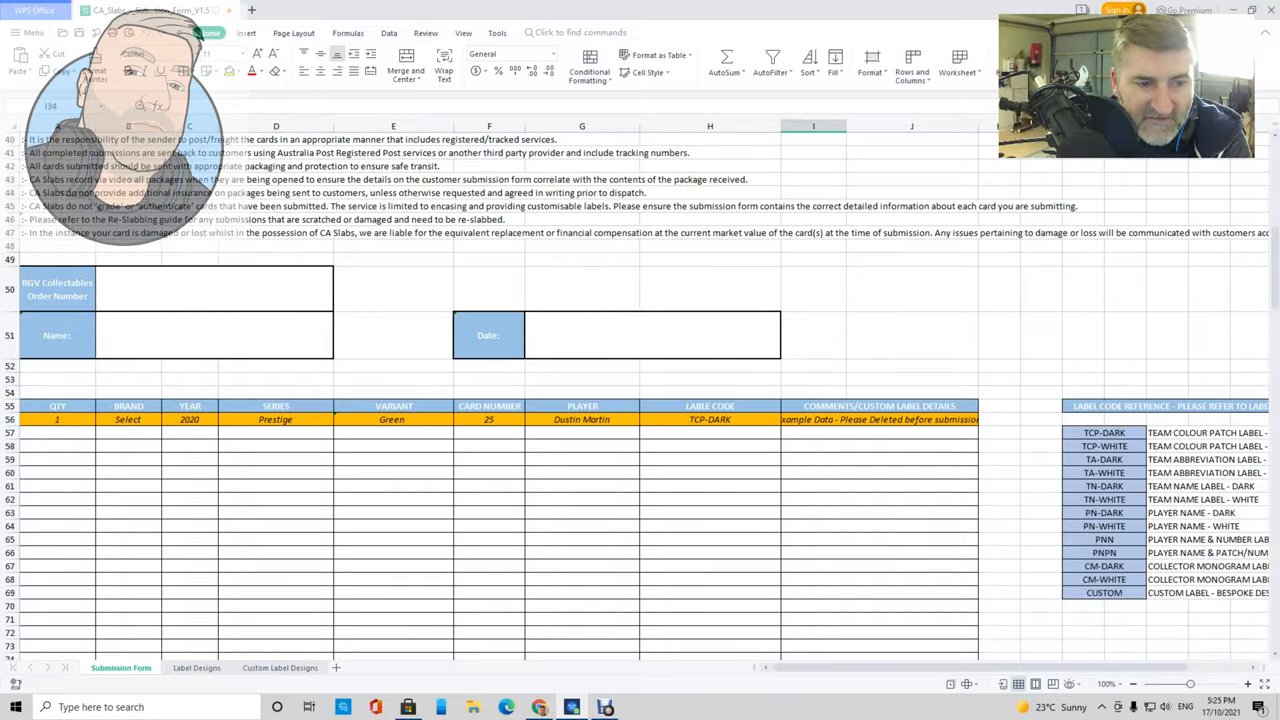
{"action": "scroll", "scroll_direction": "up", "scroll_amount": 3}
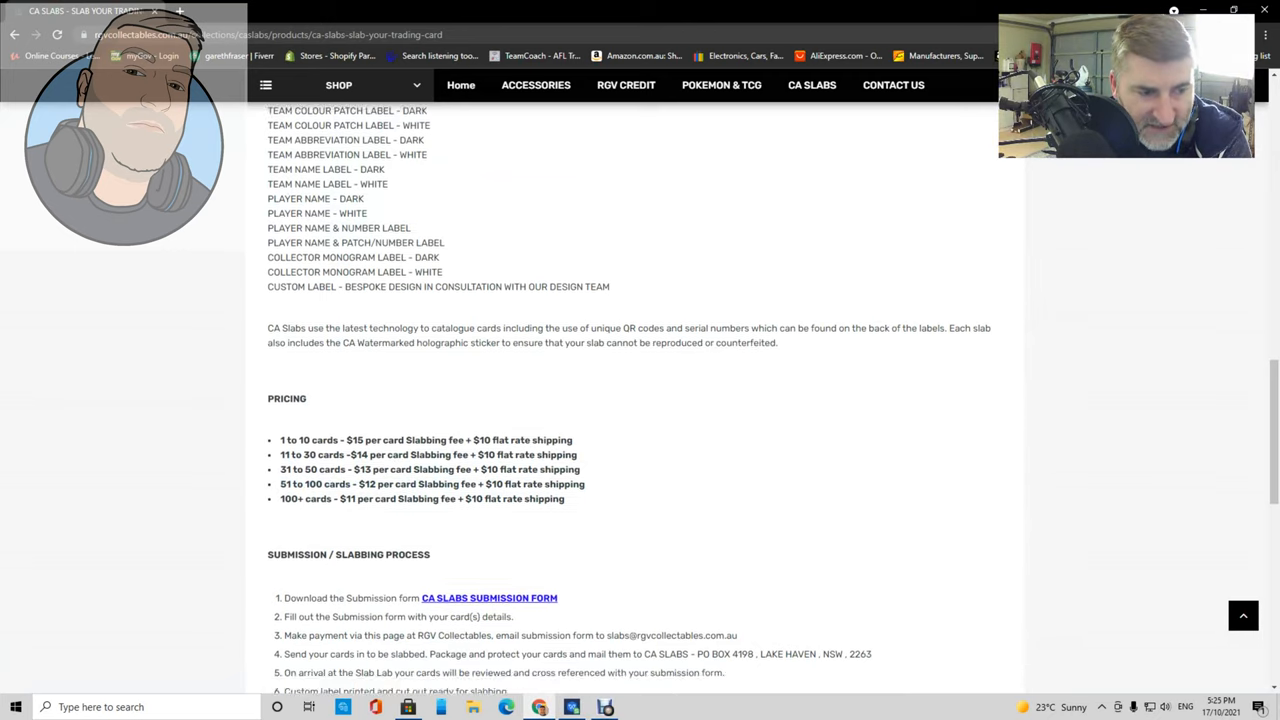
- Scroll the product description down to the pricing and submission steps
{"action": "scroll", "scroll_direction": "down", "scroll_amount": 3}
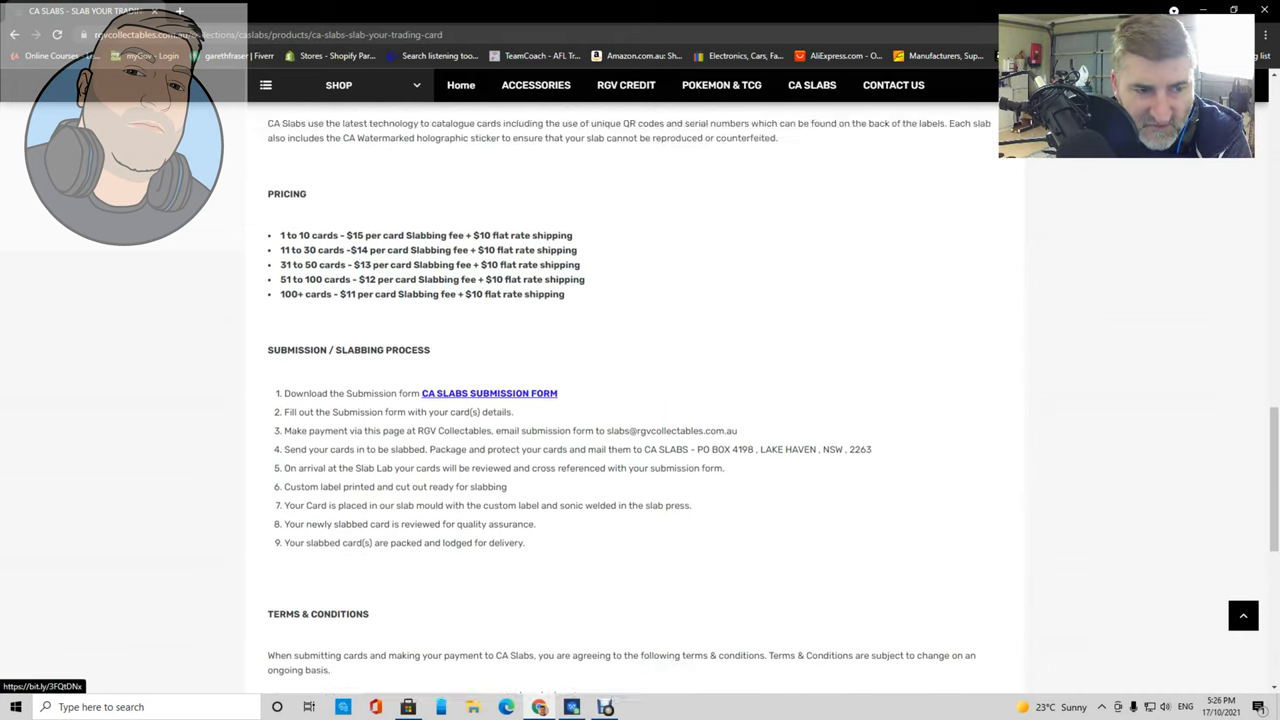
{"action": "scroll", "scroll_direction": "down", "scroll_amount": 3}
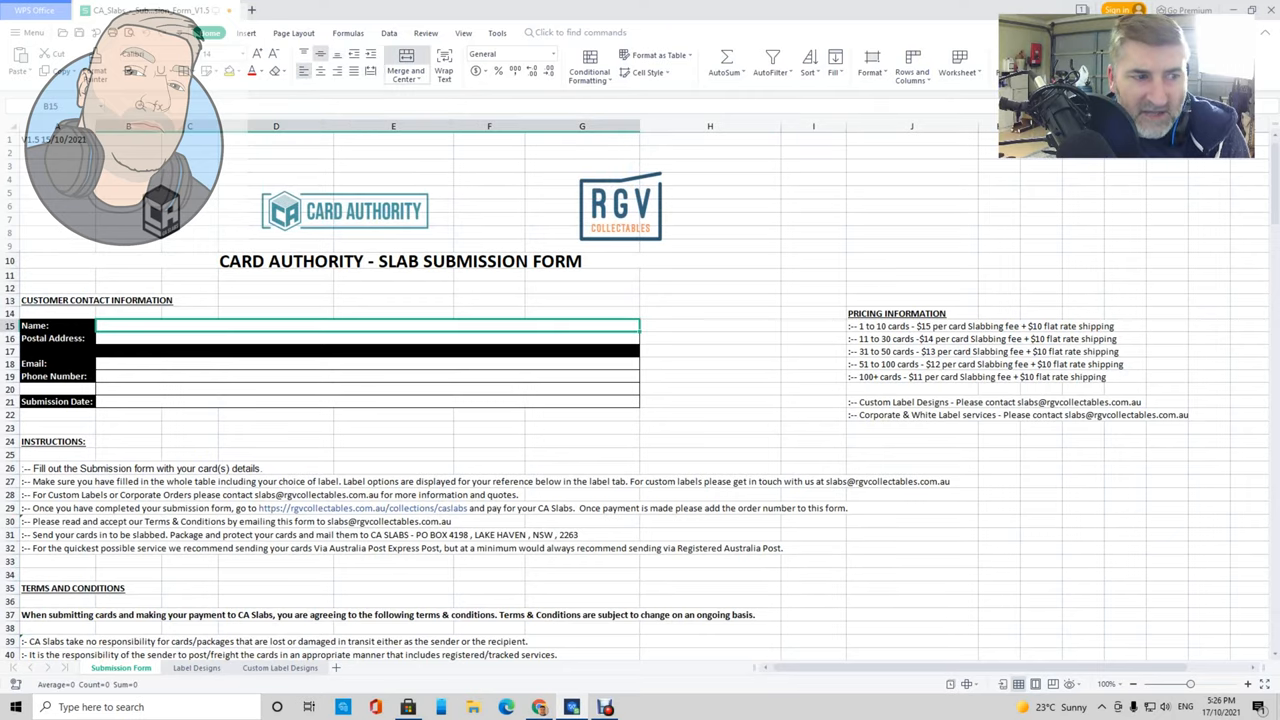
- Scroll the form to check the order number fields and card-entry table
{"action": "scroll", "scroll_direction": "down", "scroll_amount": 3}
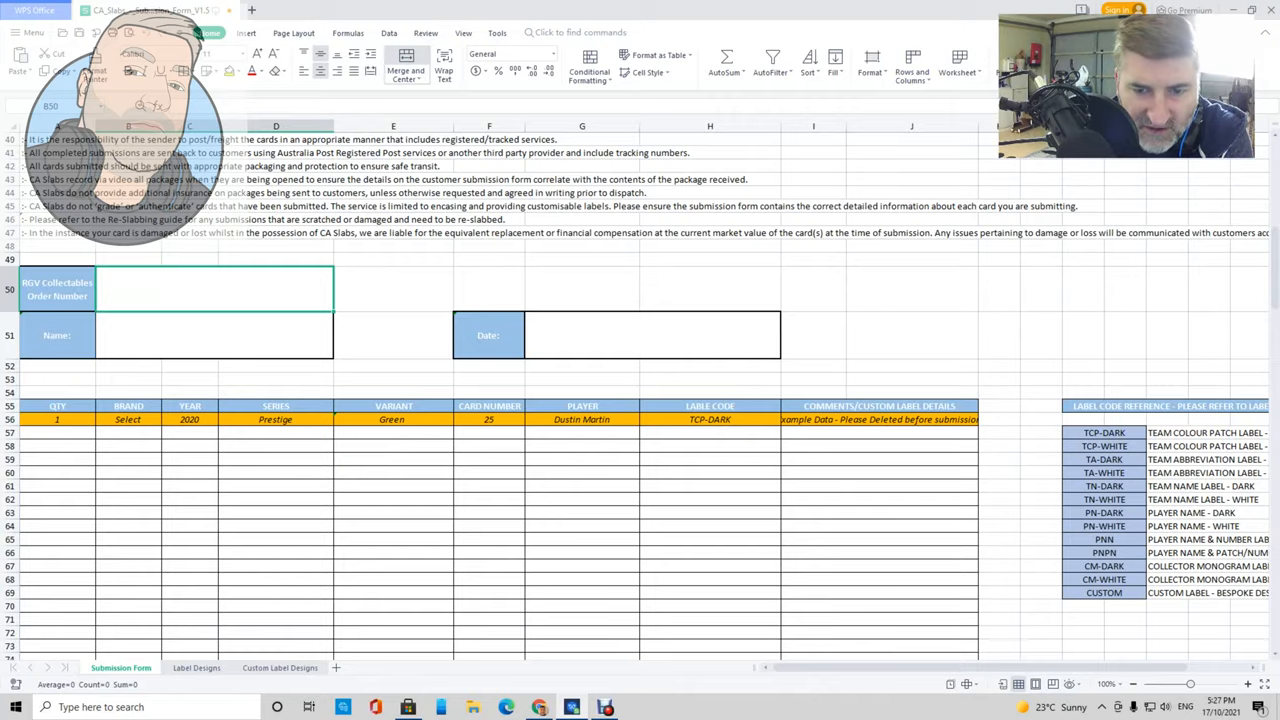
{"action": "scroll", "scroll_direction": "up", "scroll_amount": 3}
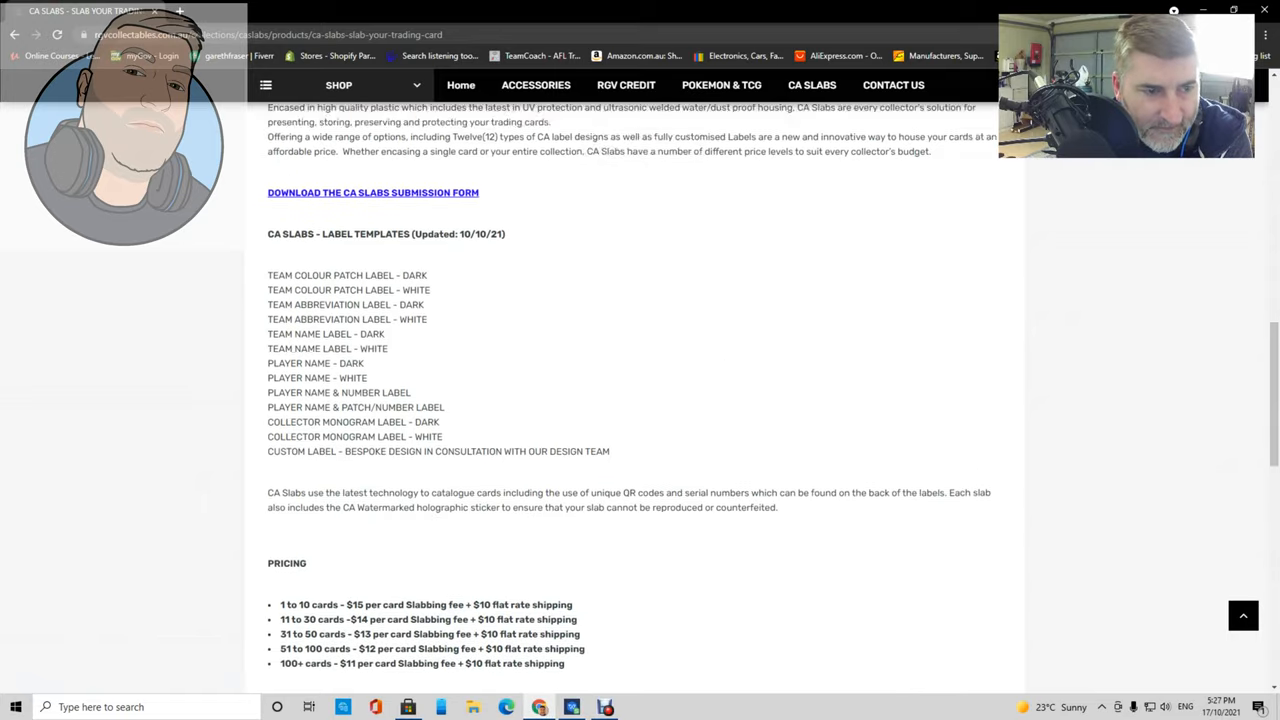
- Browse the slabbed graded card example photos in the product gallery
{"action": "scroll", "scroll_direction": "up", "scroll_amount": 3}
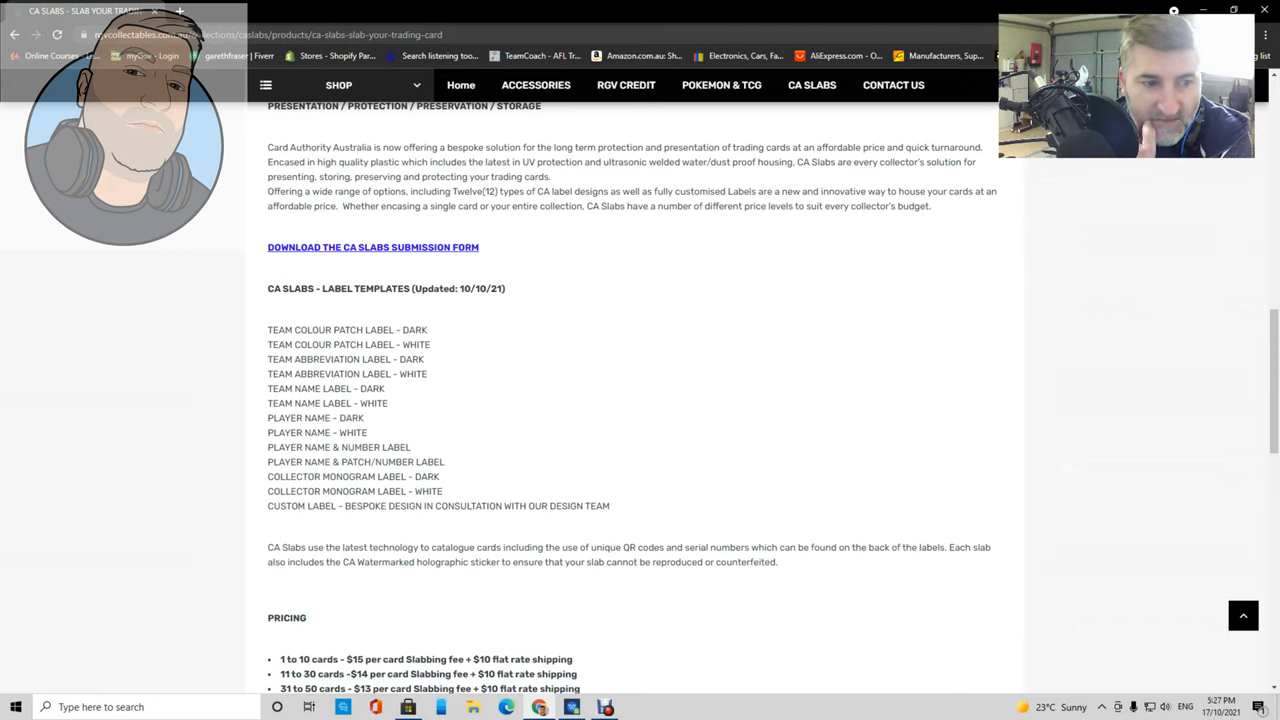
{"action": "scroll", "scroll_direction": "up", "scroll_amount": 3}
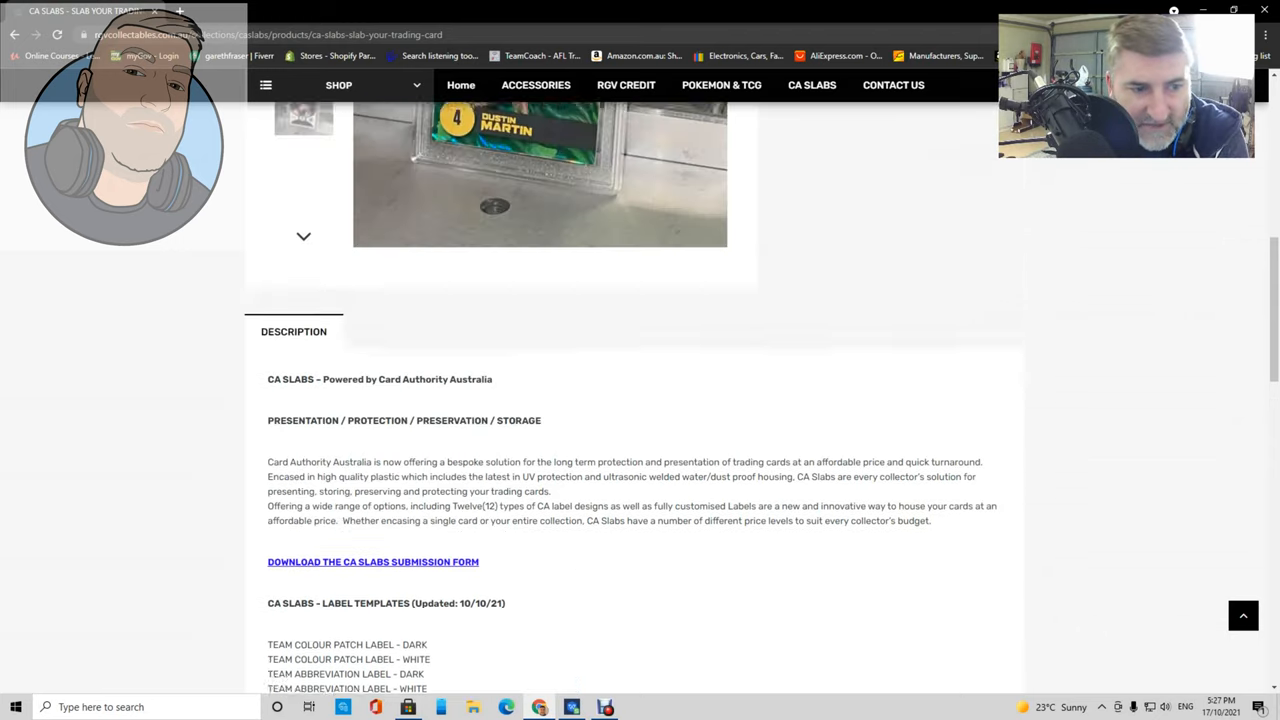
{"action": "scroll", "scroll_direction": "up", "scroll_amount": 3}
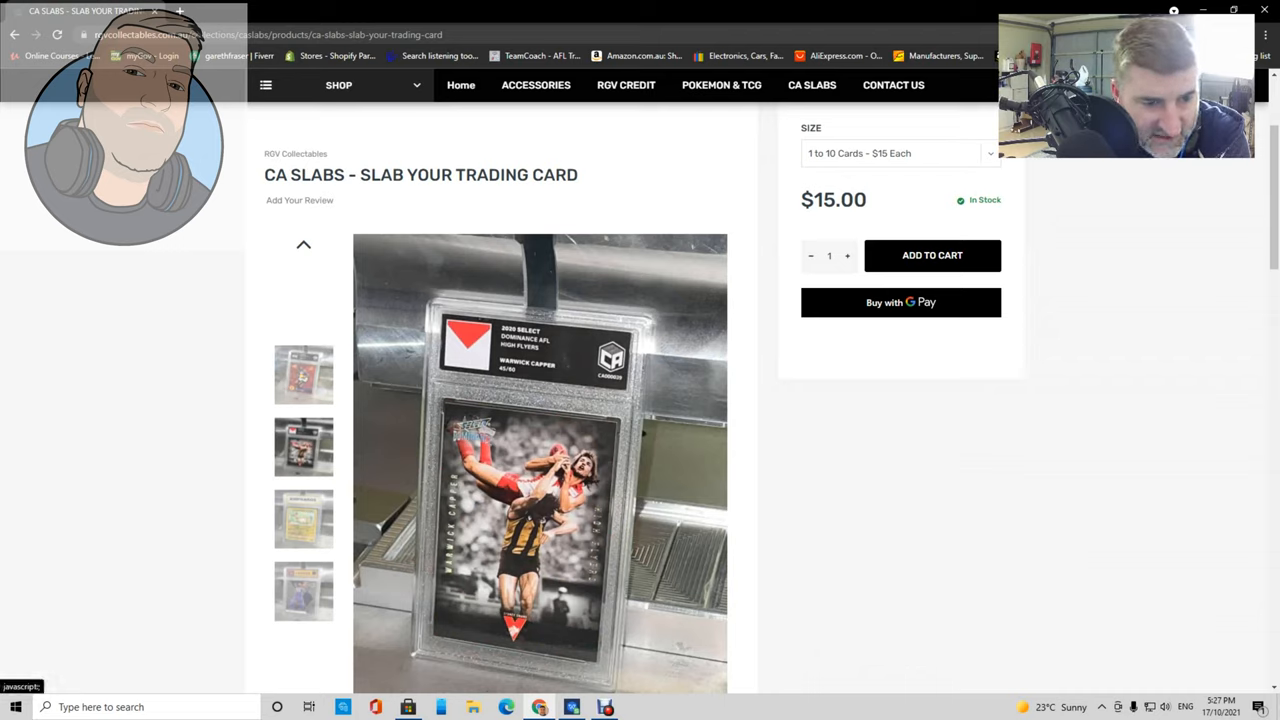
{"action": "left_click", "coordinate": [303, 519]}
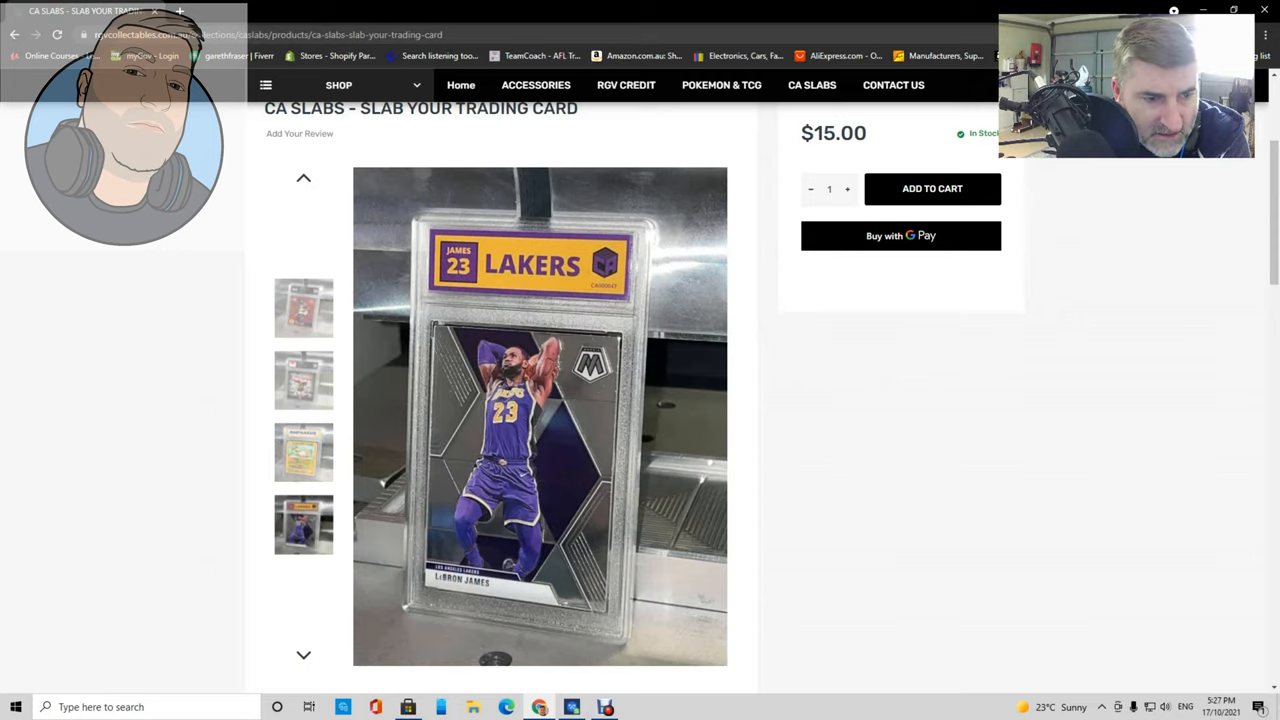
{"action": "scroll", "scroll_direction": "down", "scroll_amount": 3}
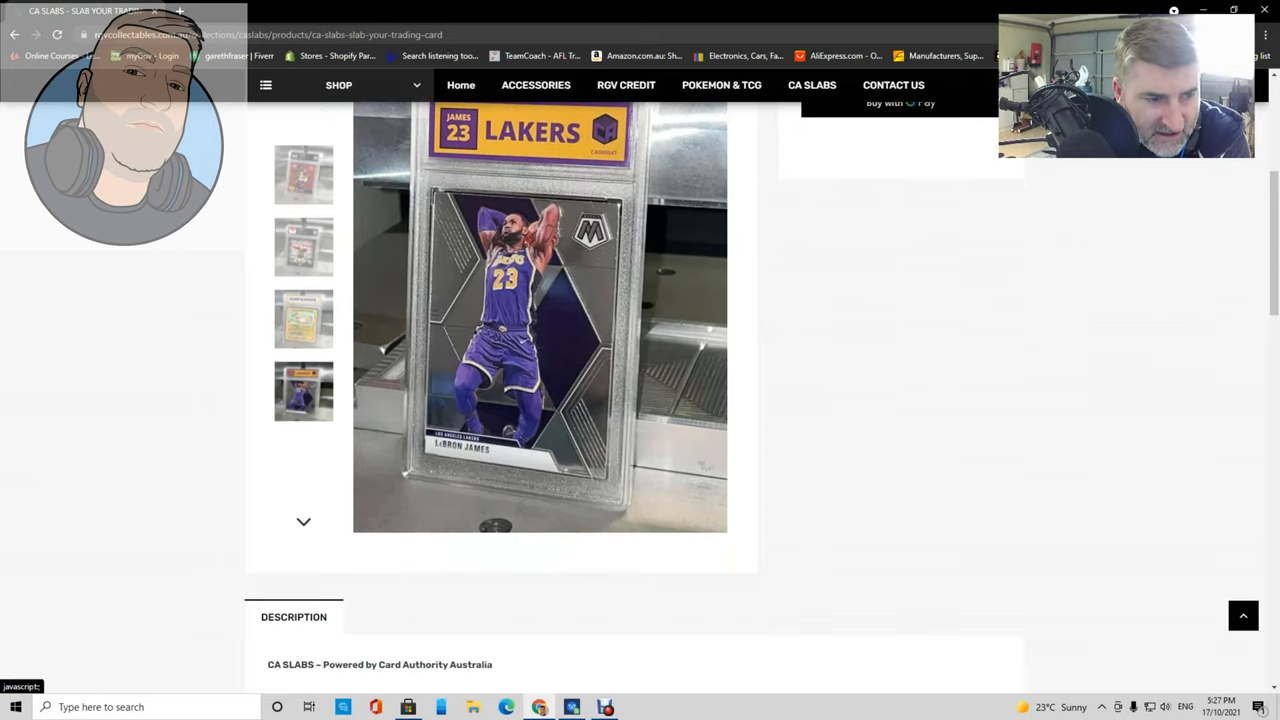
{"action": "left_click", "coordinate": [303, 521]}
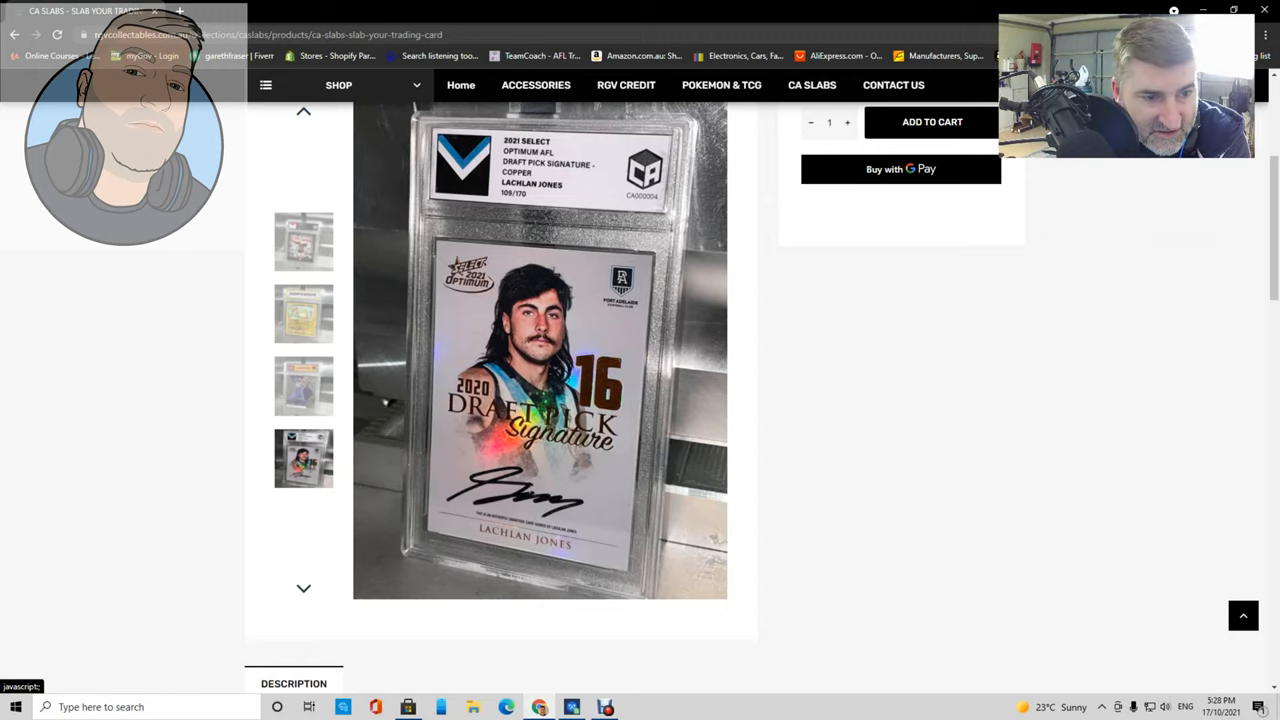
- Scroll to the Description section with the Download submission form link
{"action": "scroll", "scroll_direction": "down", "scroll_amount": 3}
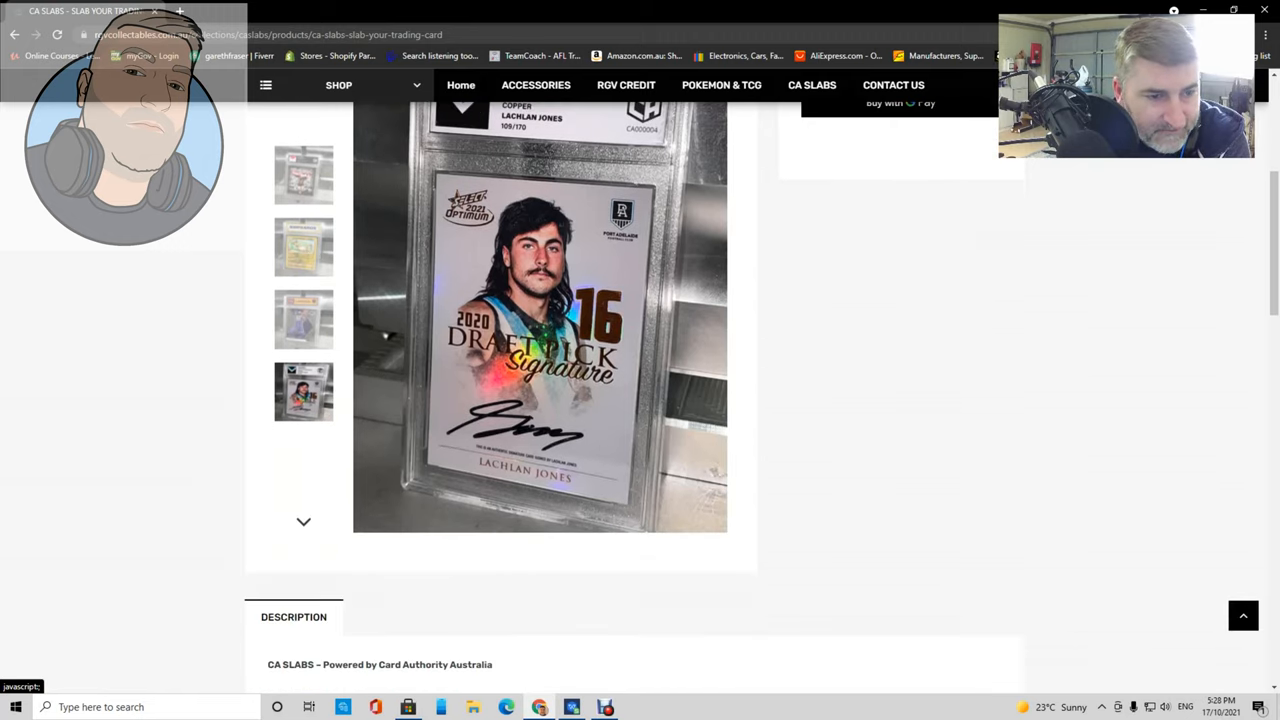
{"action": "scroll", "scroll_direction": "up", "scroll_amount": 3}
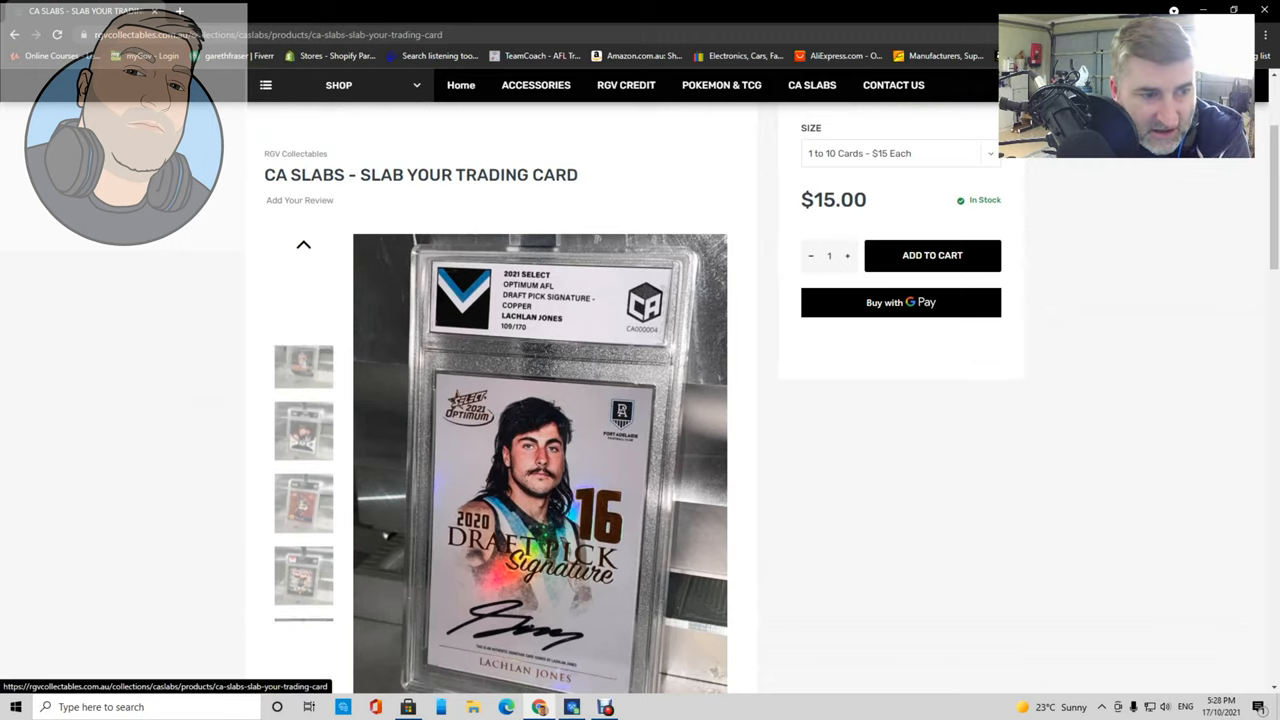
{"action": "scroll", "scroll_direction": "down", "scroll_amount": 3}
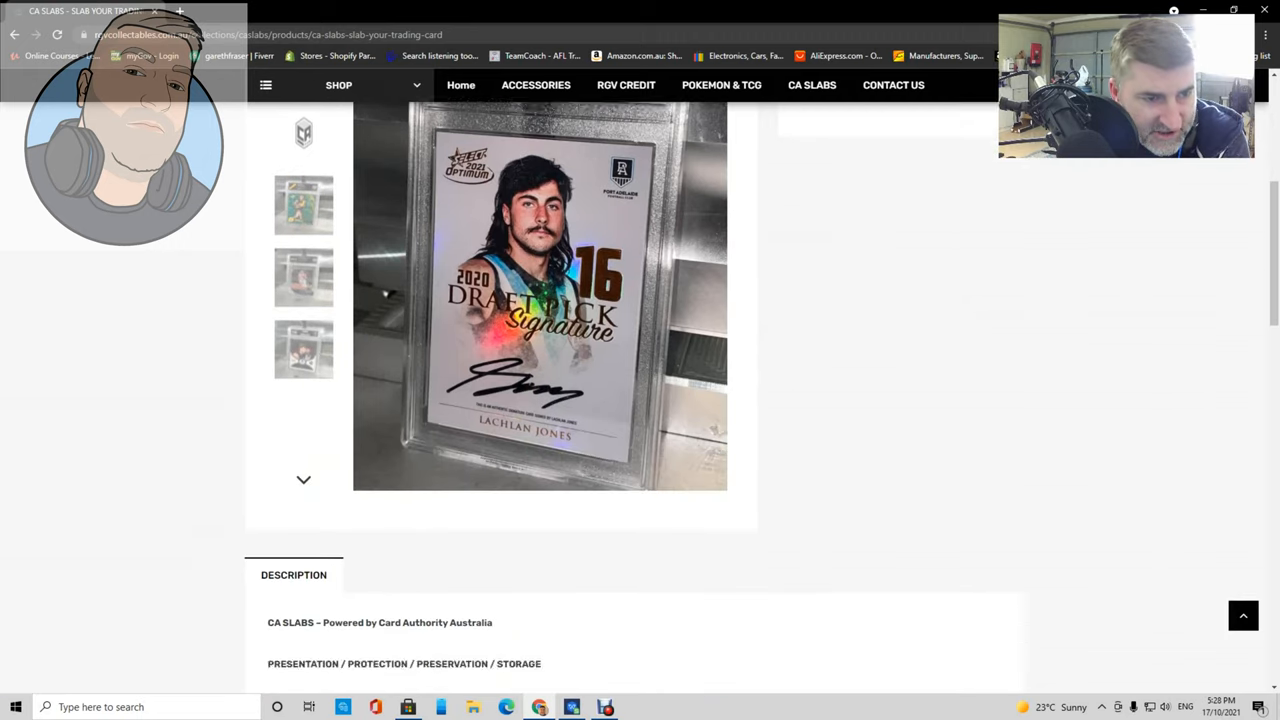
{"action": "scroll", "scroll_direction": "up", "scroll_amount": 3}
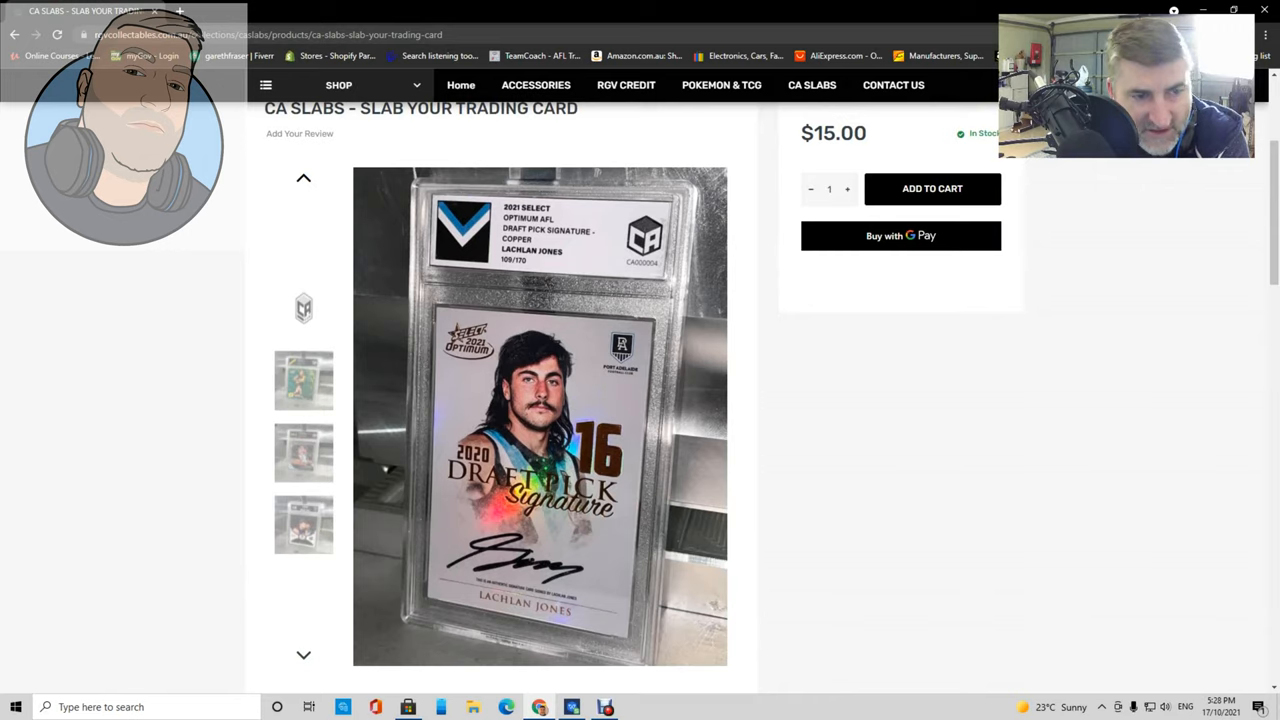
{"action": "scroll", "scroll_direction": "down", "scroll_amount": 3}
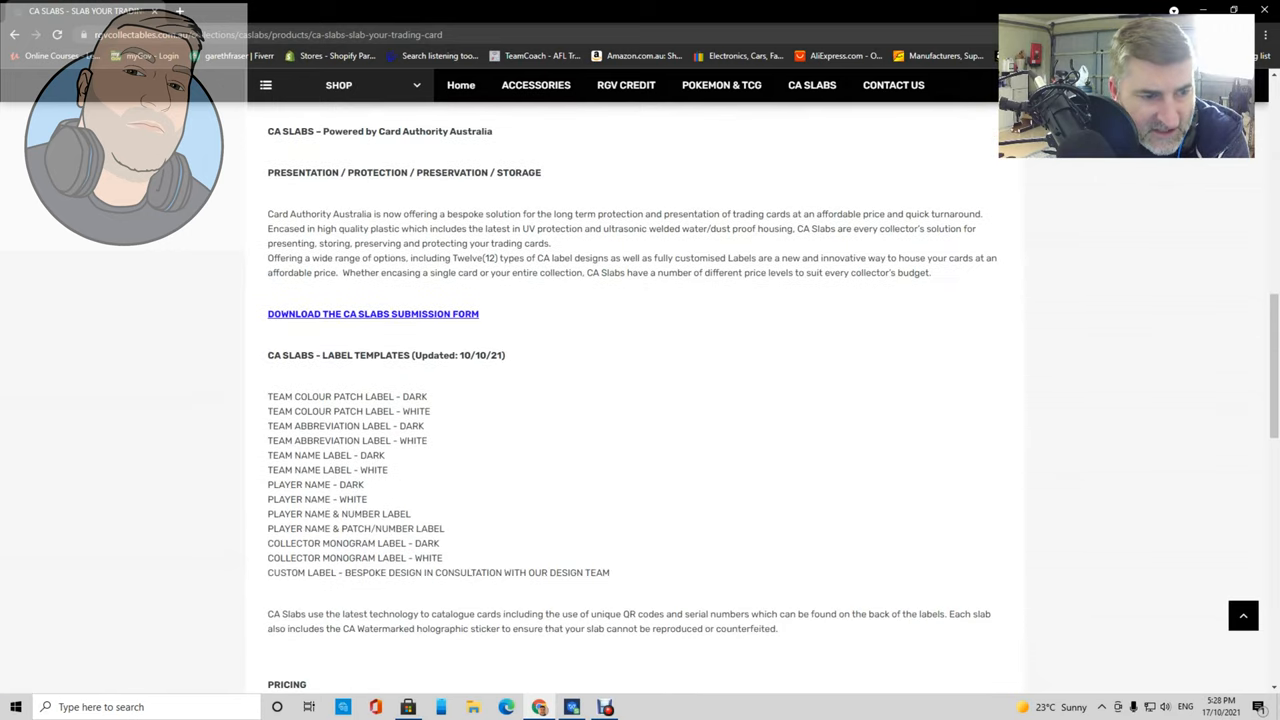
- Scroll through the CA Slabs product page one last time
{"action": "scroll", "scroll_direction": "up", "scroll_amount": 3}
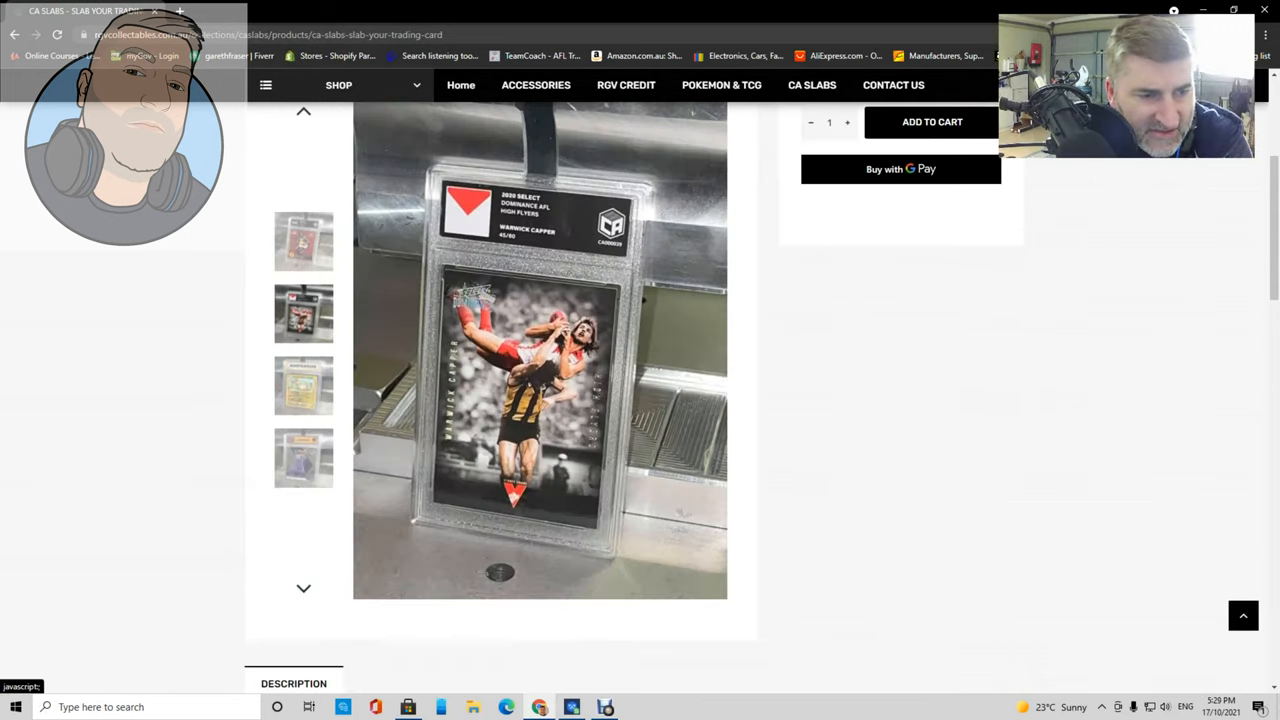
{"action": "scroll", "scroll_direction": "down", "scroll_amount": 3}
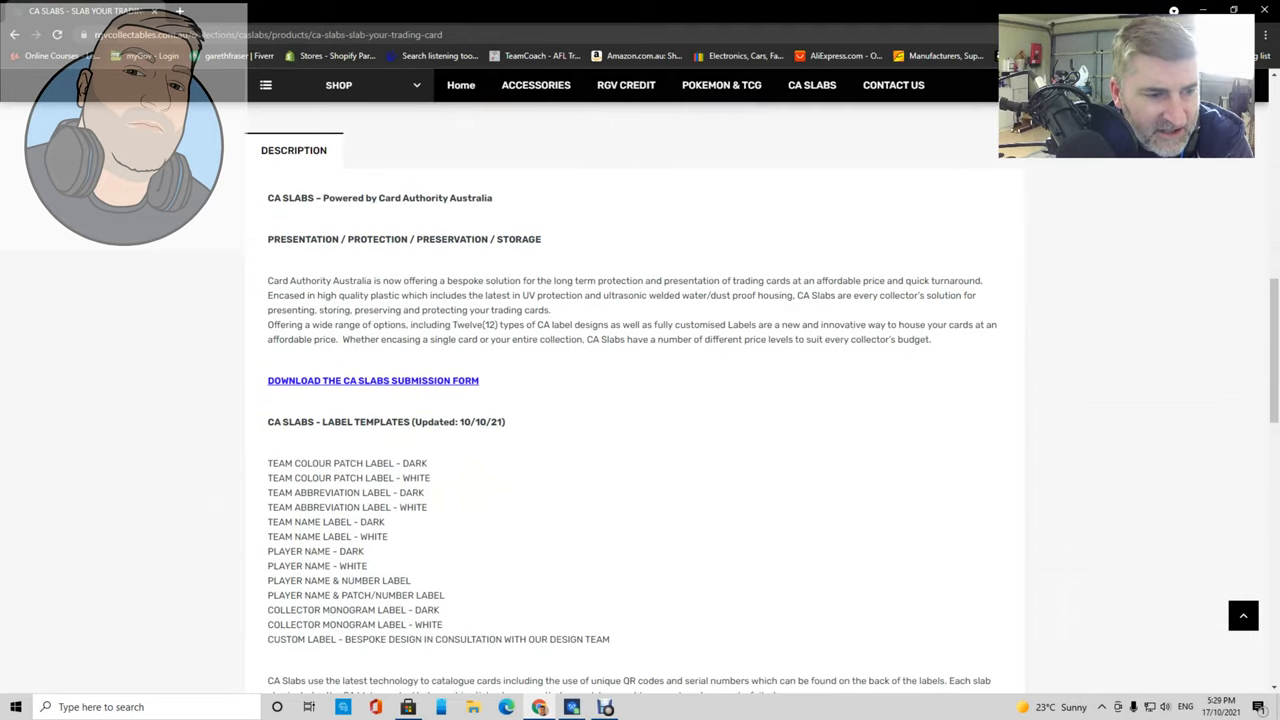
{"action": "scroll", "scroll_direction": "down", "scroll_amount": 3}
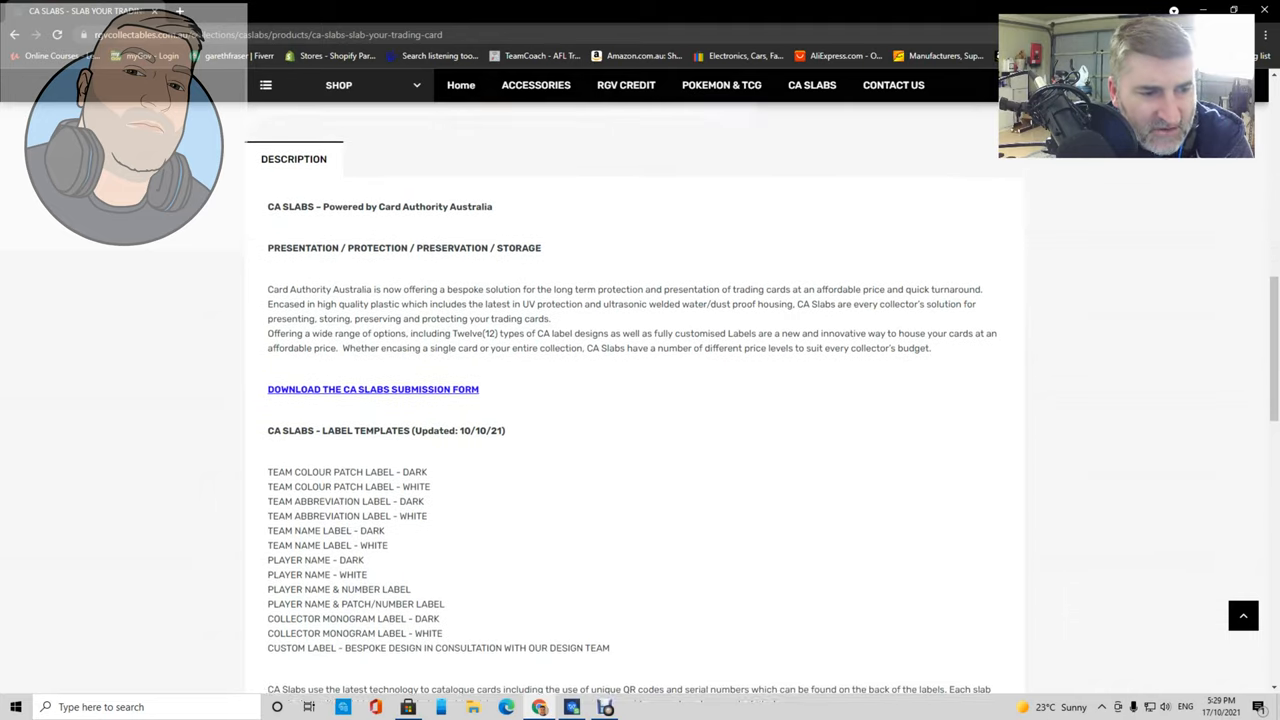
{"action": "scroll", "scroll_direction": "up", "scroll_amount": 3}
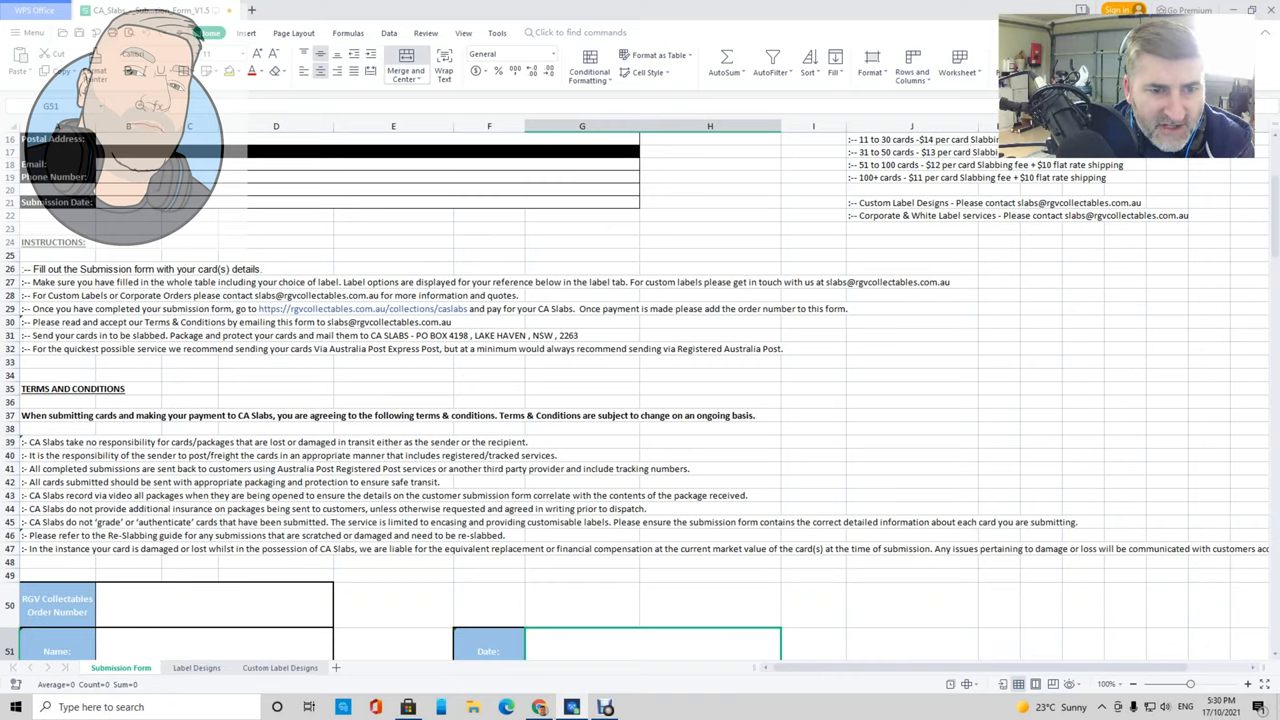
- Scroll down to the card table header at row 55 with the Dustin Martin example
{"action": "scroll", "scroll_direction": "down", "scroll_amount": 3}
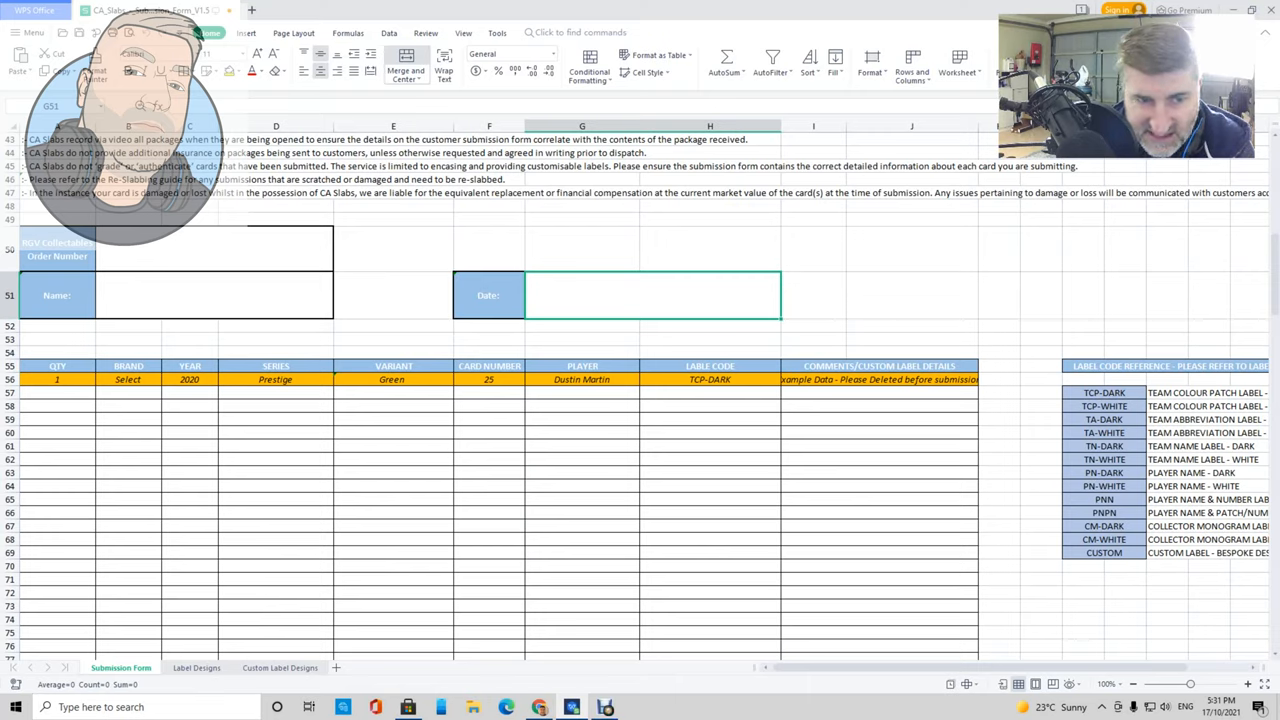
{"action": "left_click", "coordinate": [505, 707]}
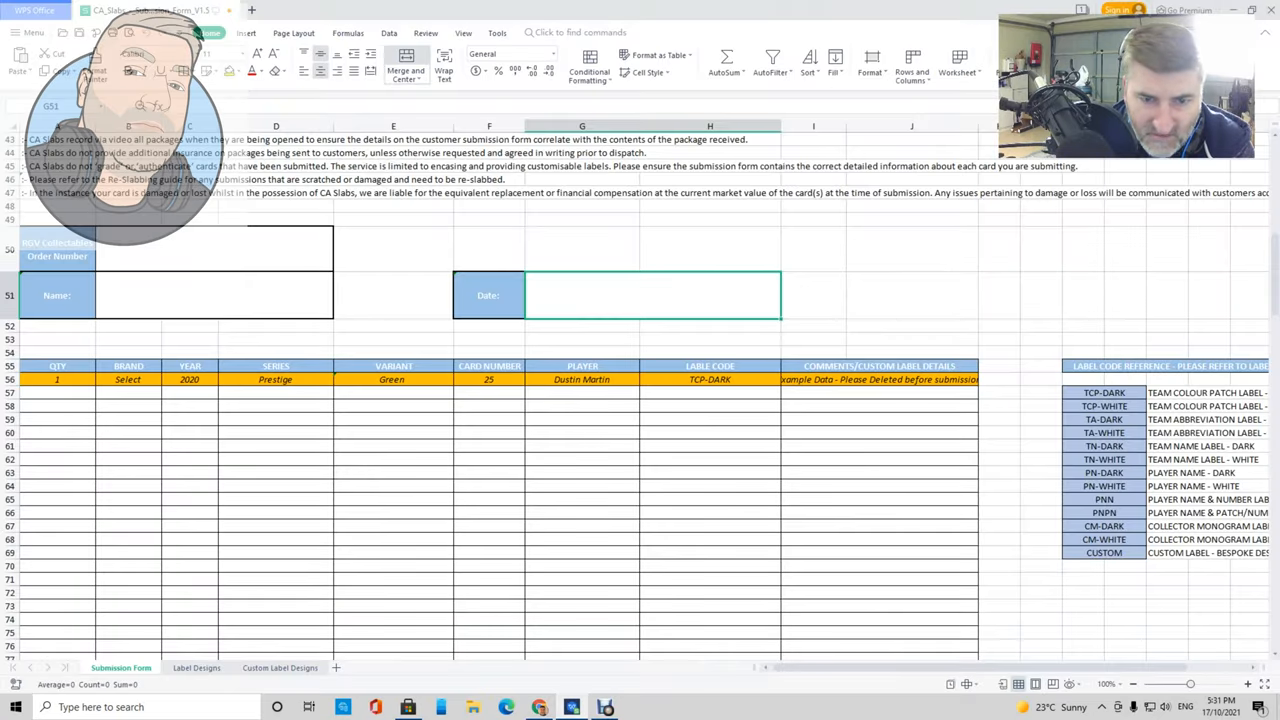
- Fill row 57 with 1, Select, 2019, AFL Players, 127, Angus Brayshaw, TCP-DARK
{"action": "left_click", "coordinate": [57, 392]}
{"action": "type", "text": "1"}
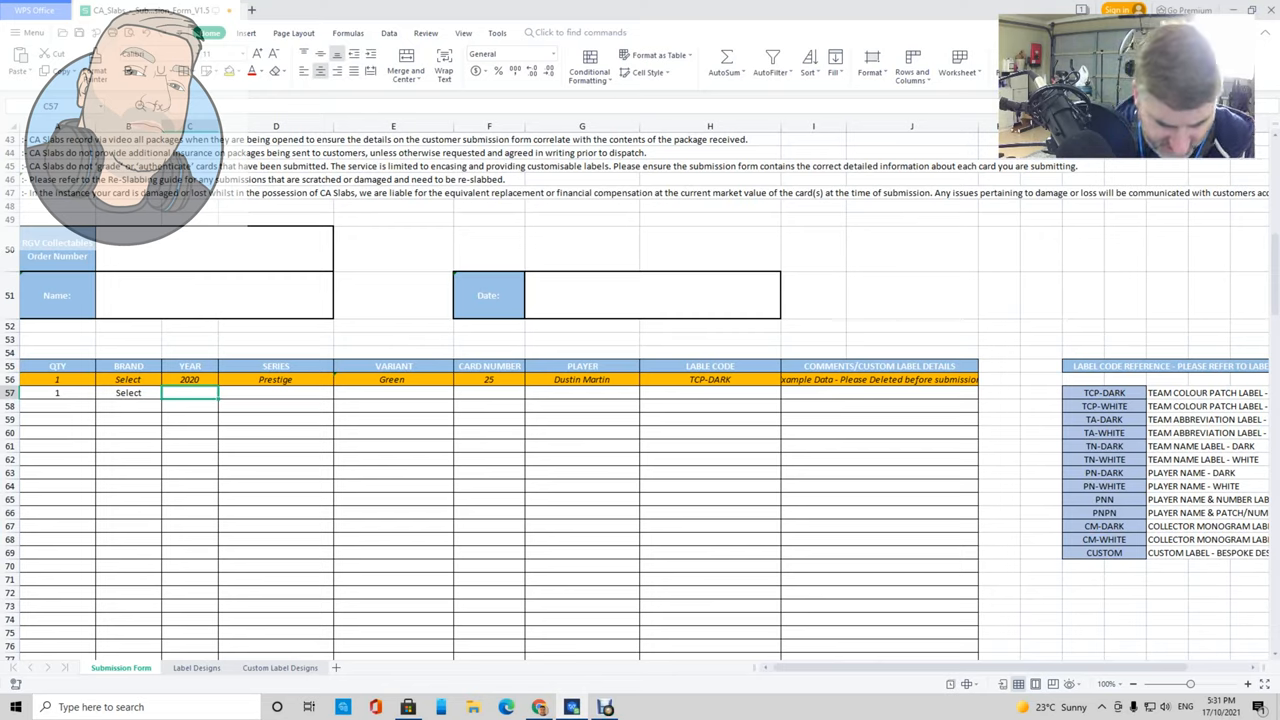
{"action": "type", "text": "20"}
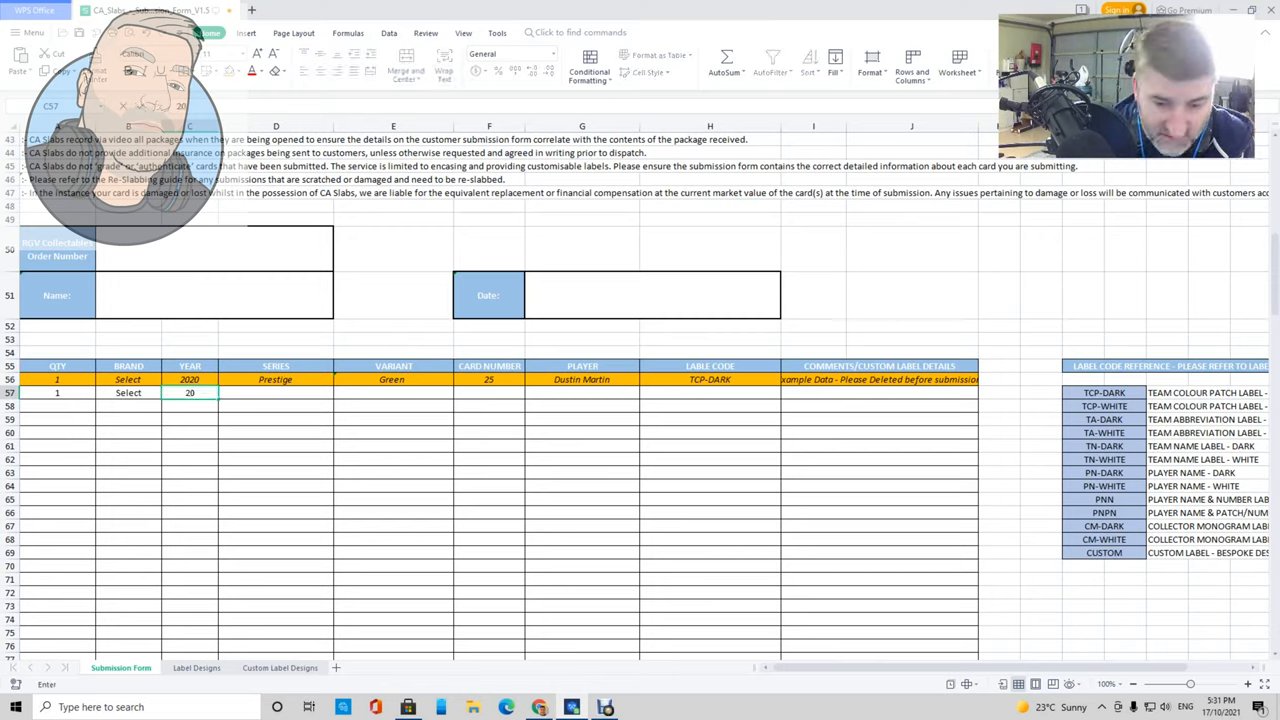
{"action": "type", "text": "2019"}
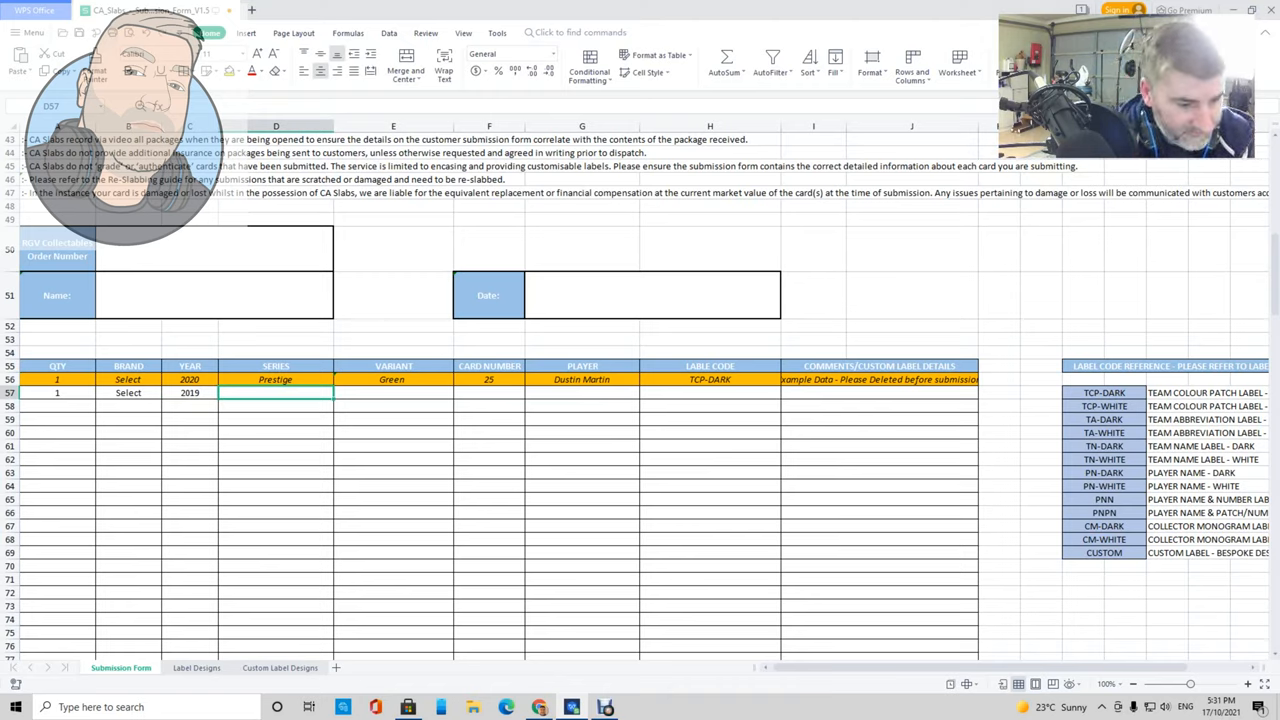
{"action": "type", "text": "AFL"}
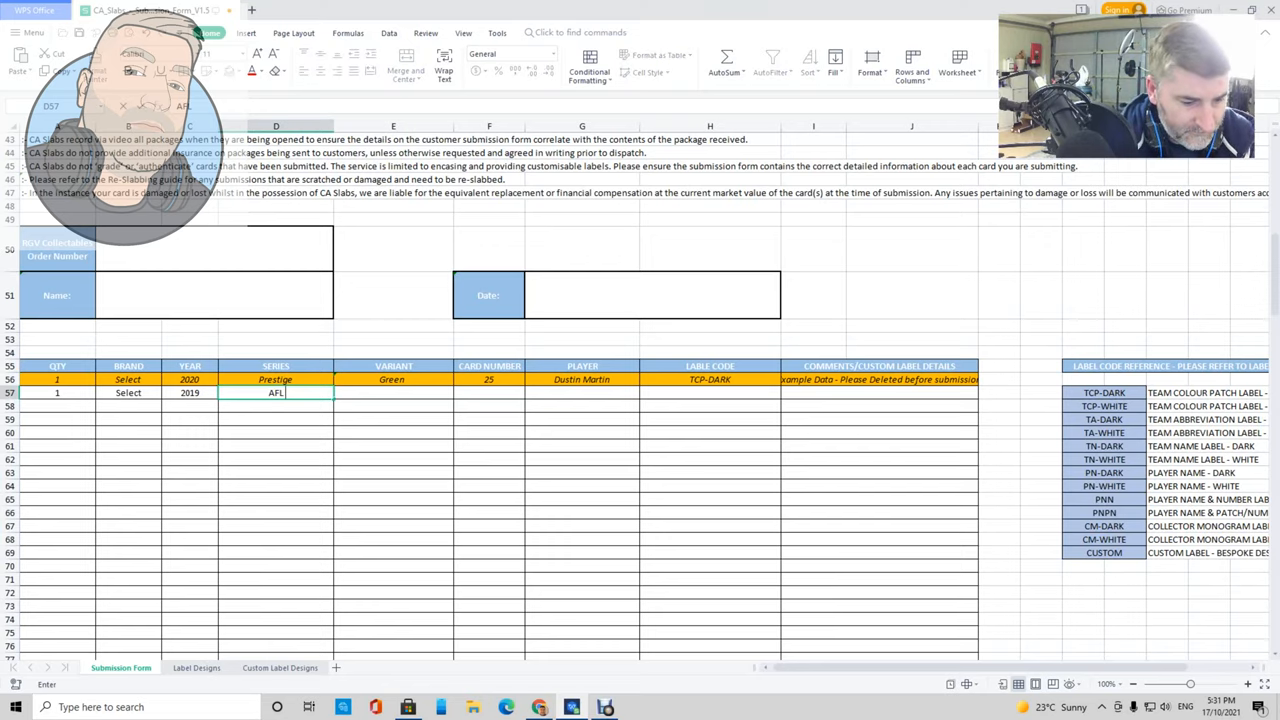
{"action": "key", "text": "Return"}
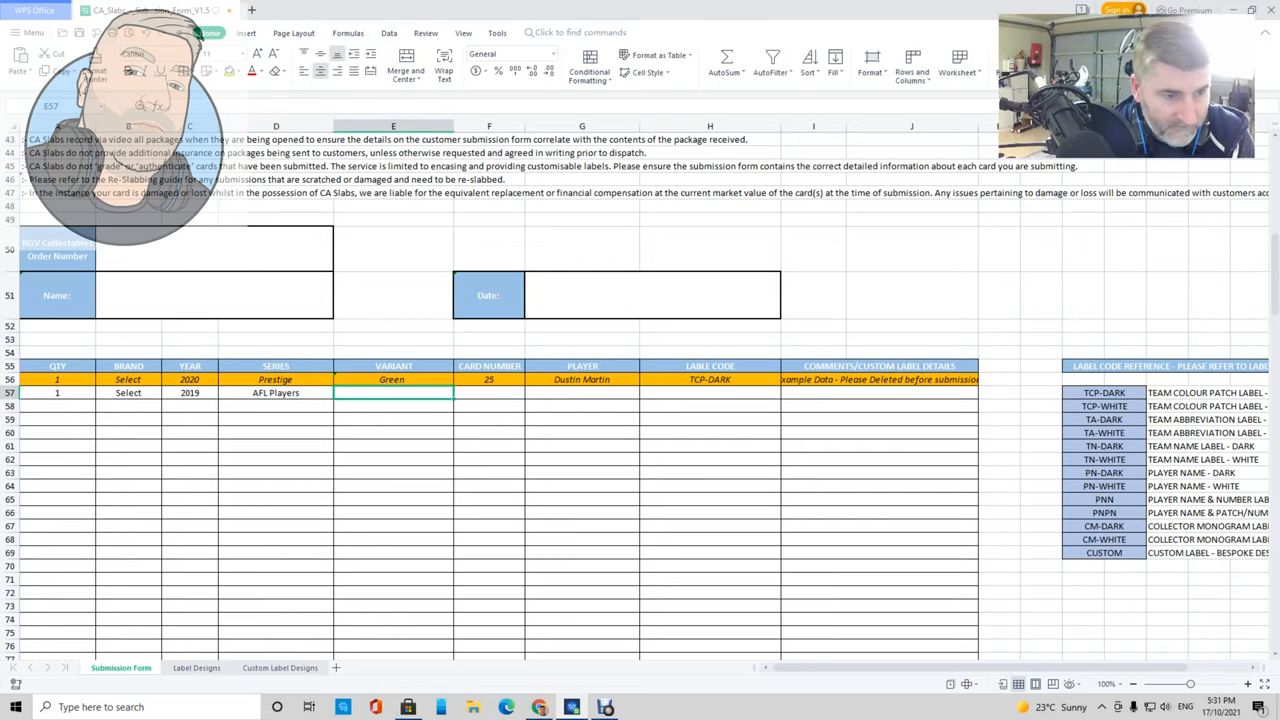
{"action": "left_click", "coordinate": [489, 392]}
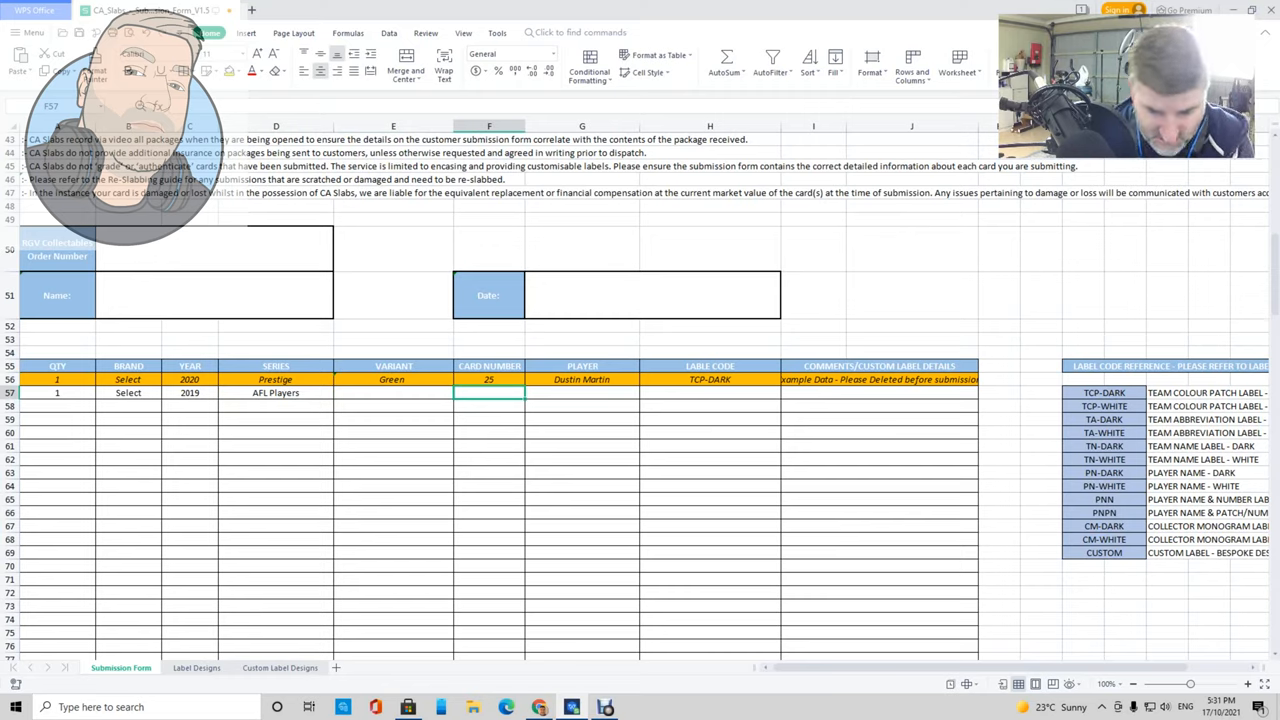
{"action": "type", "text": "127"}
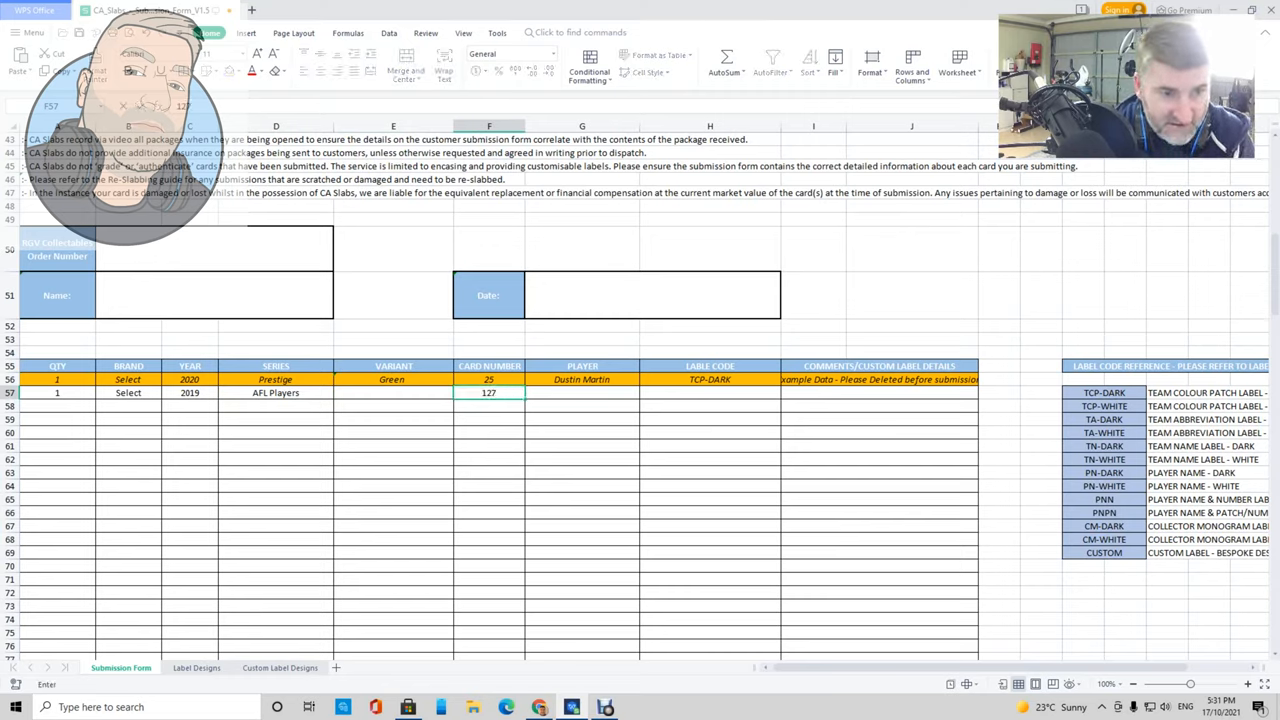
{"action": "type", "text": "Angus Brayshaw"}
{"action": "left_click", "coordinate": [710, 392]}
{"action": "type", "text": "TCP-DARK"}
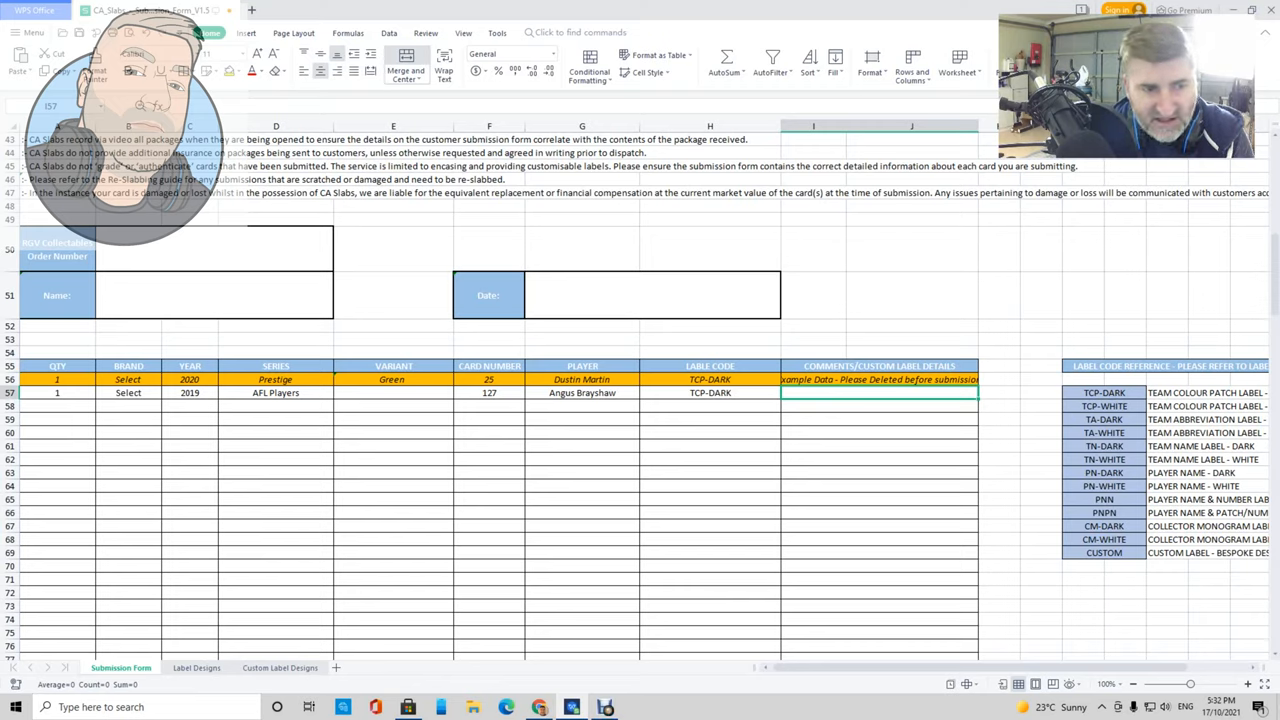
{"action": "left_click", "coordinate": [57, 405]}
{"action": "type", "text": "1"}
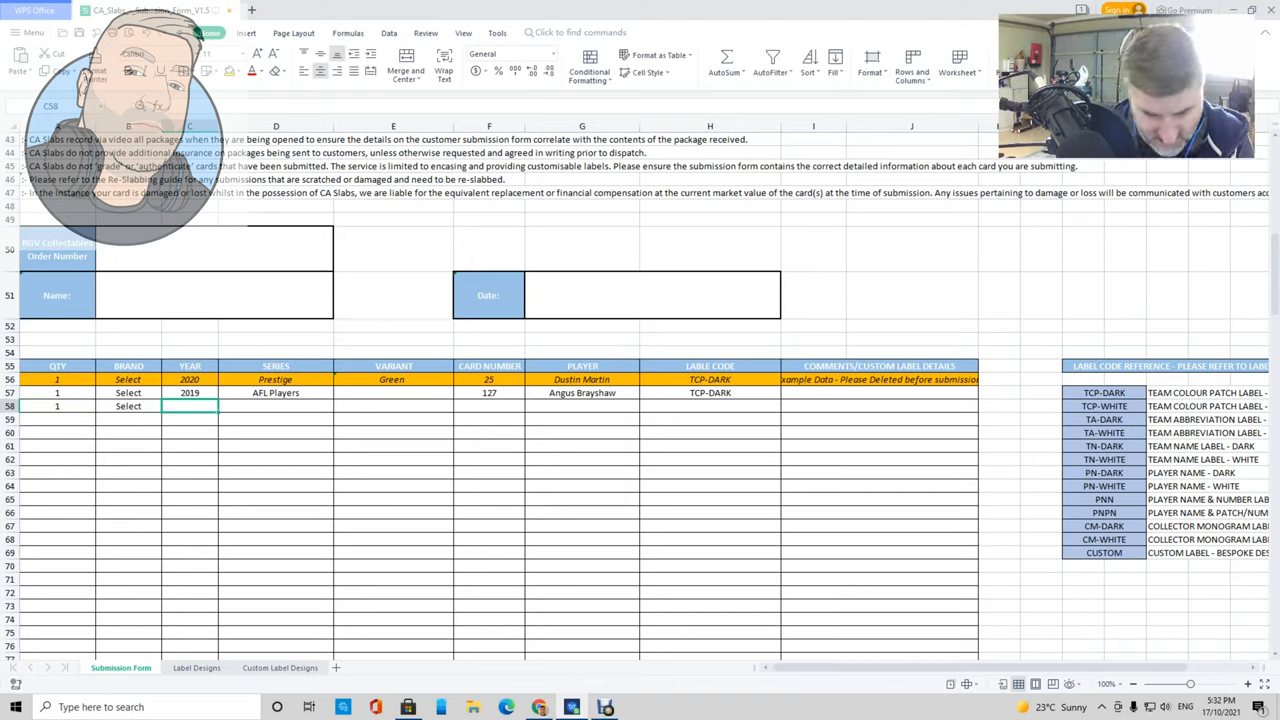
- Fill row 58 with 2019 Dominance #126 Angus Brayshaw, TCP-DARK, and mark both cards Signed
{"action": "type", "text": "2019"}
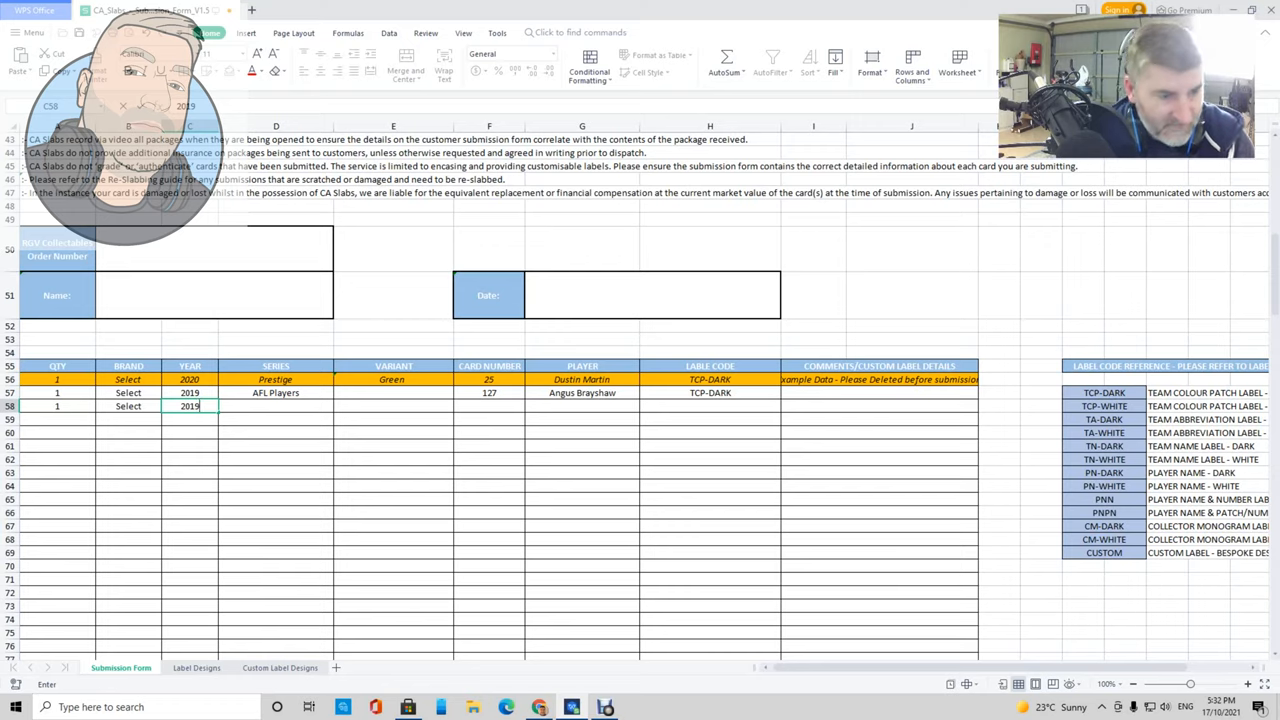
{"action": "type", "text": "Dominance"}
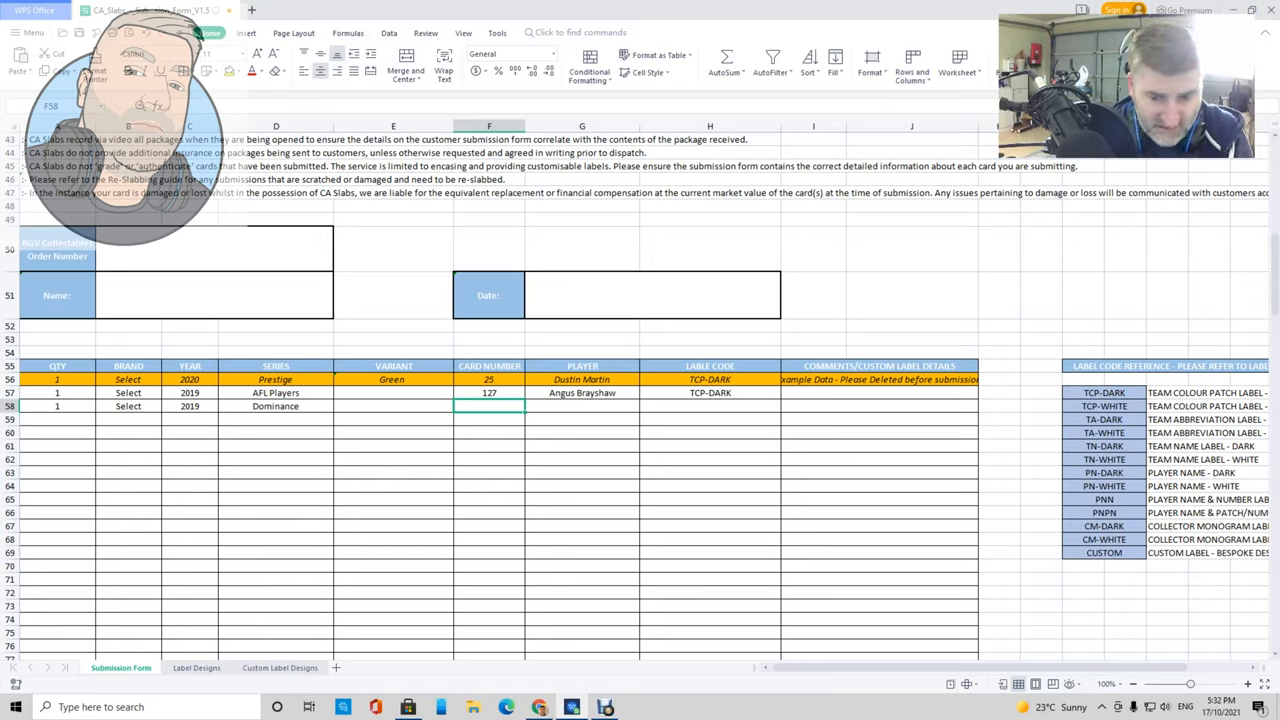
{"action": "type", "text": "126"}
{"action": "left_click", "coordinate": [582, 406]}
{"action": "type", "text": "A"}
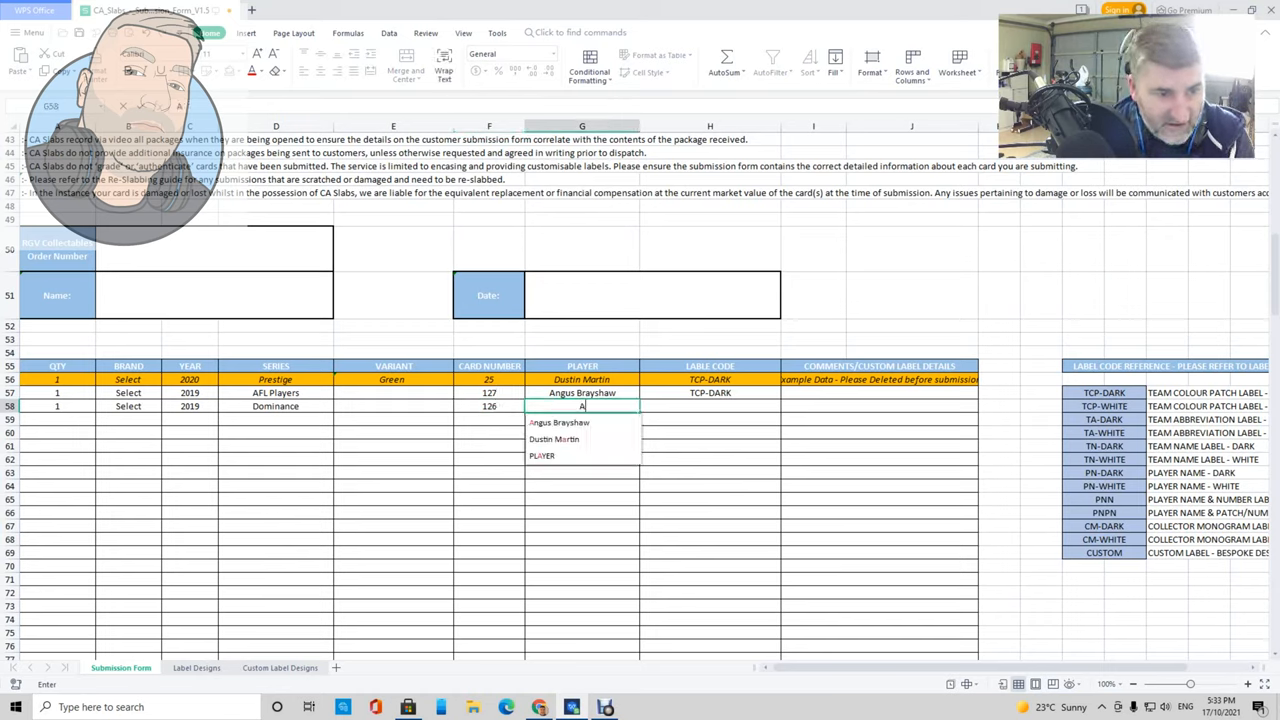
{"action": "left_click", "coordinate": [558, 421]}
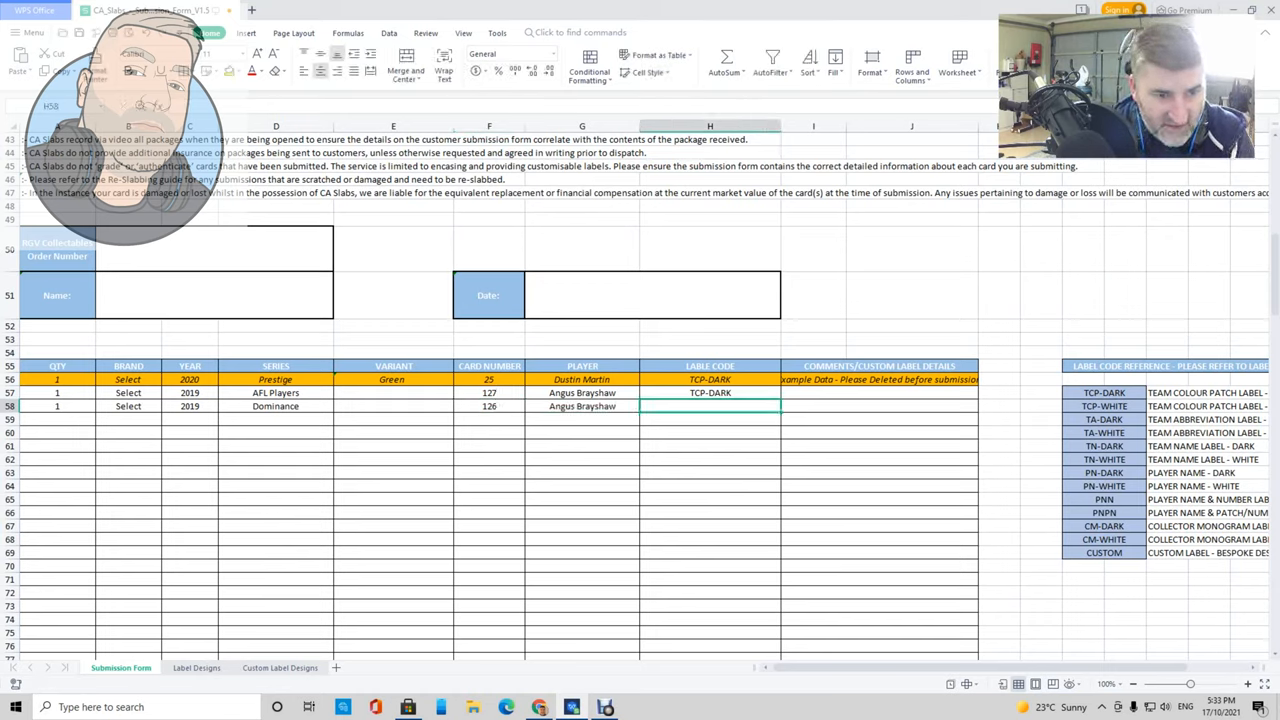
{"action": "type", "text": "TCP-DARK"}
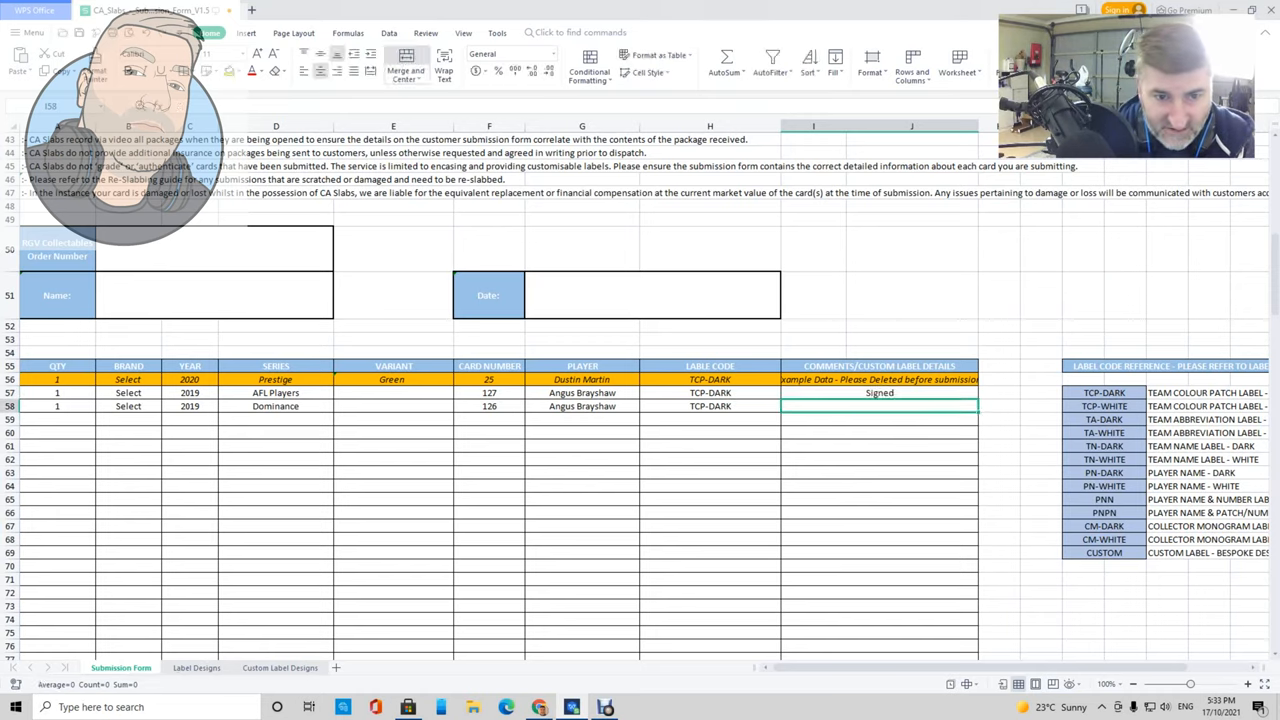
{"action": "type", "text": "Signed"}
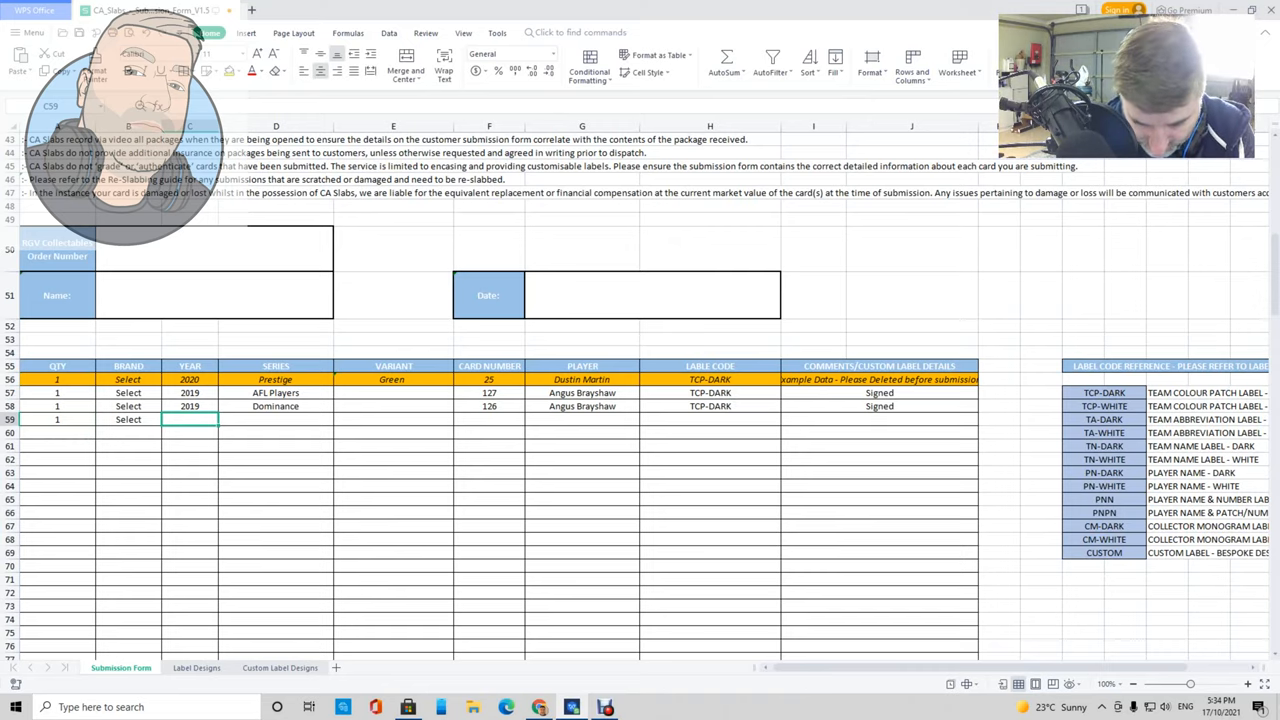
- Enter year 1999 and series Premiere in row 59, then move to the card number cell
{"action": "type", "text": "1999"}
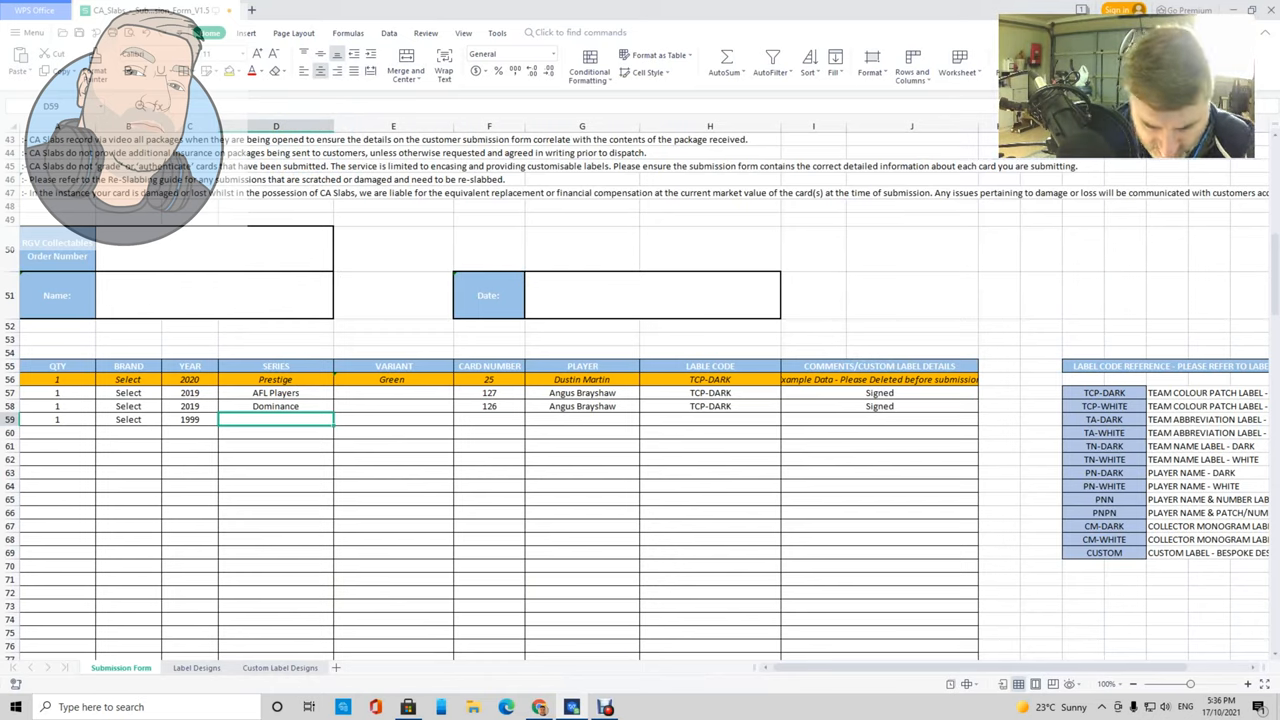
{"action": "type", "text": "Prestige"}
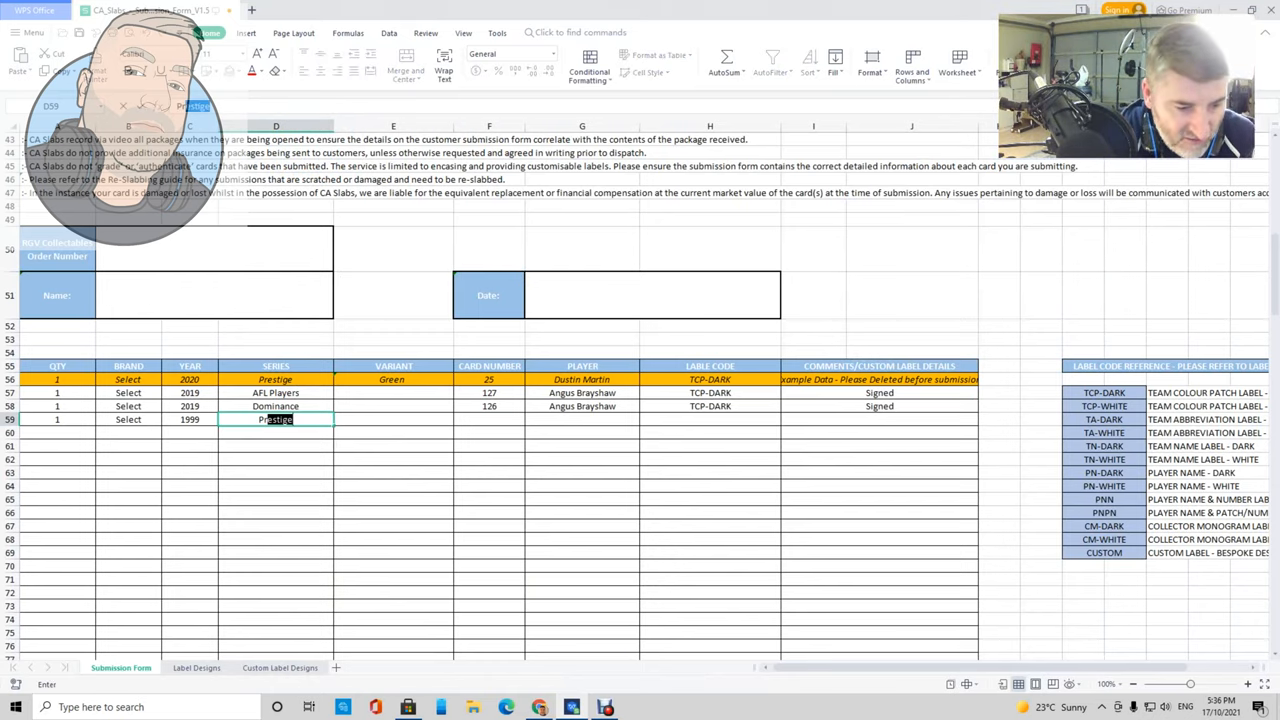
{"action": "type", "text": "Premier"}
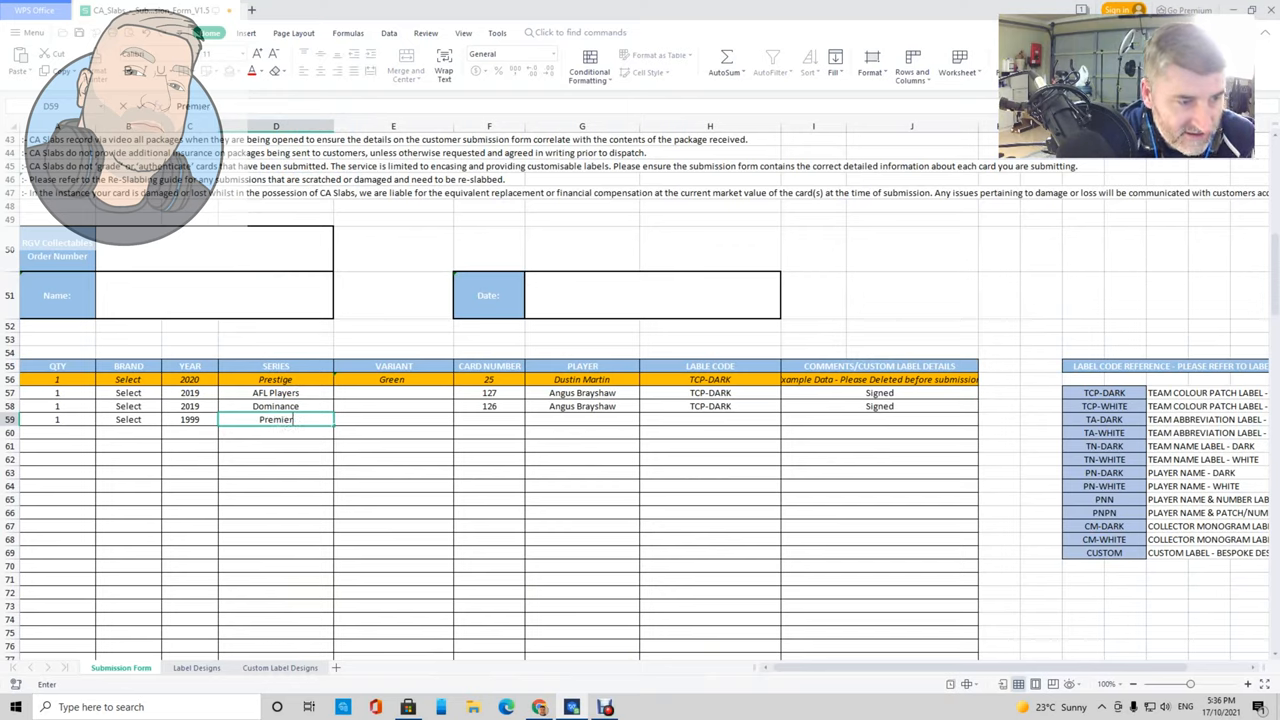
{"action": "type", "text": "e"}
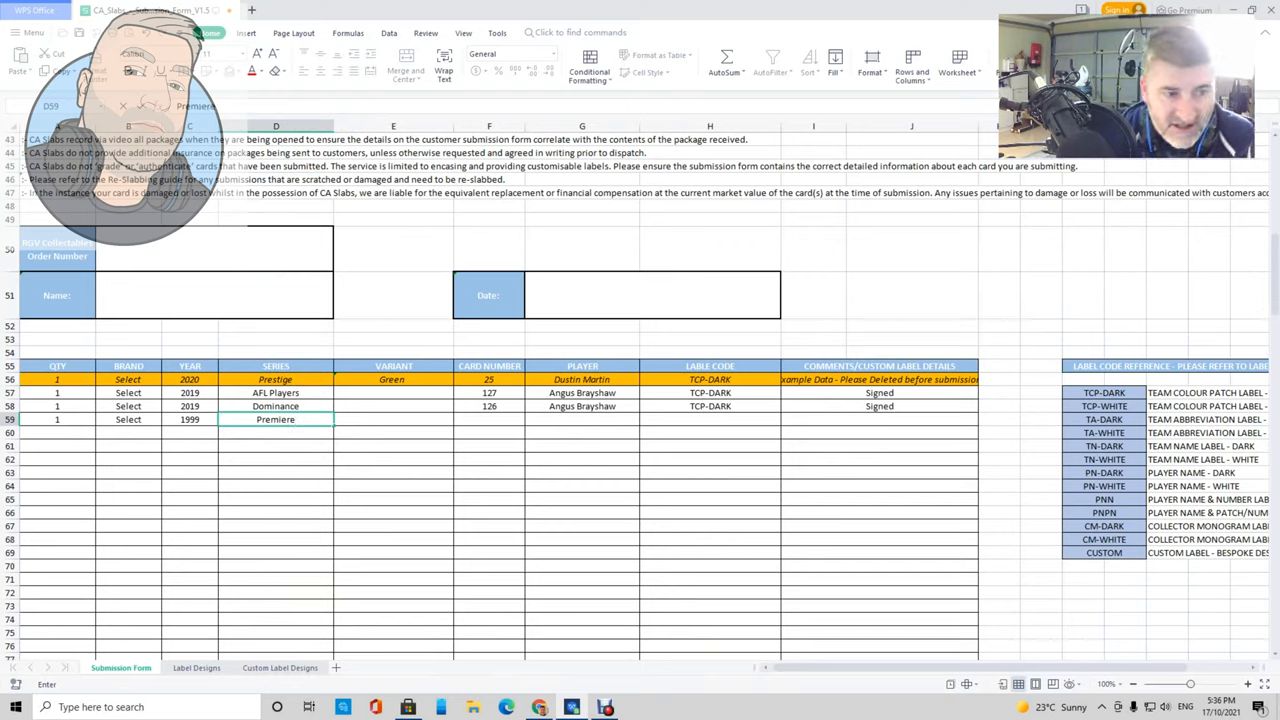
{"action": "left_click", "coordinate": [393, 419]}
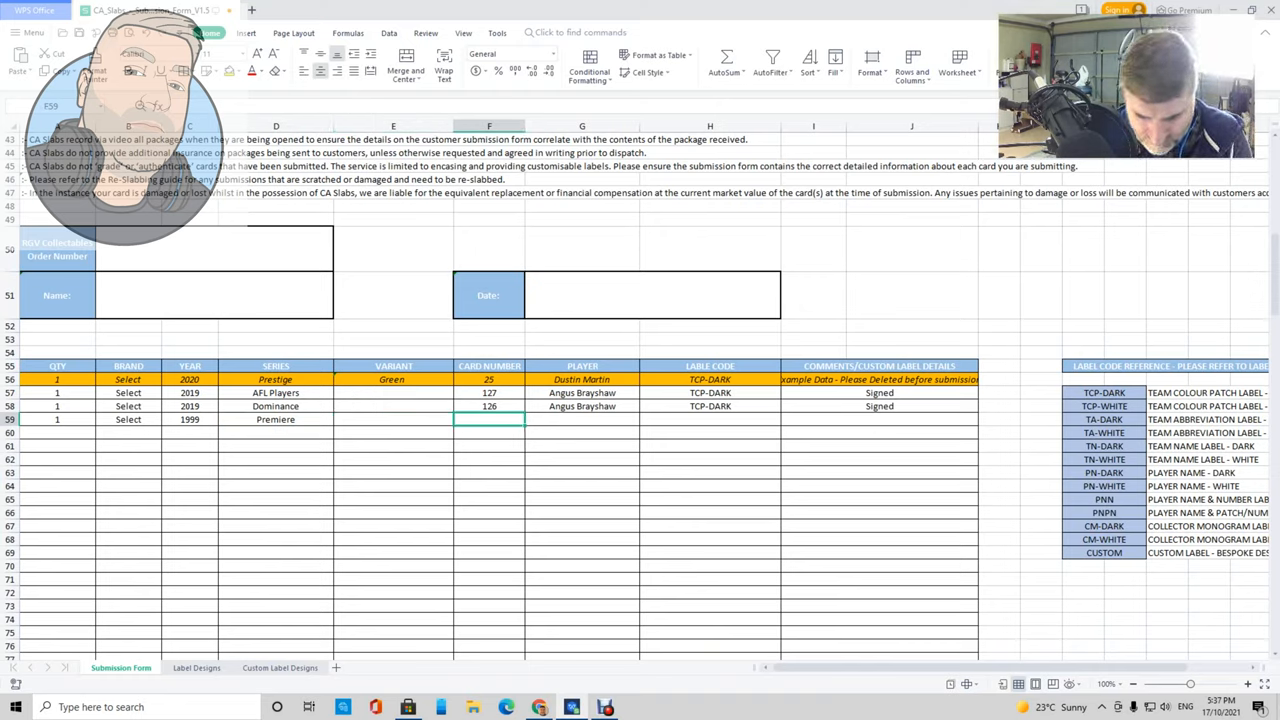
- Complete row 59 with All Australian #6 Andrew McLeod, label TCP-LIGHT and comment Signed
{"action": "left_click", "coordinate": [393, 419]}
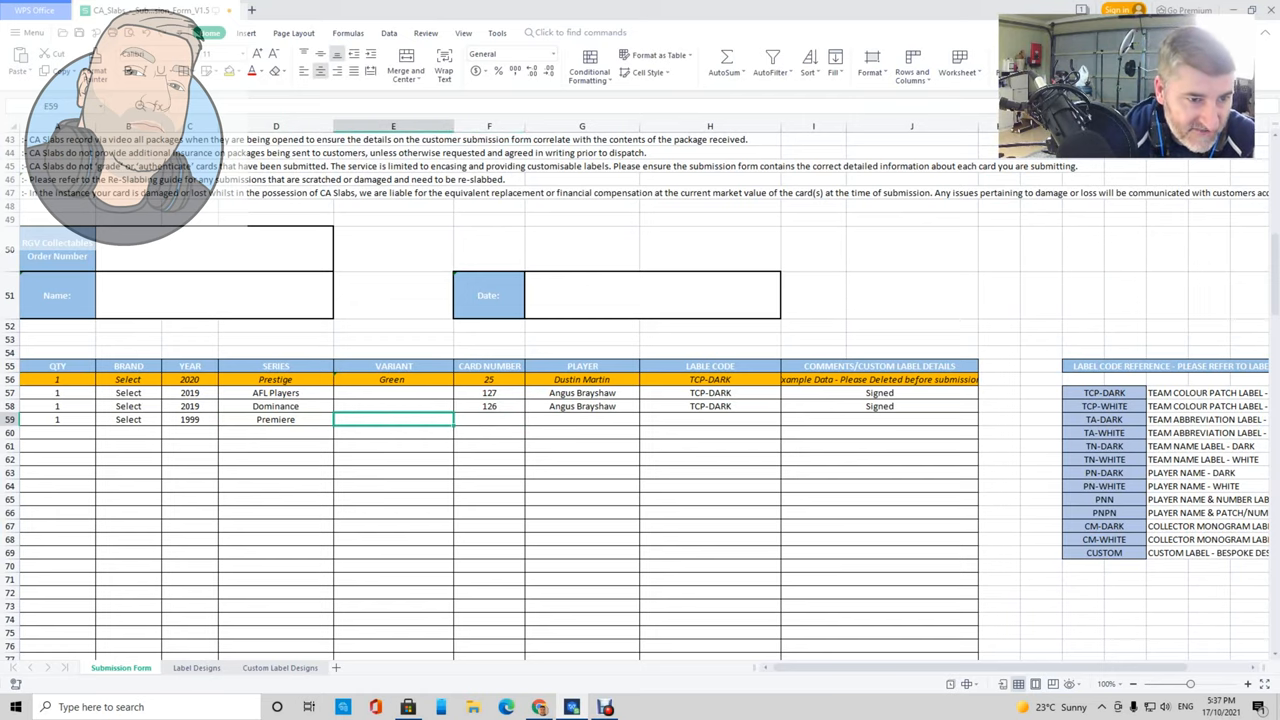
{"action": "type", "text": "All Australian"}
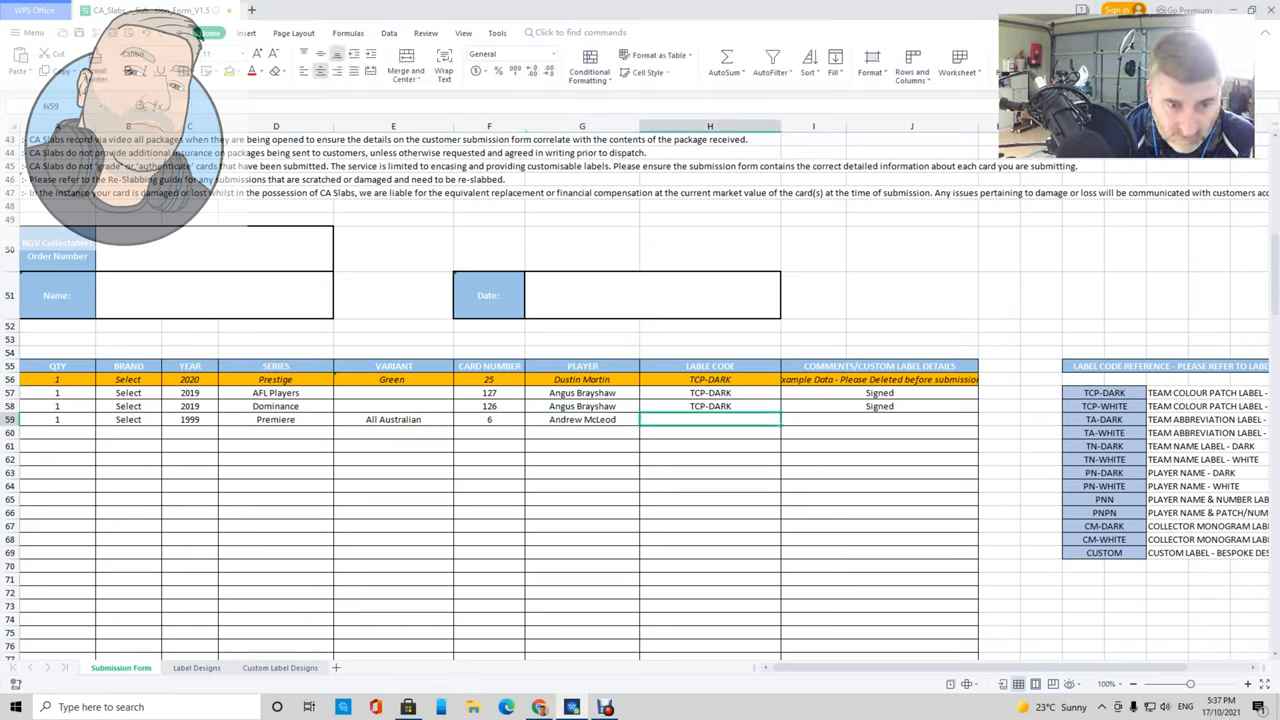
{"action": "type", "text": "TCP-DARK"}
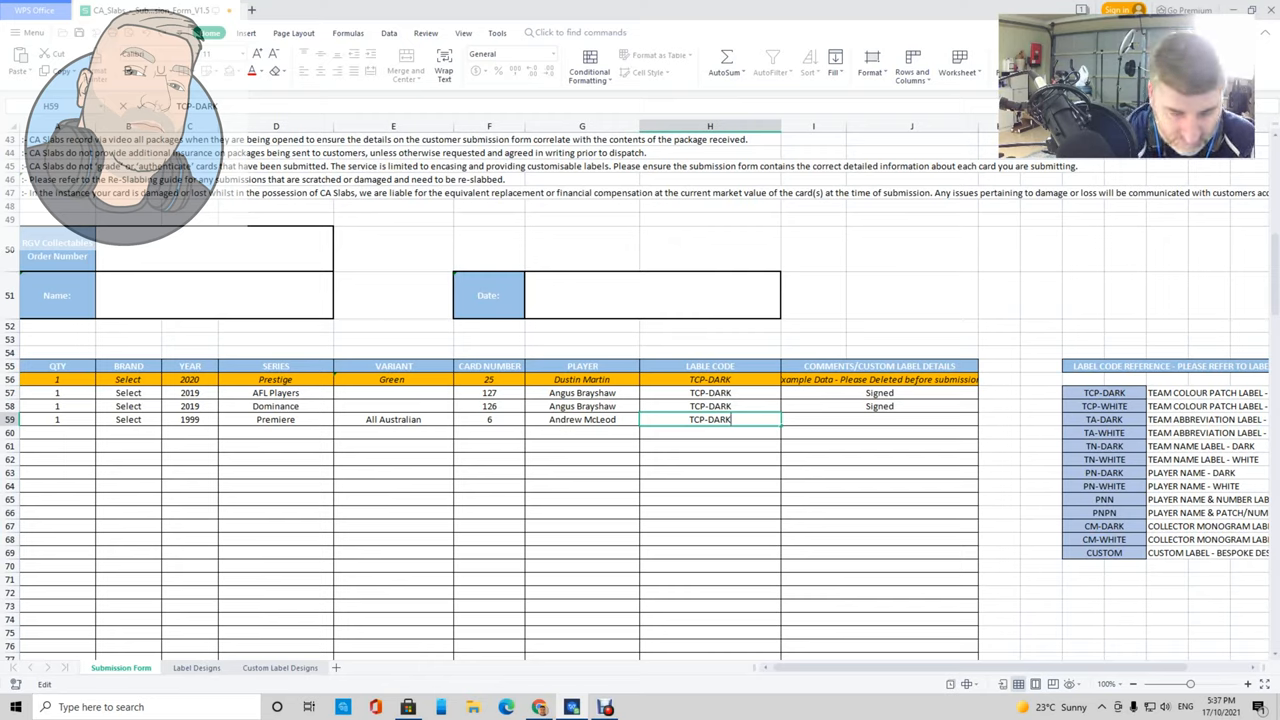
{"action": "type", "text": "TCP-LIGHT"}
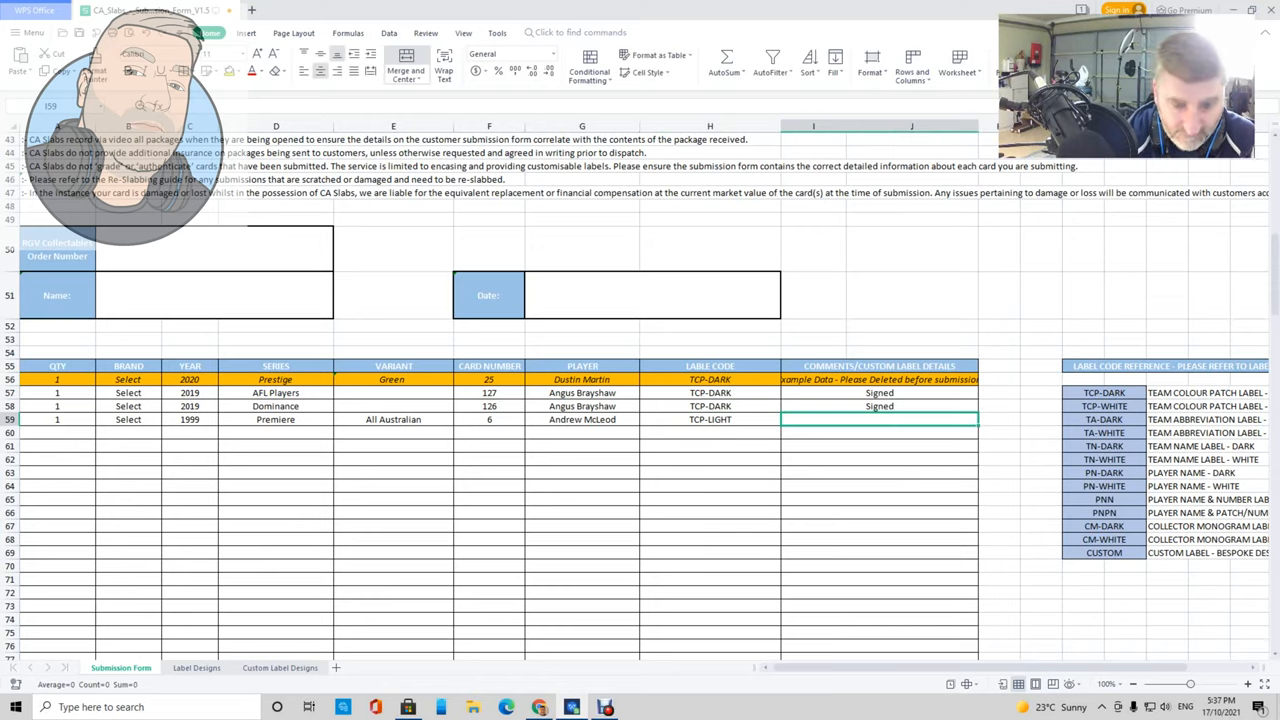
{"action": "type", "text": "Signed"}
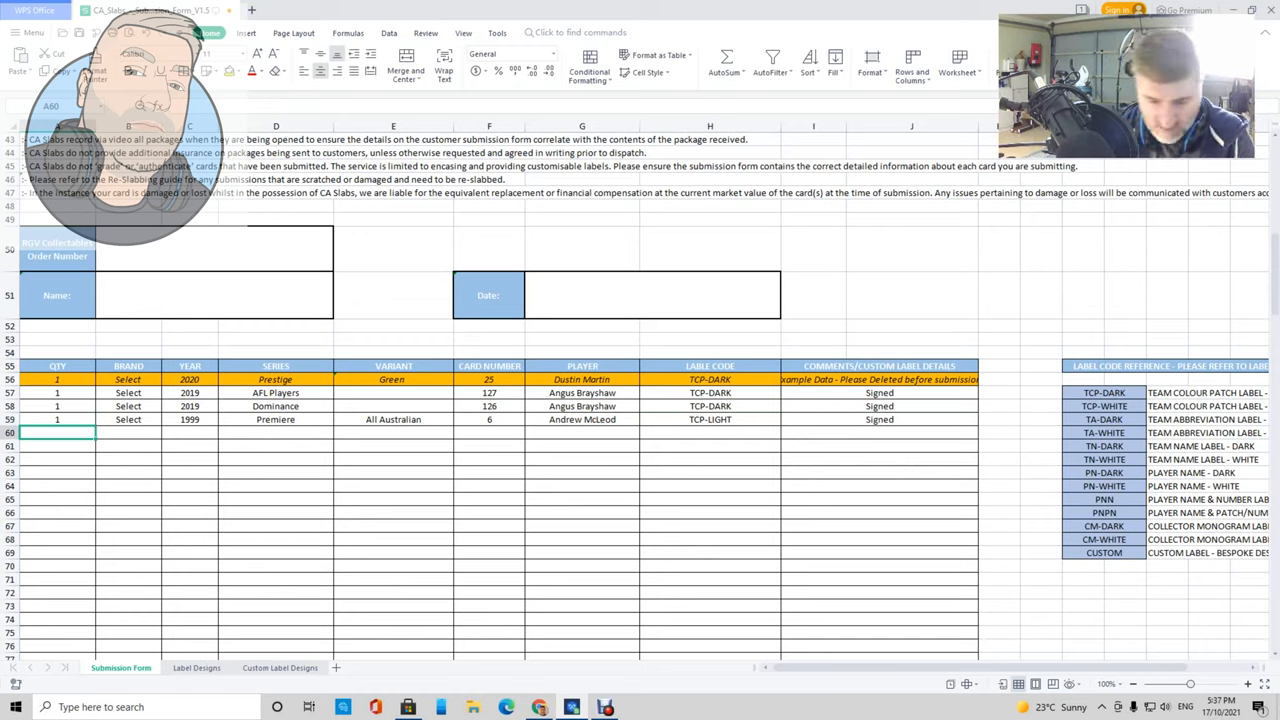
- Fill row 60 with quantity 1, 1994, #23 Shaun Hart, TCP-LIGHT and Signed
{"action": "type", "text": "1"}
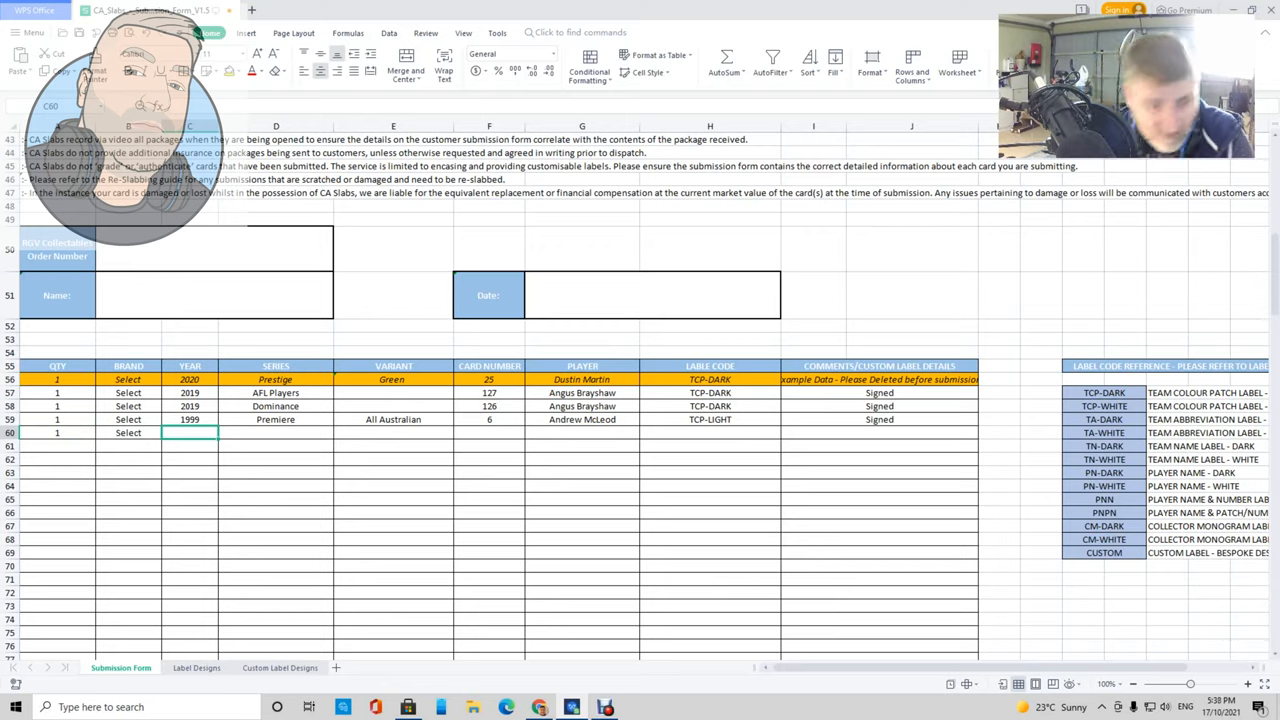
{"action": "type", "text": "1994"}
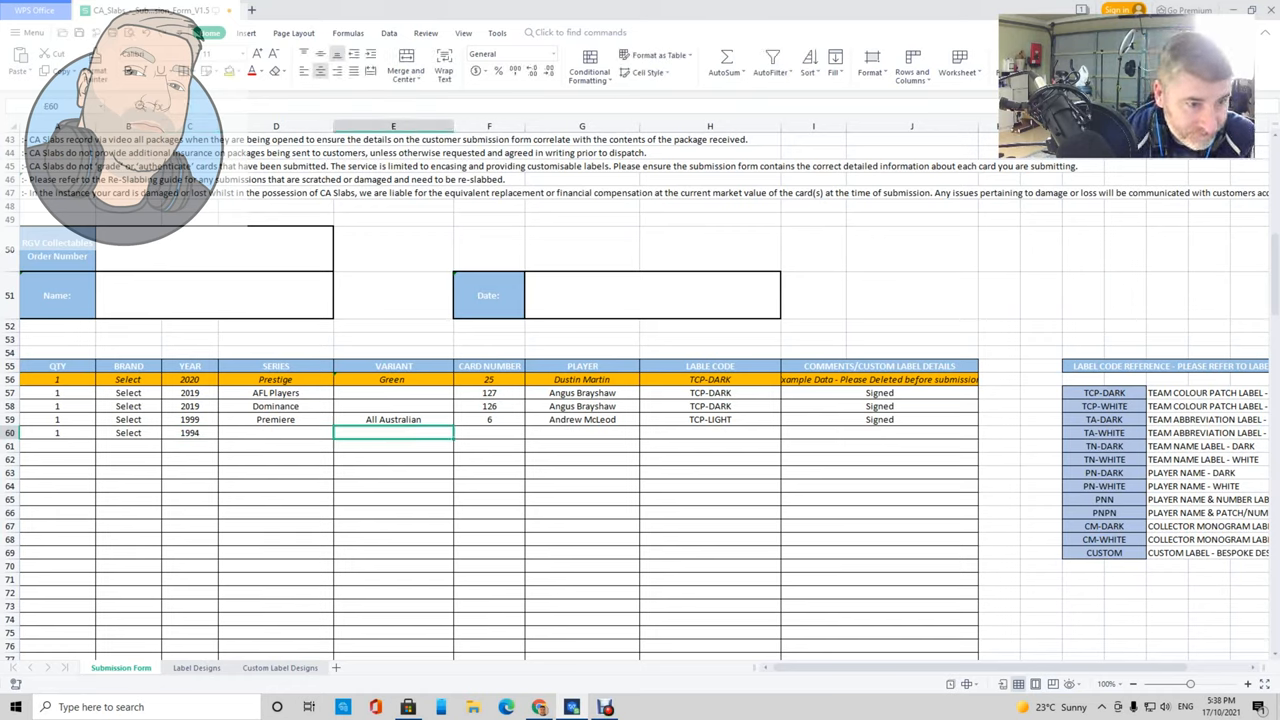
{"action": "left_click", "coordinate": [489, 432]}
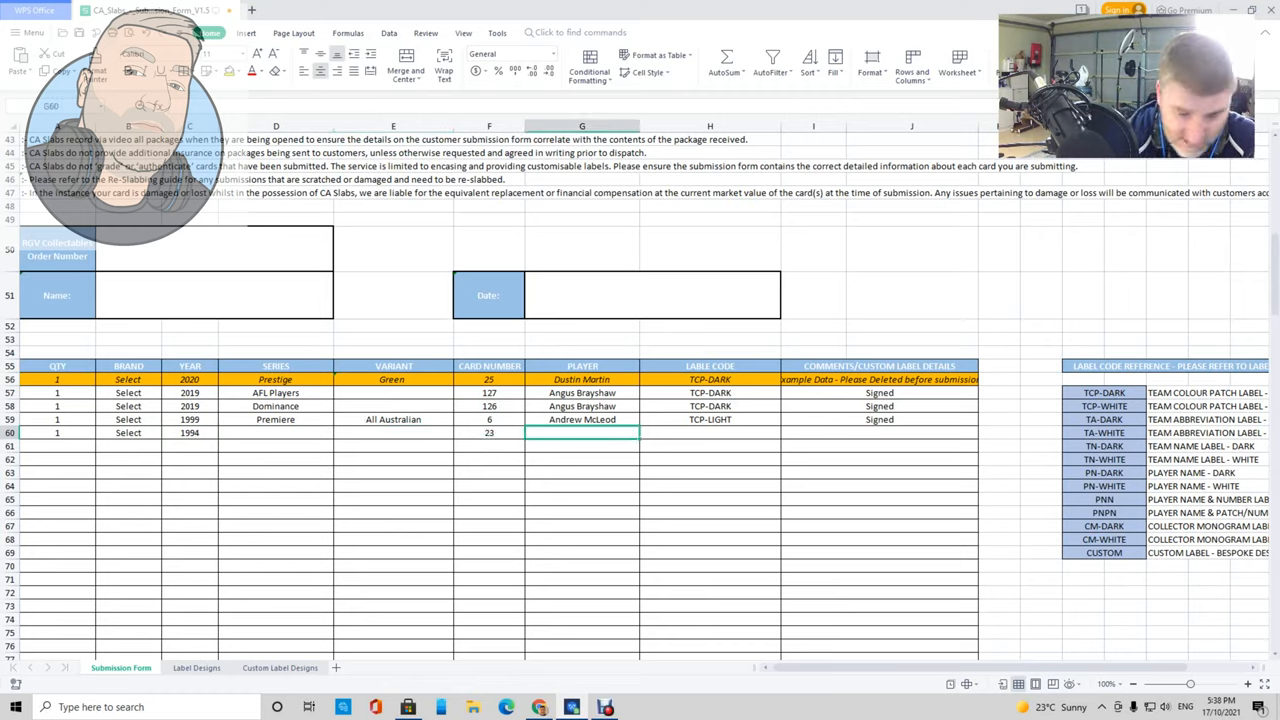
{"action": "type", "text": "Shaun"}
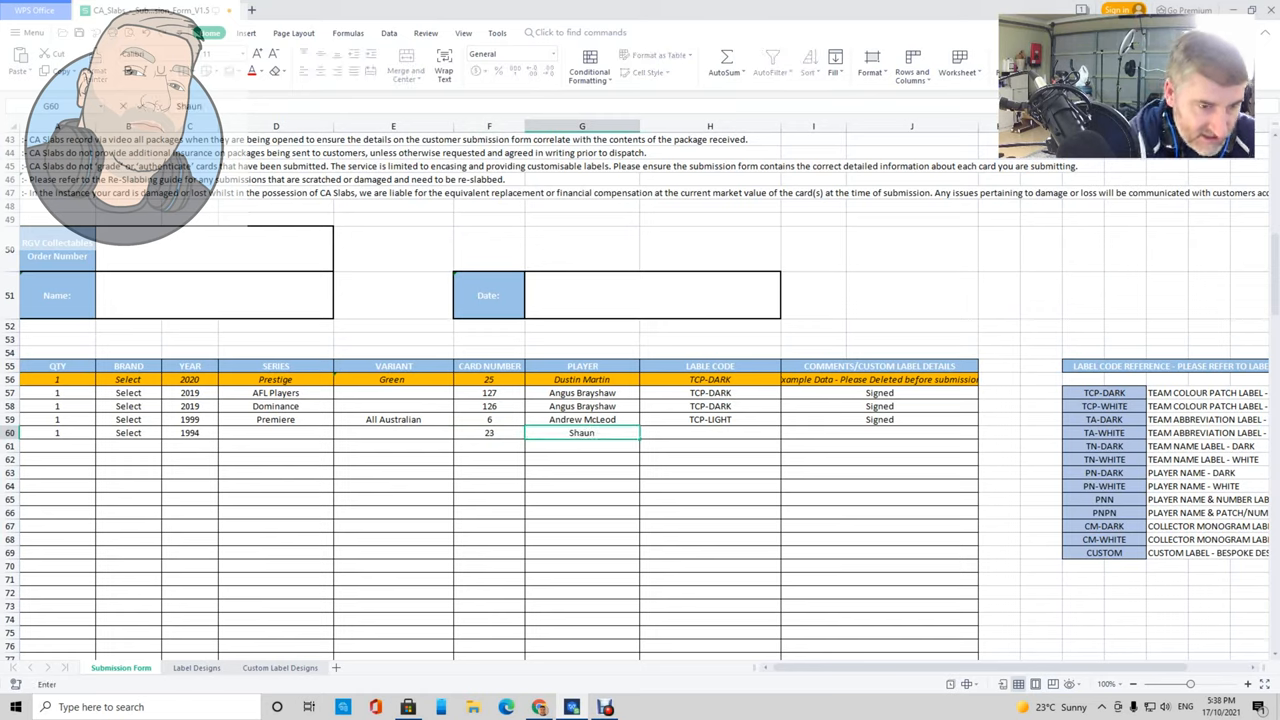
{"action": "type", "text": "Hart"}
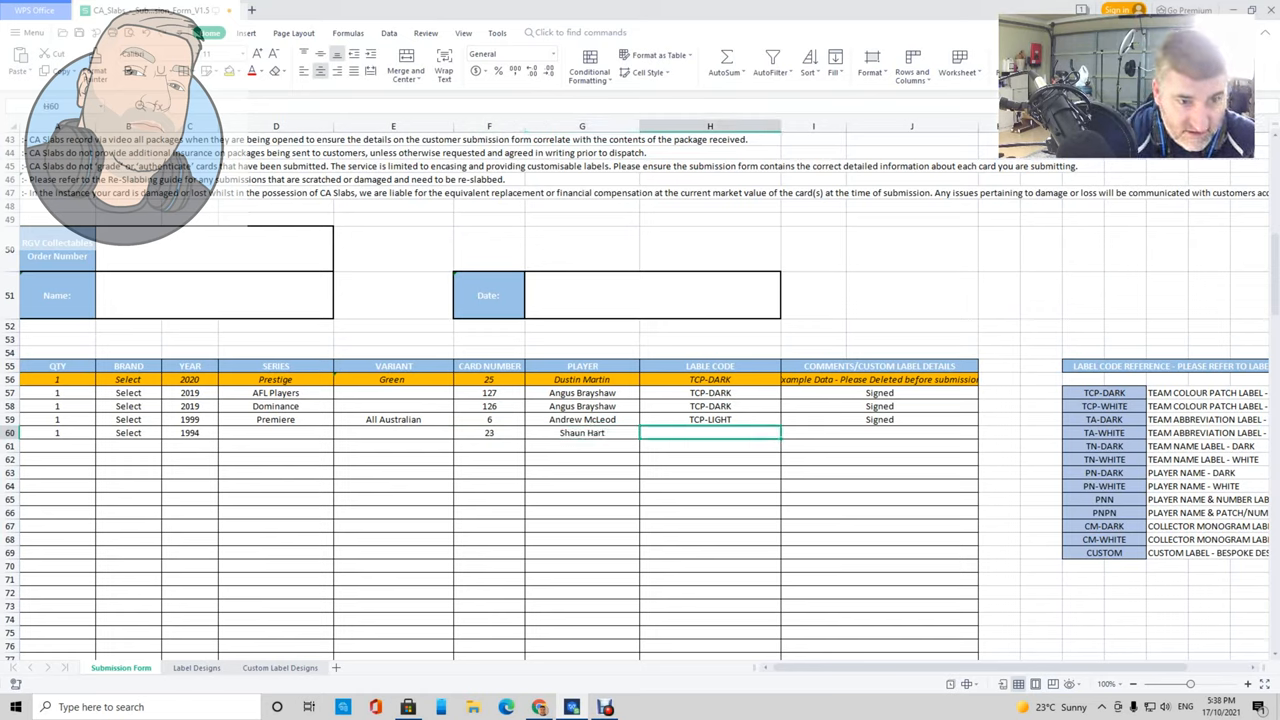
{"action": "type", "text": "TCP"}
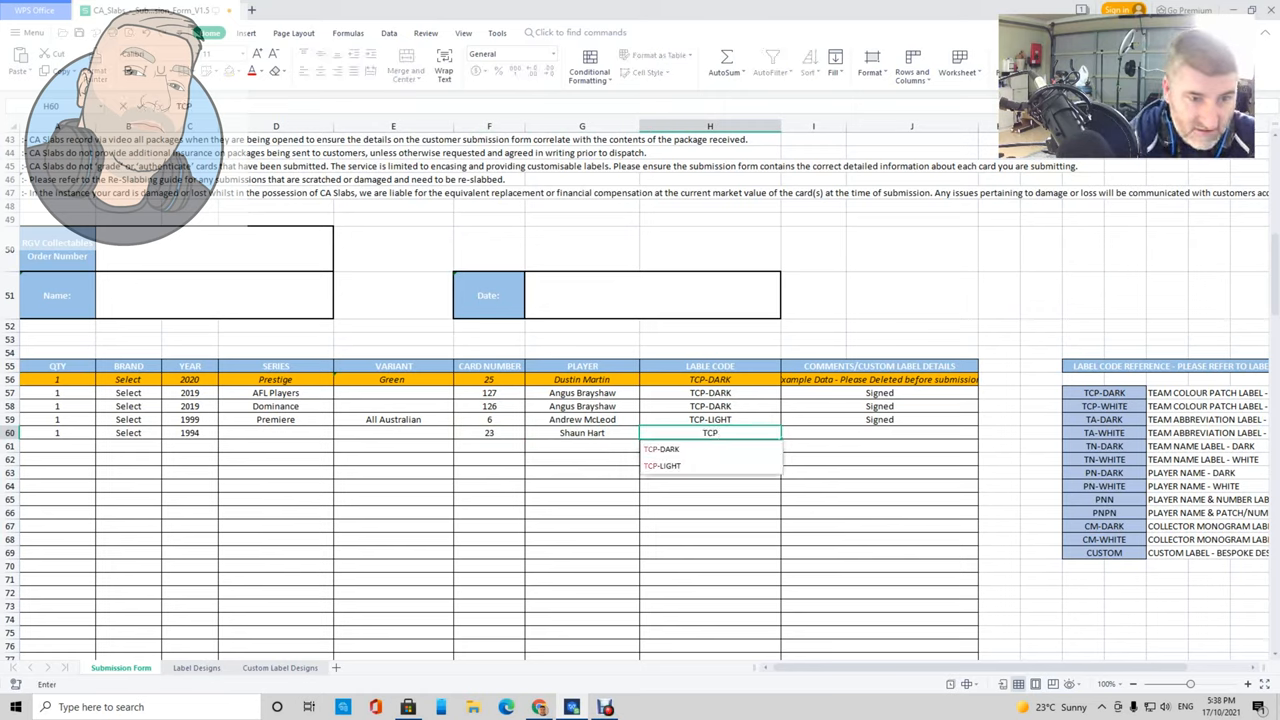
{"action": "left_click", "coordinate": [662, 465]}
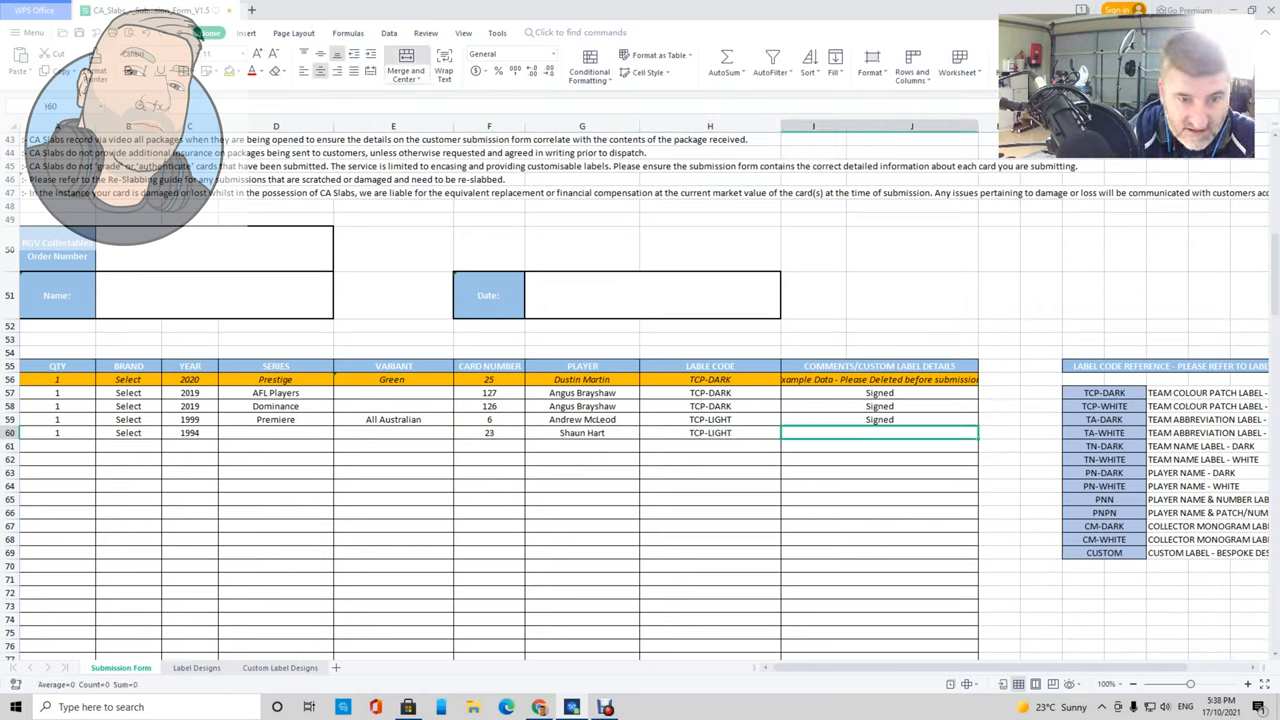
{"action": "type", "text": "Signed"}
{"action": "left_click", "coordinate": [128, 446]}
{"action": "type", "text": "Select"}
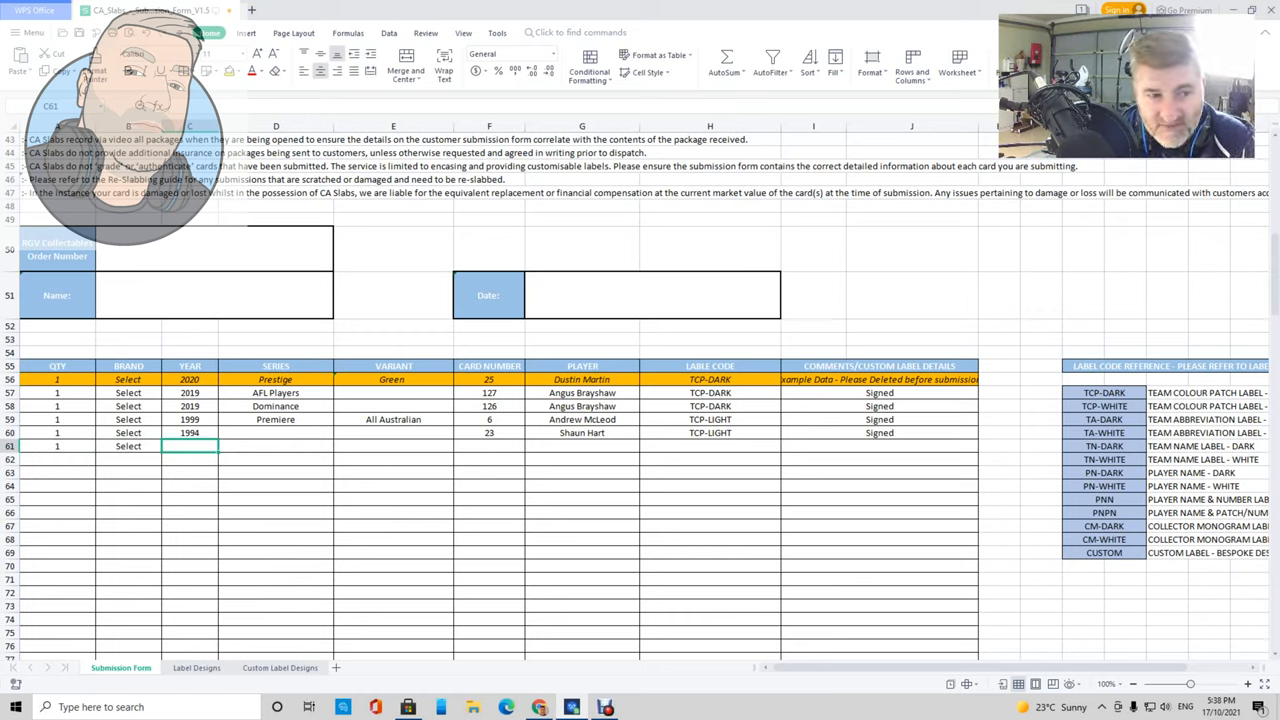
{"action": "scroll", "scroll_direction": "up", "scroll_amount": 3}
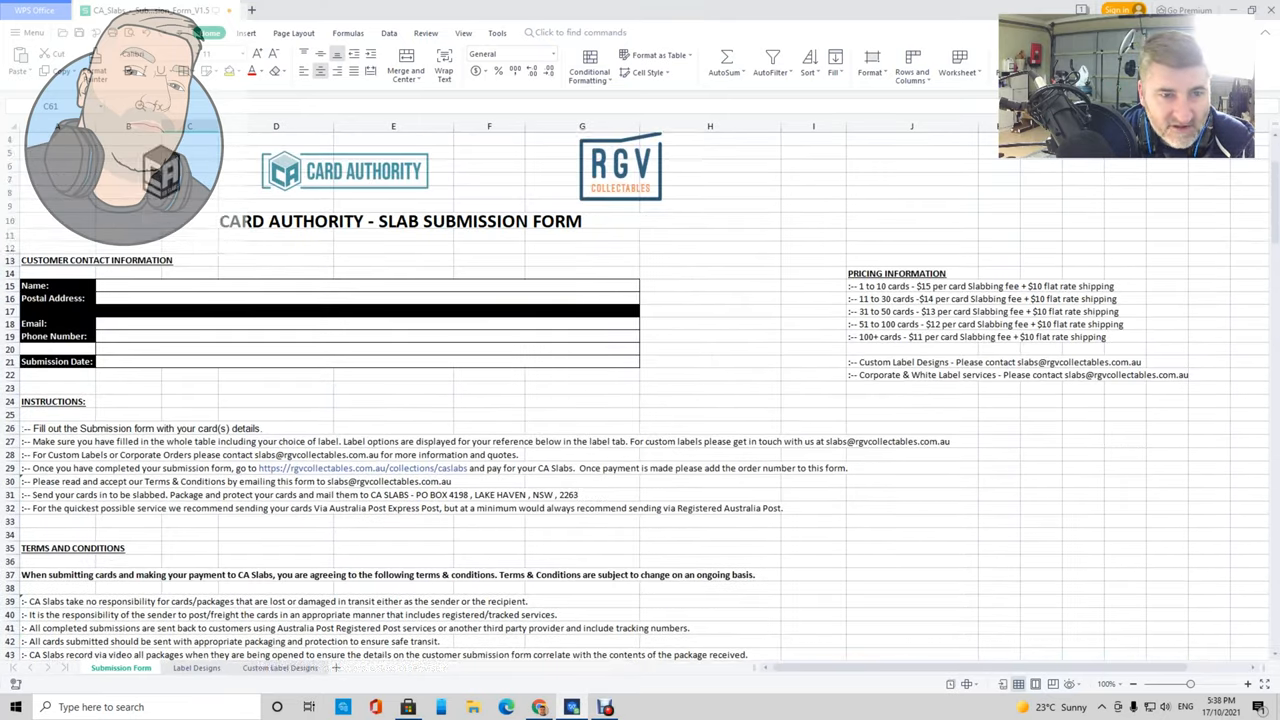
{"action": "scroll", "scroll_direction": "down", "scroll_amount": 3}
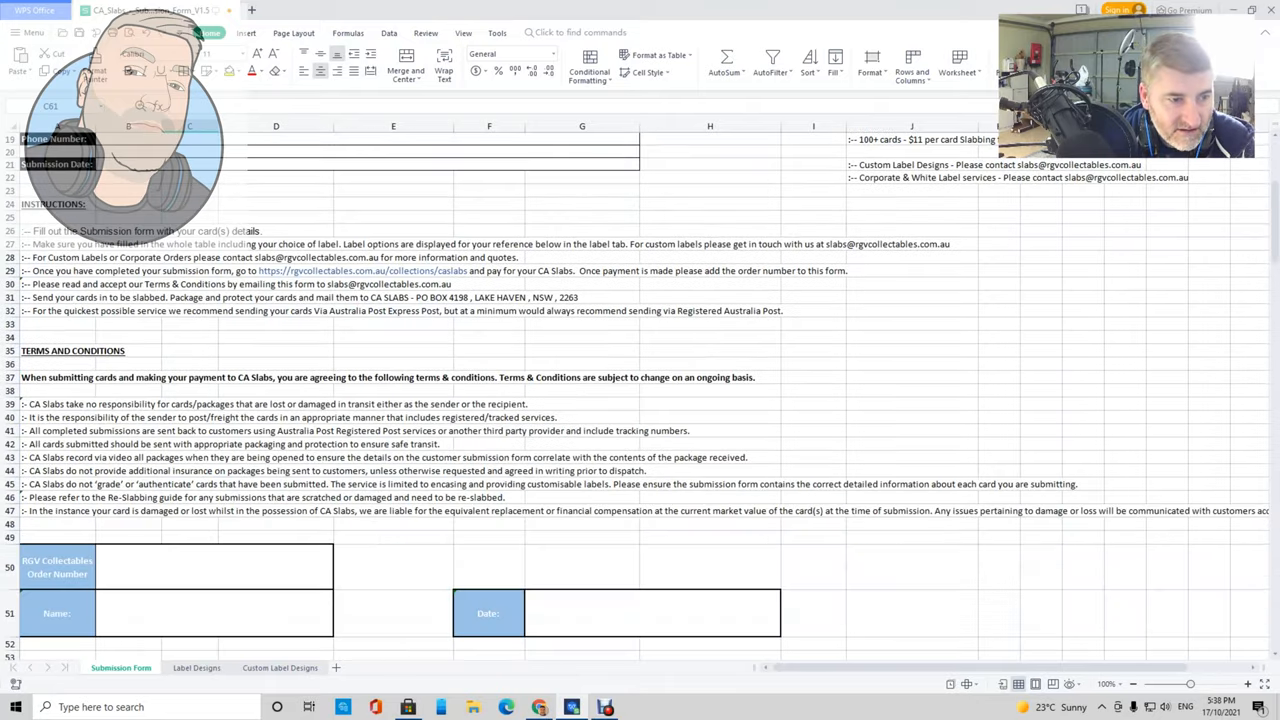
{"action": "scroll", "scroll_direction": "down", "scroll_amount": 3}
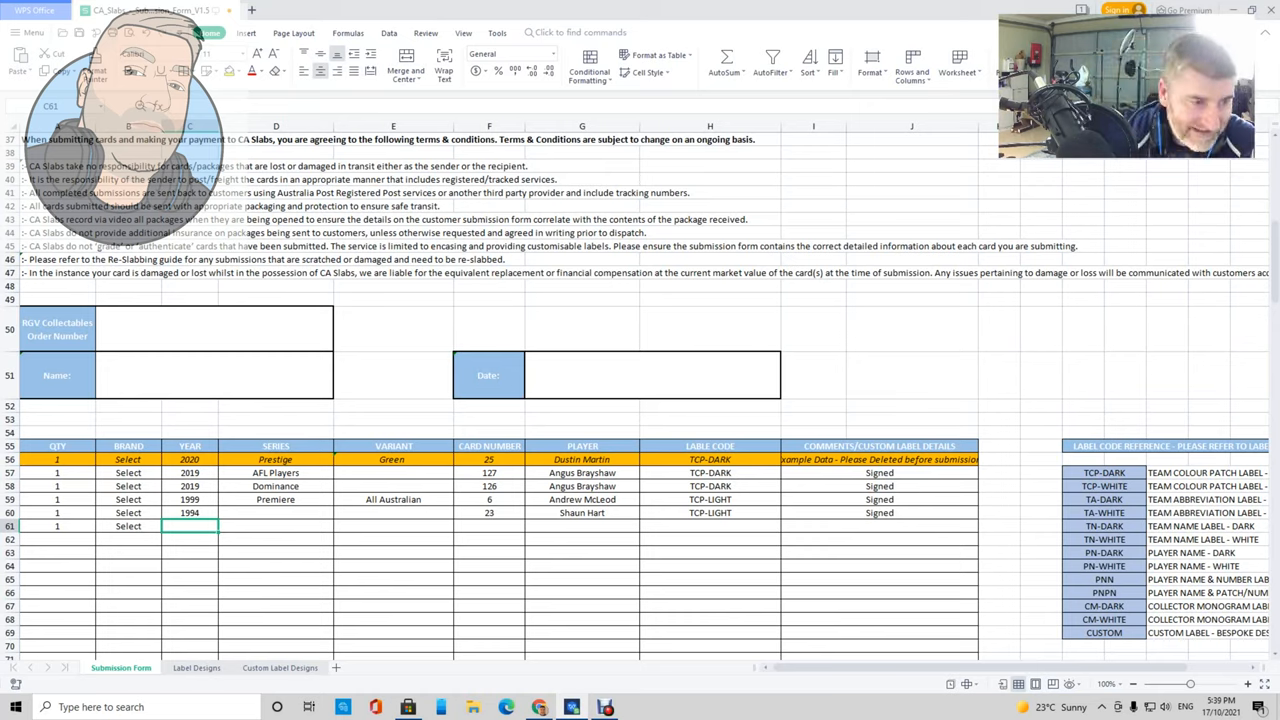
- Fill row 61 with 2018 Legacy #42 Callum Brown and label TCP-DARK
{"action": "type", "text": "2018"}
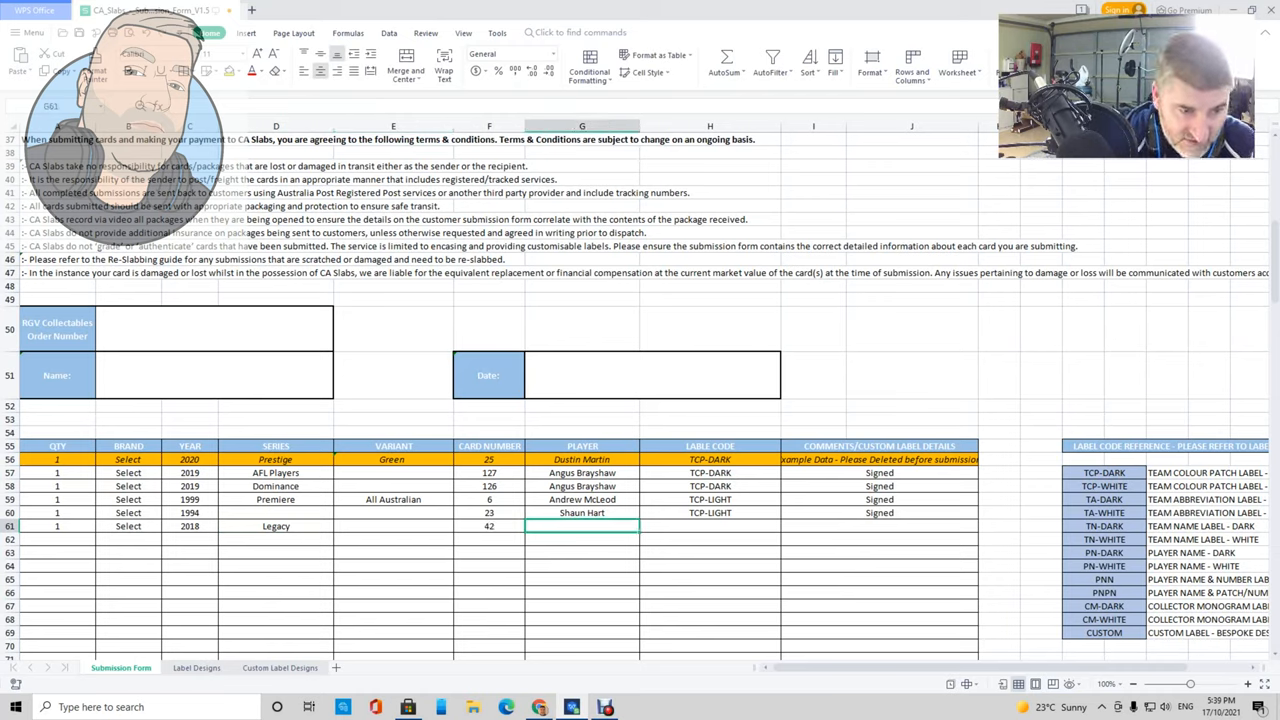
{"action": "type", "text": "C"}
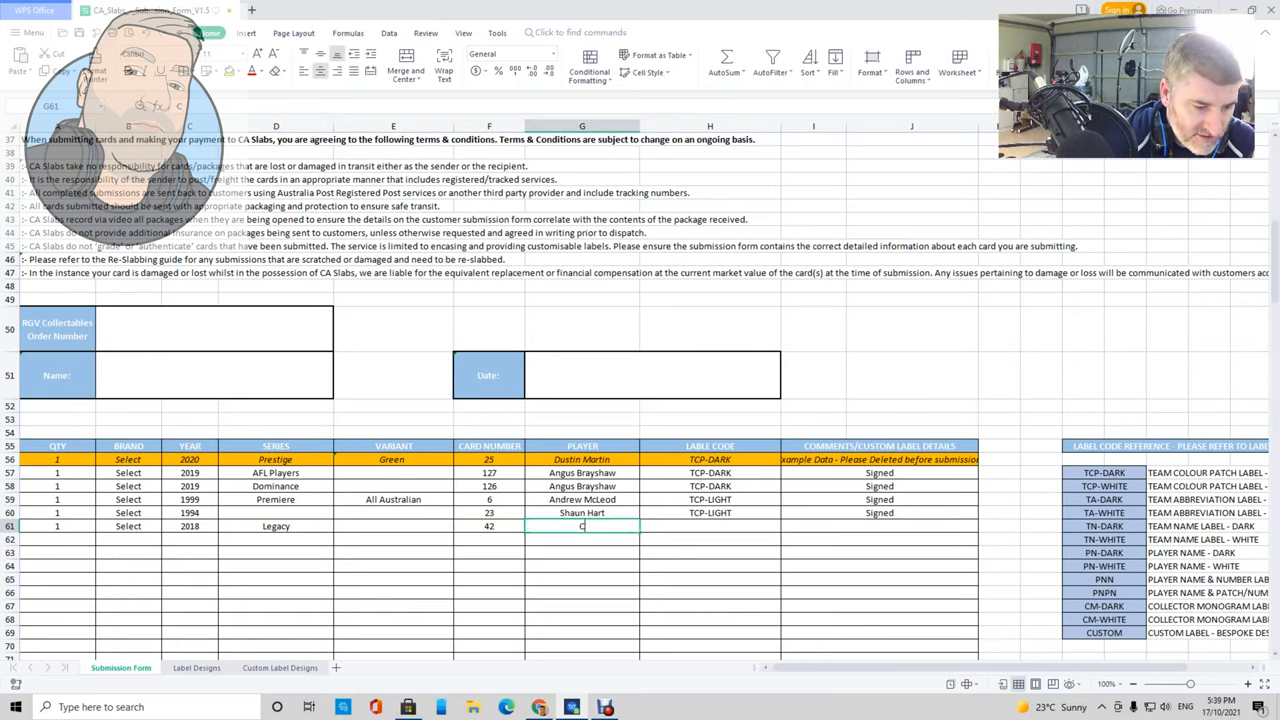
{"action": "type", "text": "allum Brown"}
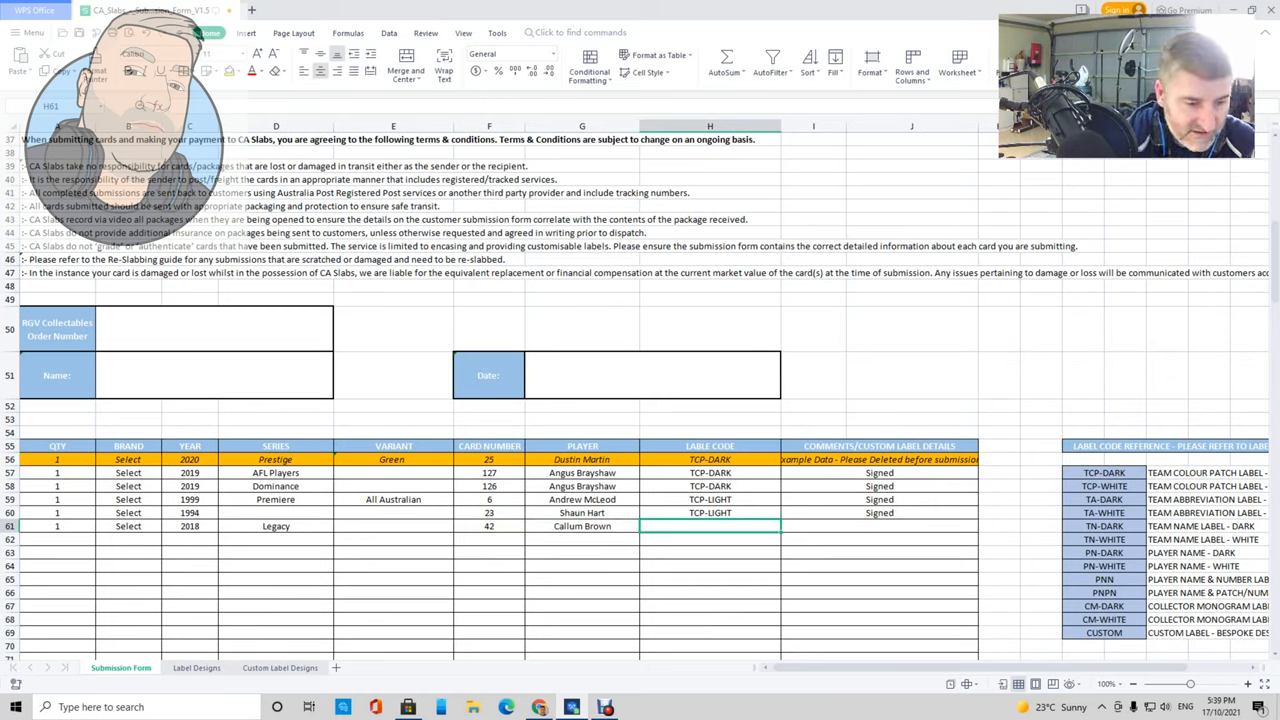
{"action": "type", "text": "TCP-DARK"}
{"action": "left_click", "coordinate": [880, 526]}
{"action": "type", "text": "Signed"}
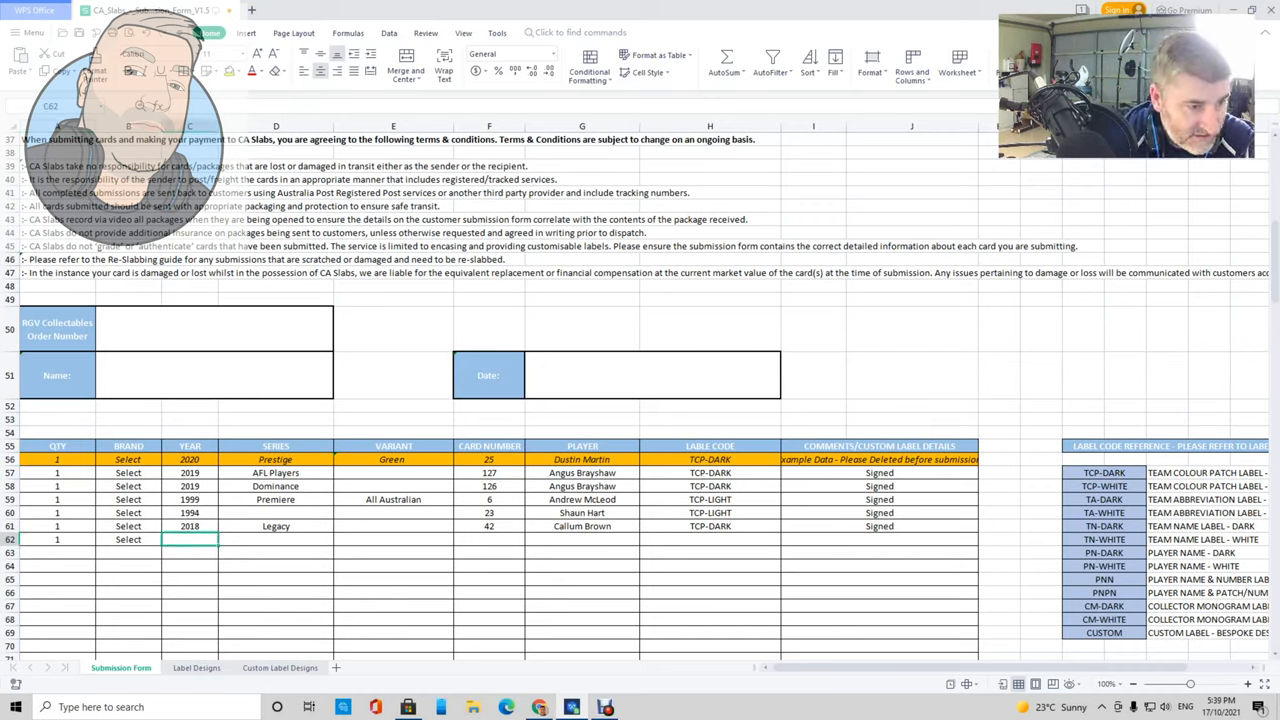
- Fill row 62 with 2013, #52 Dale Thomas, TCP-DARK and Signed
{"action": "type", "text": "20"}
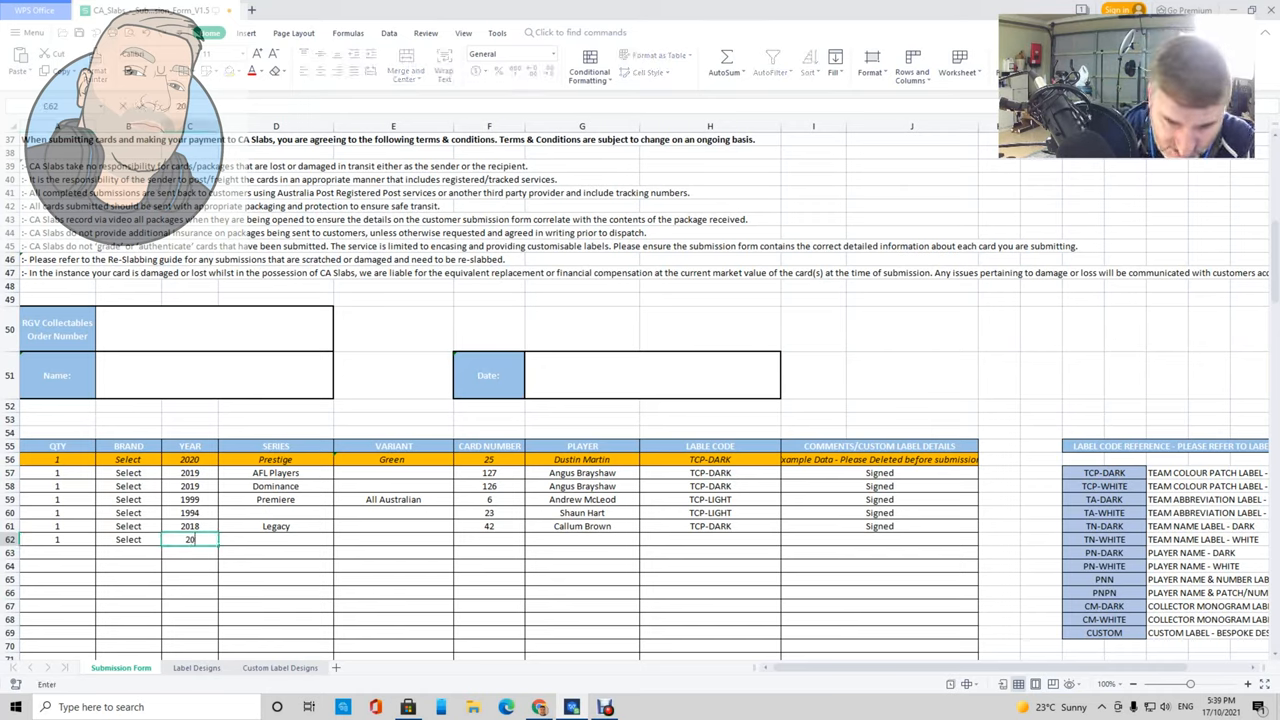
{"action": "type", "text": "2013"}
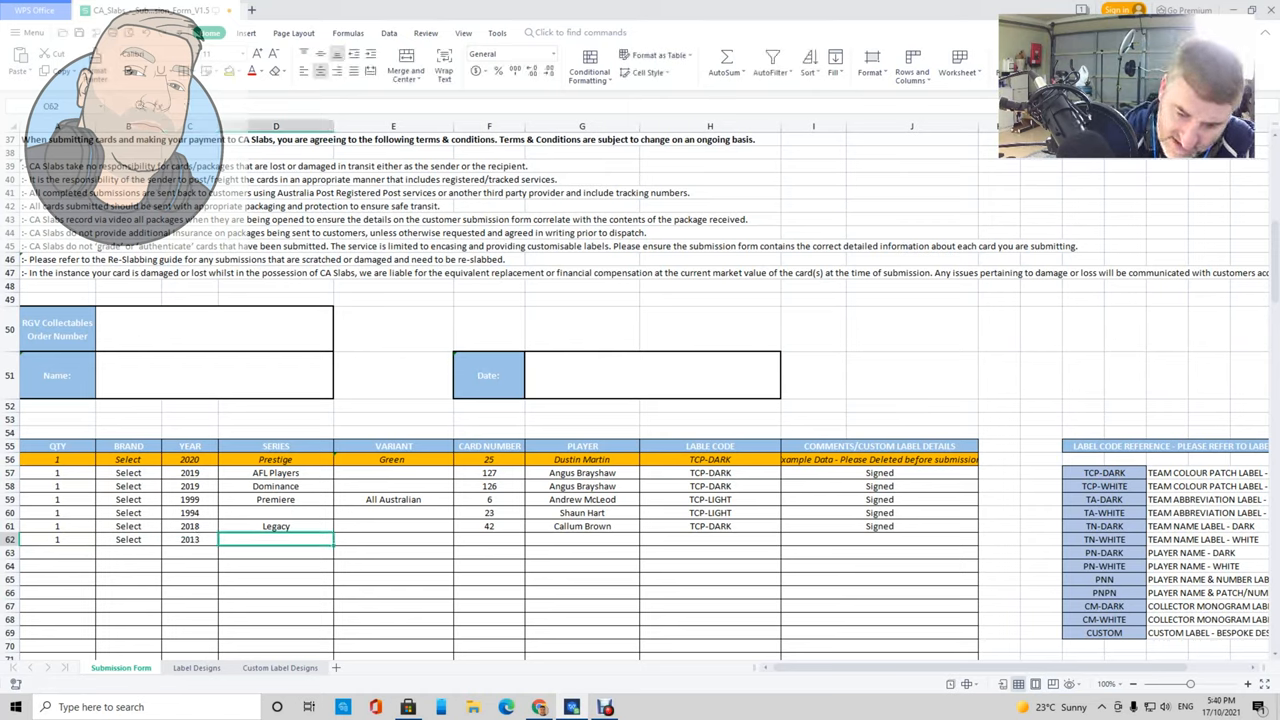
{"action": "left_click", "coordinate": [393, 539]}
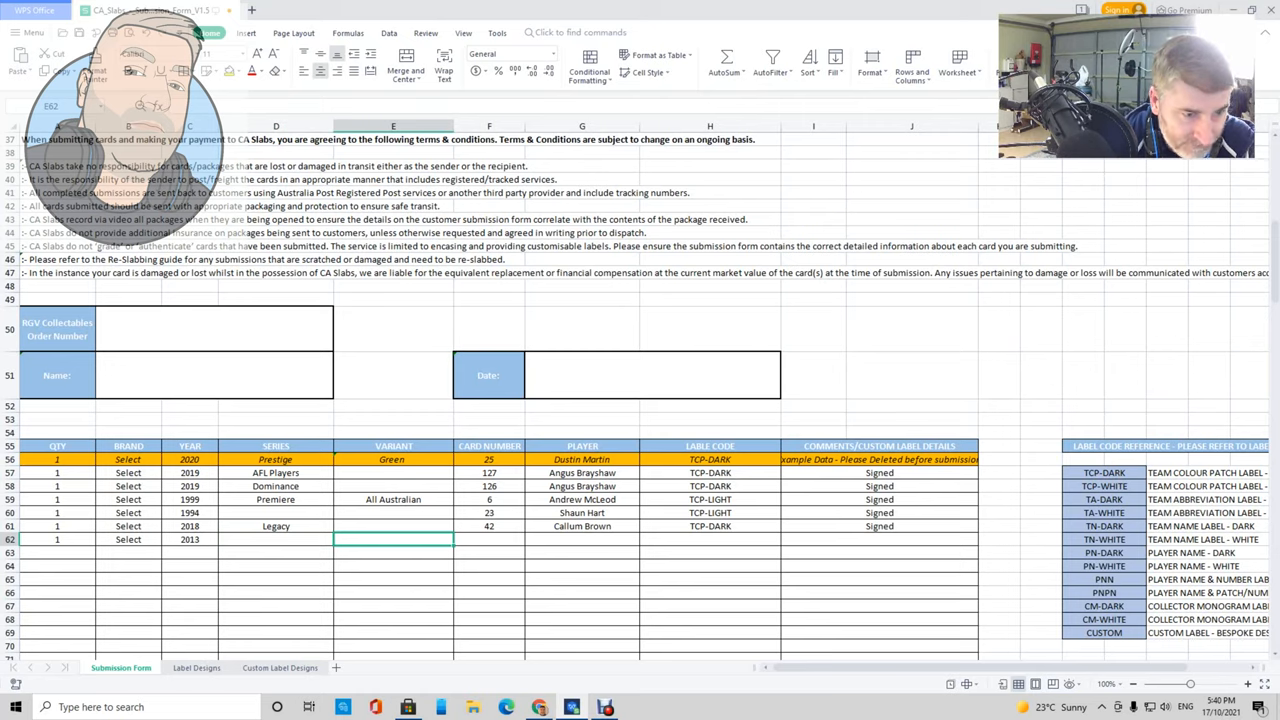
{"action": "left_click", "coordinate": [489, 539]}
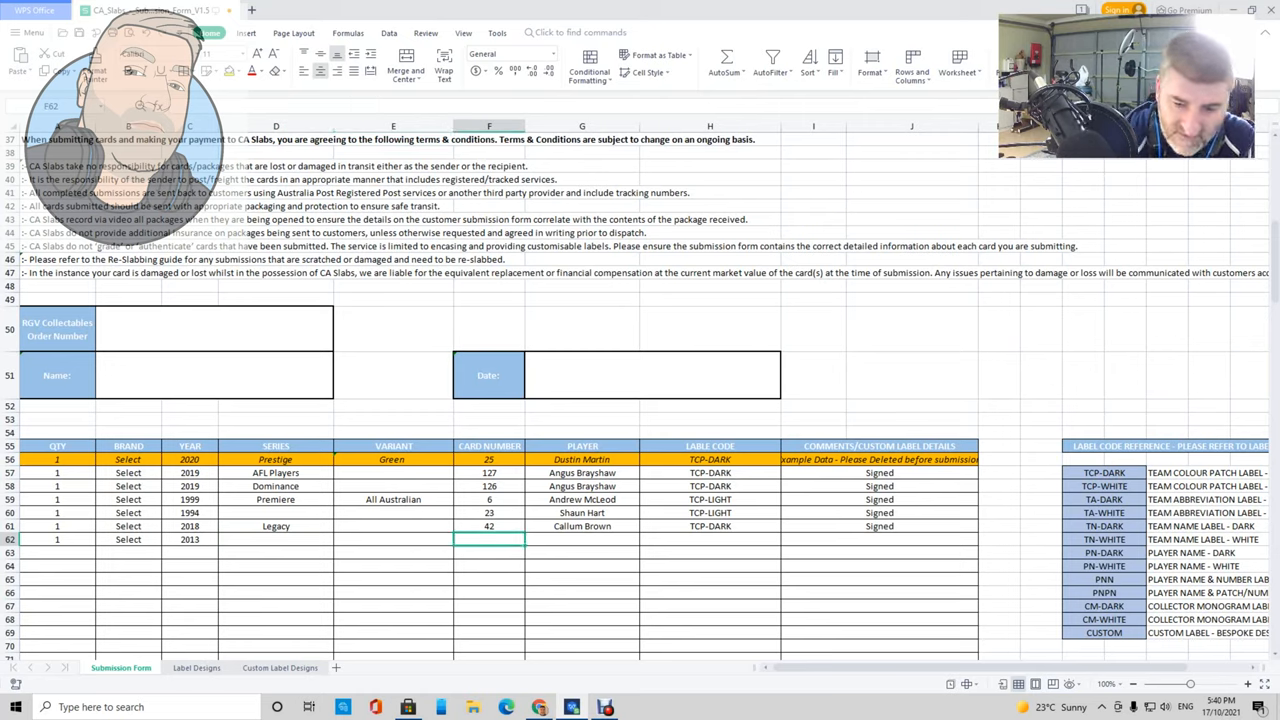
{"action": "type", "text": "52"}
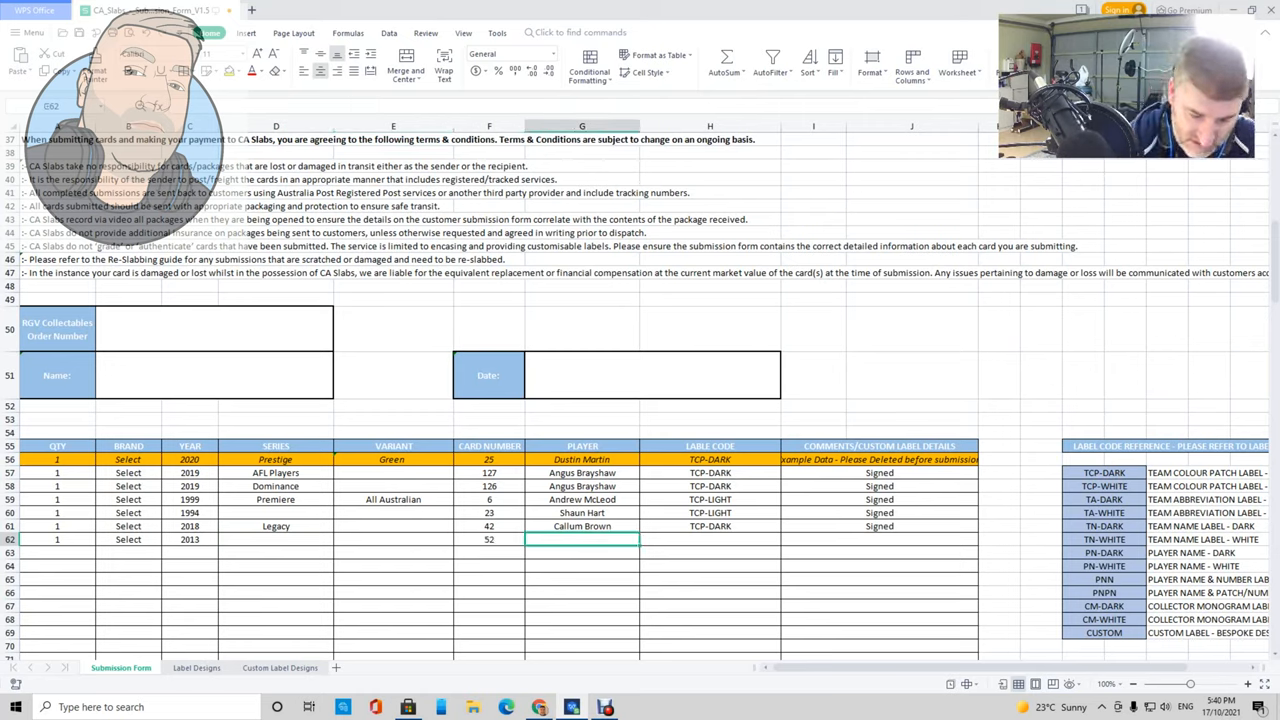
{"action": "type", "text": "Dale Thomas"}
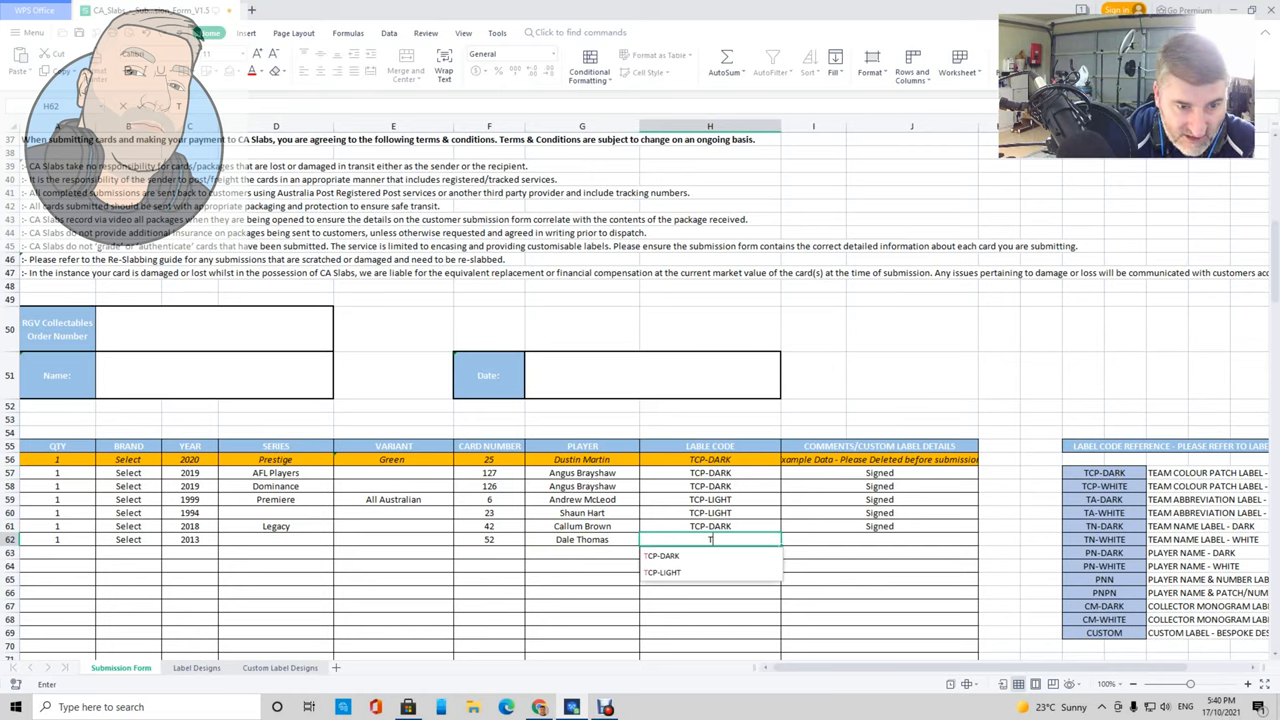
{"action": "left_click", "coordinate": [661, 555]}
{"action": "type", "text": "Signe"}
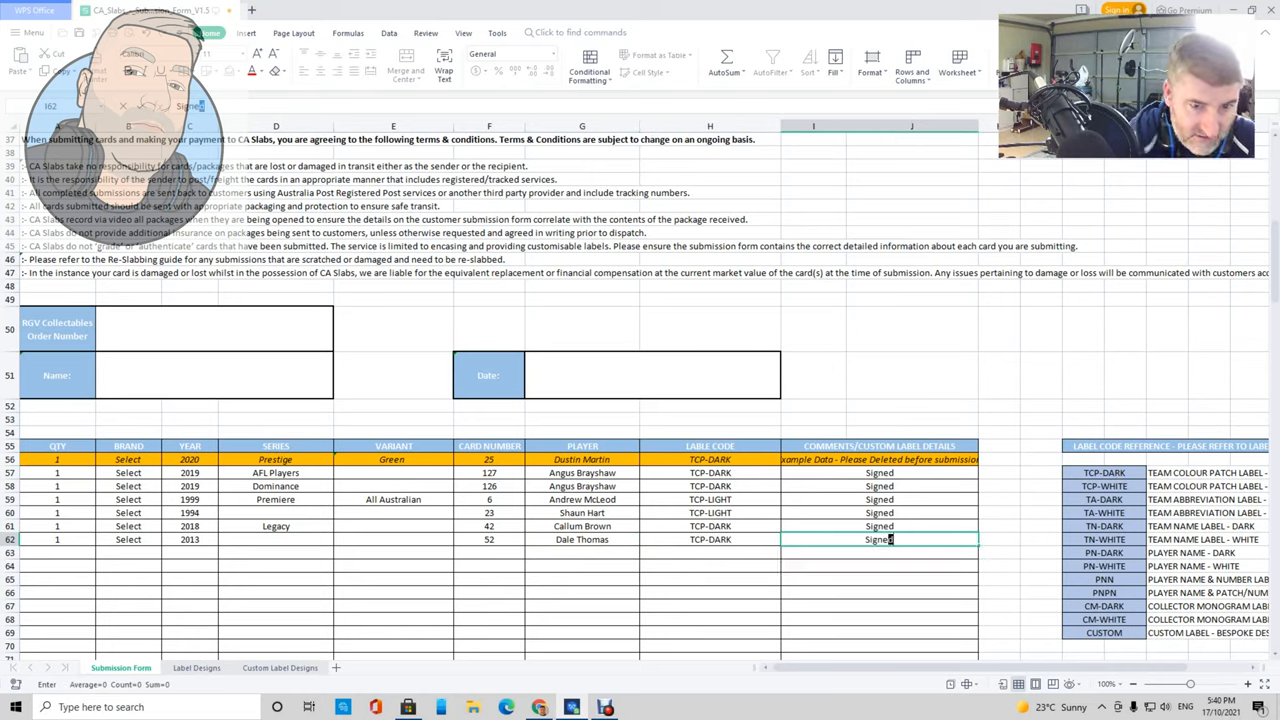
{"action": "key", "text": "Return"}
{"action": "type", "text": "1"}
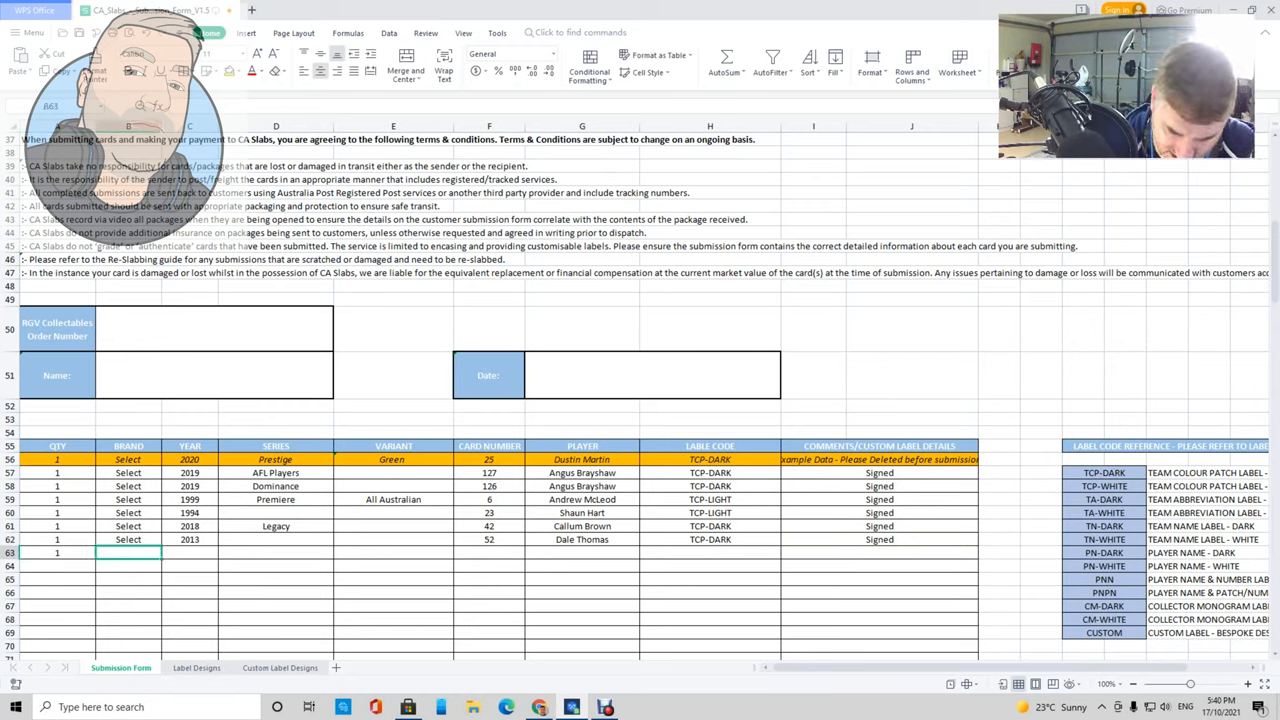
- Fill row 63 with Team Coach 2014, card number 70 and player Dane Swan
{"action": "type", "text": "Te"}
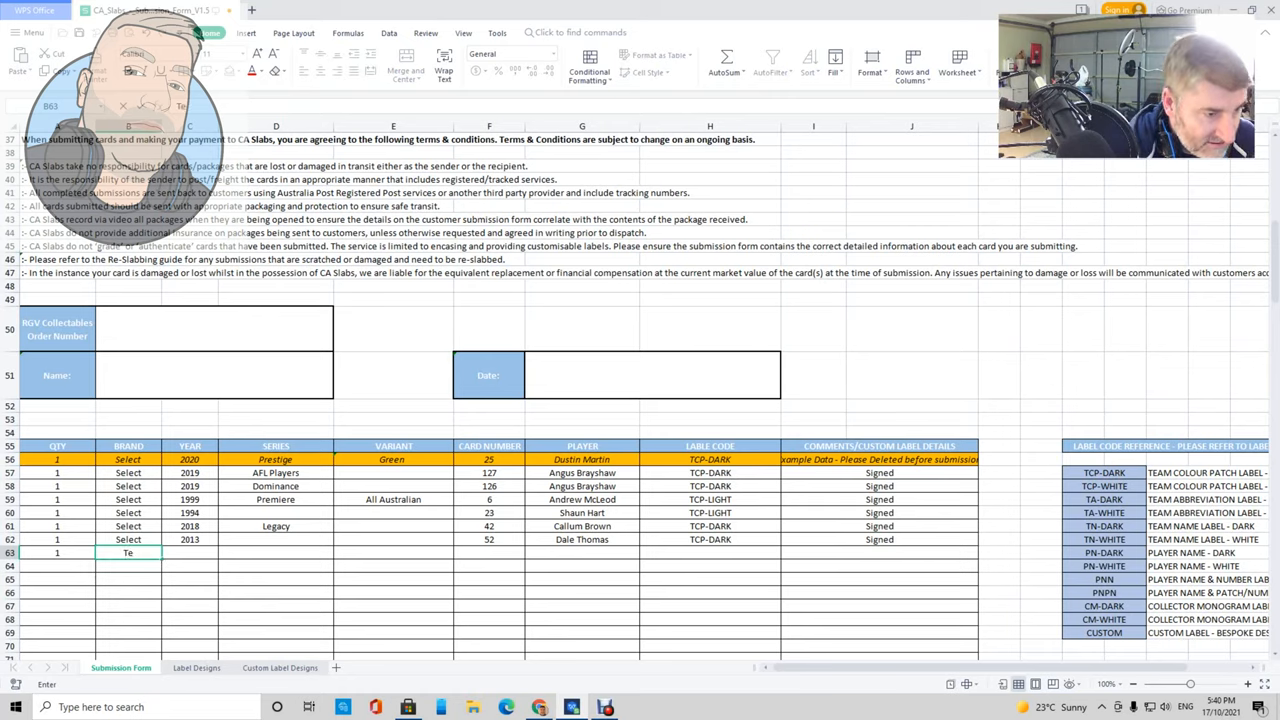
{"action": "type", "text": "Team Coach"}
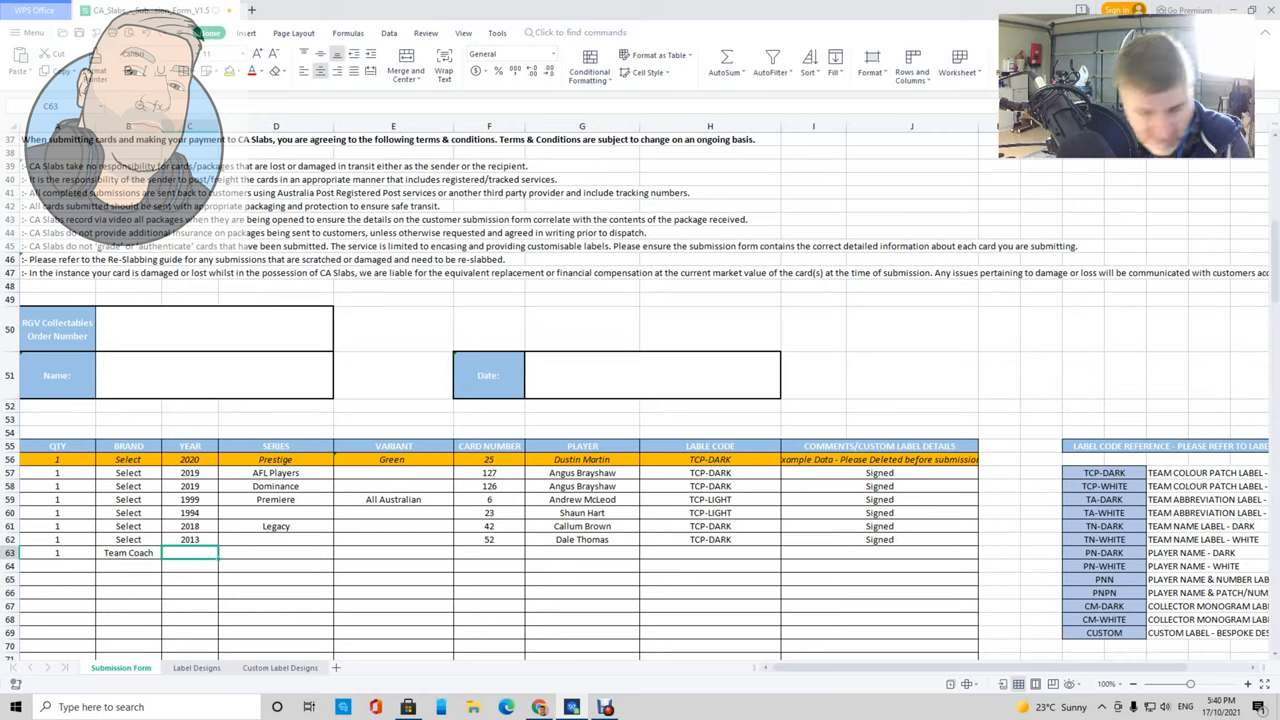
{"action": "type", "text": "2014"}
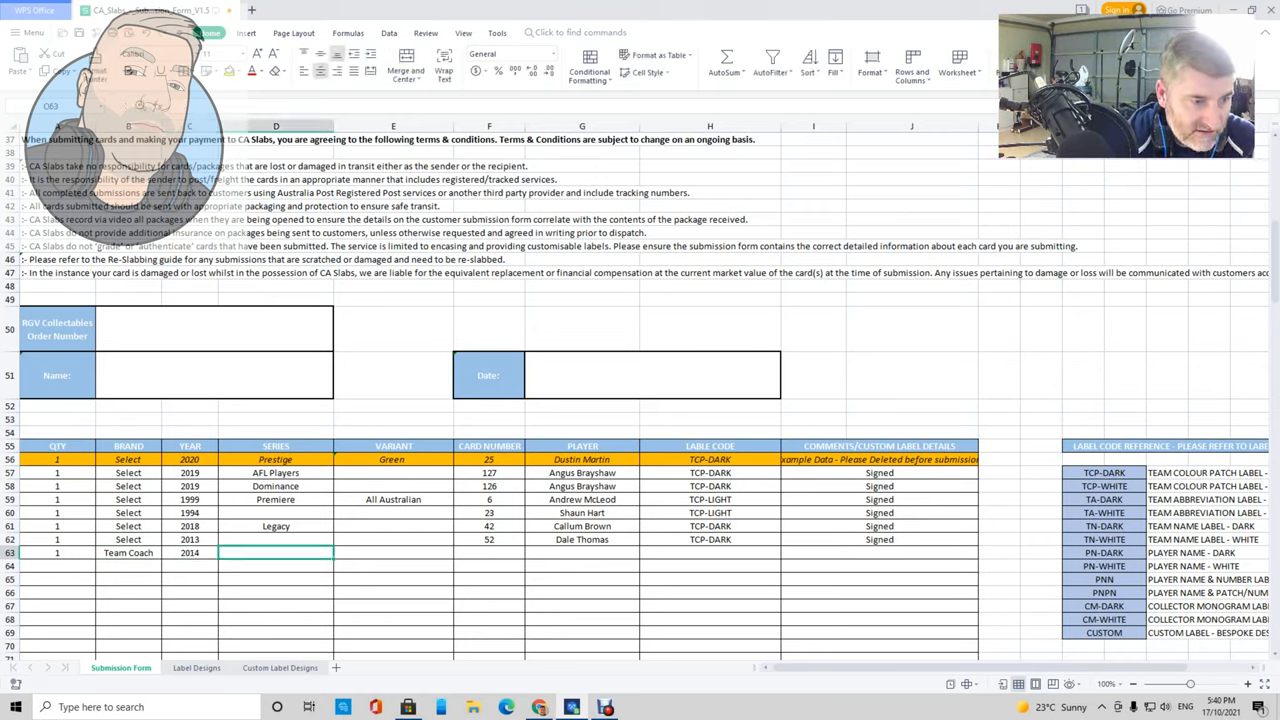
{"action": "left_click", "coordinate": [393, 552]}
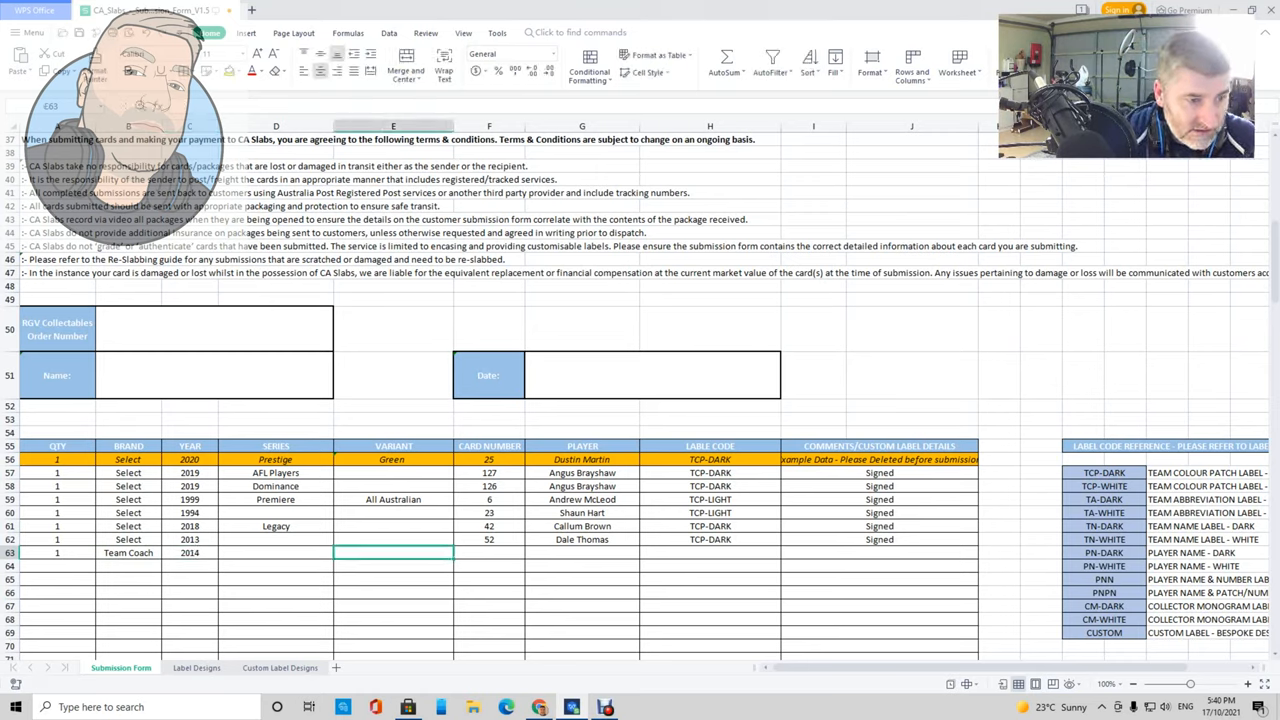
{"action": "left_click", "coordinate": [489, 552]}
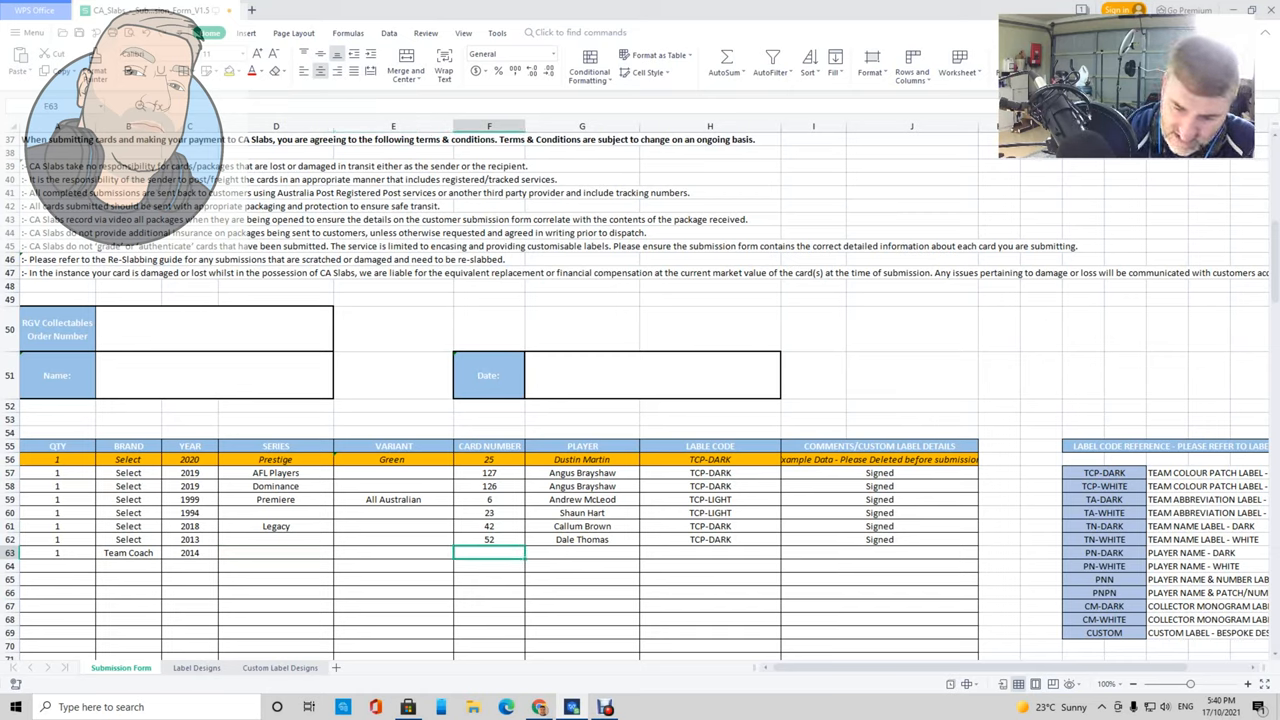
{"action": "type", "text": "70"}
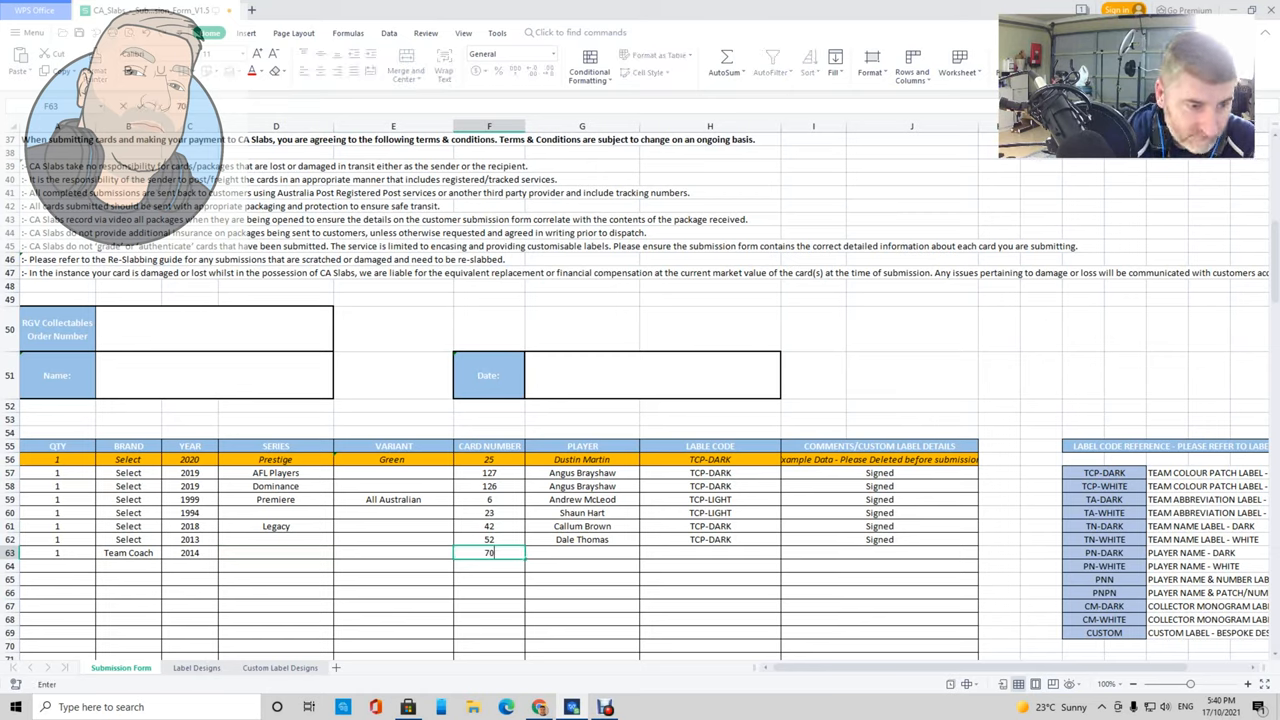
{"action": "type", "text": "Dane Swan"}
{"action": "left_click", "coordinate": [879, 552]}
{"action": "type", "text": "Signed"}
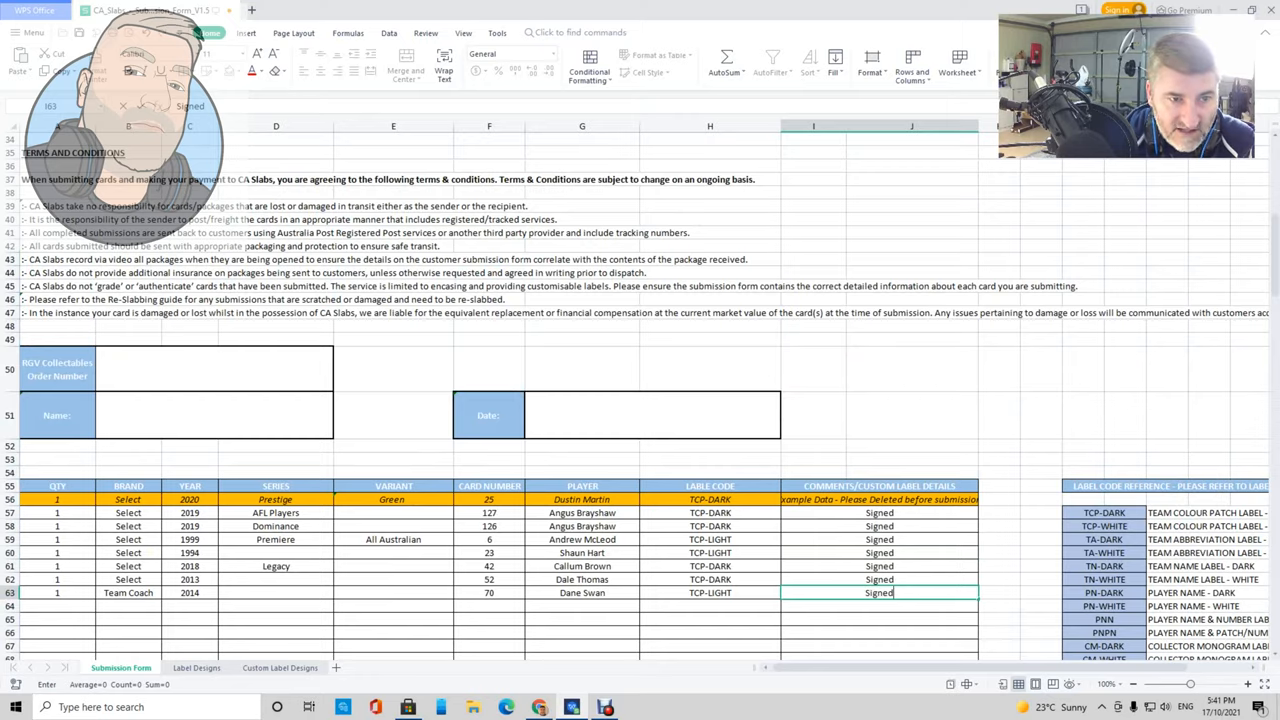
{"action": "scroll", "scroll_direction": "up", "scroll_amount": 3}
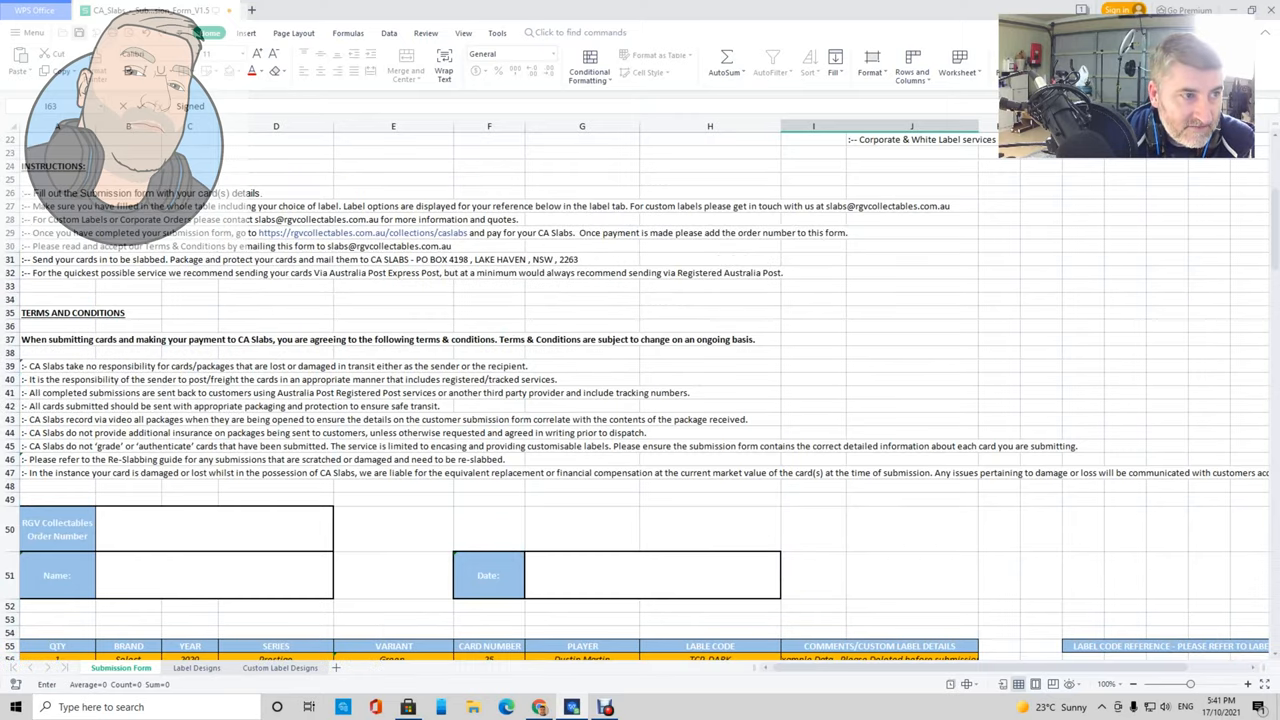
{"action": "scroll", "scroll_direction": "up", "scroll_amount": 3}
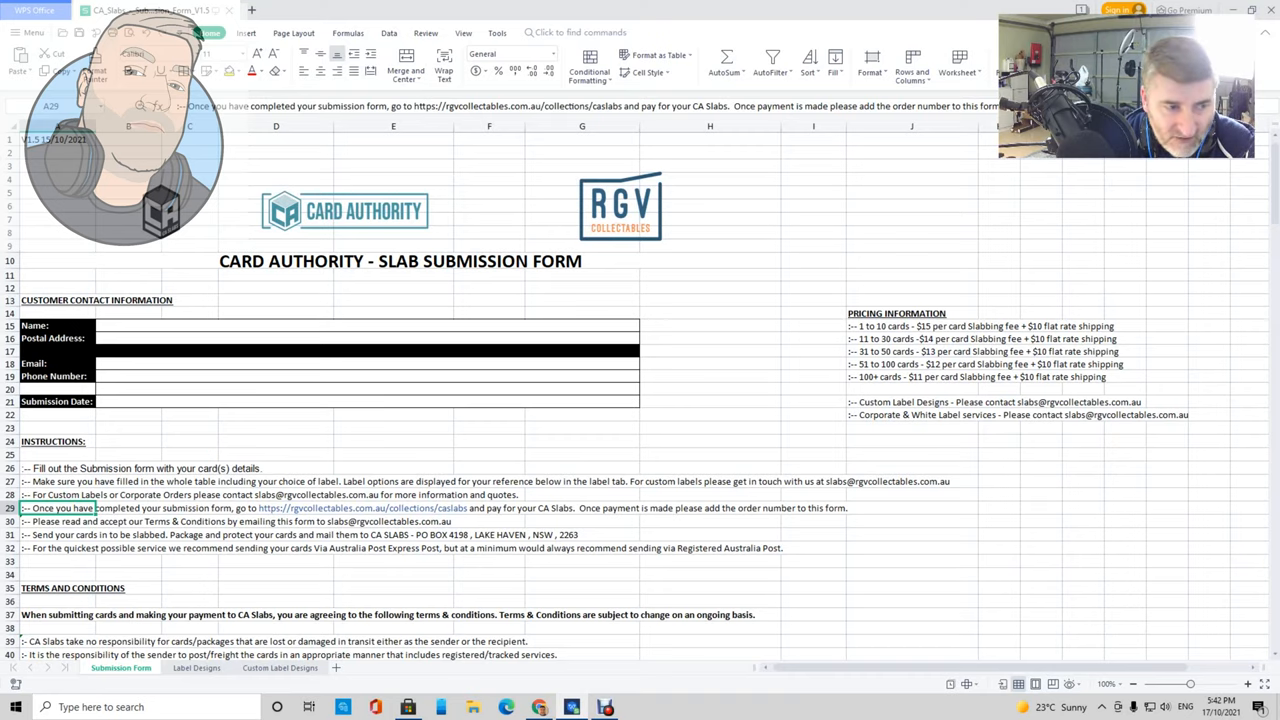
{"action": "scroll", "scroll_direction": "down", "scroll_amount": 3}
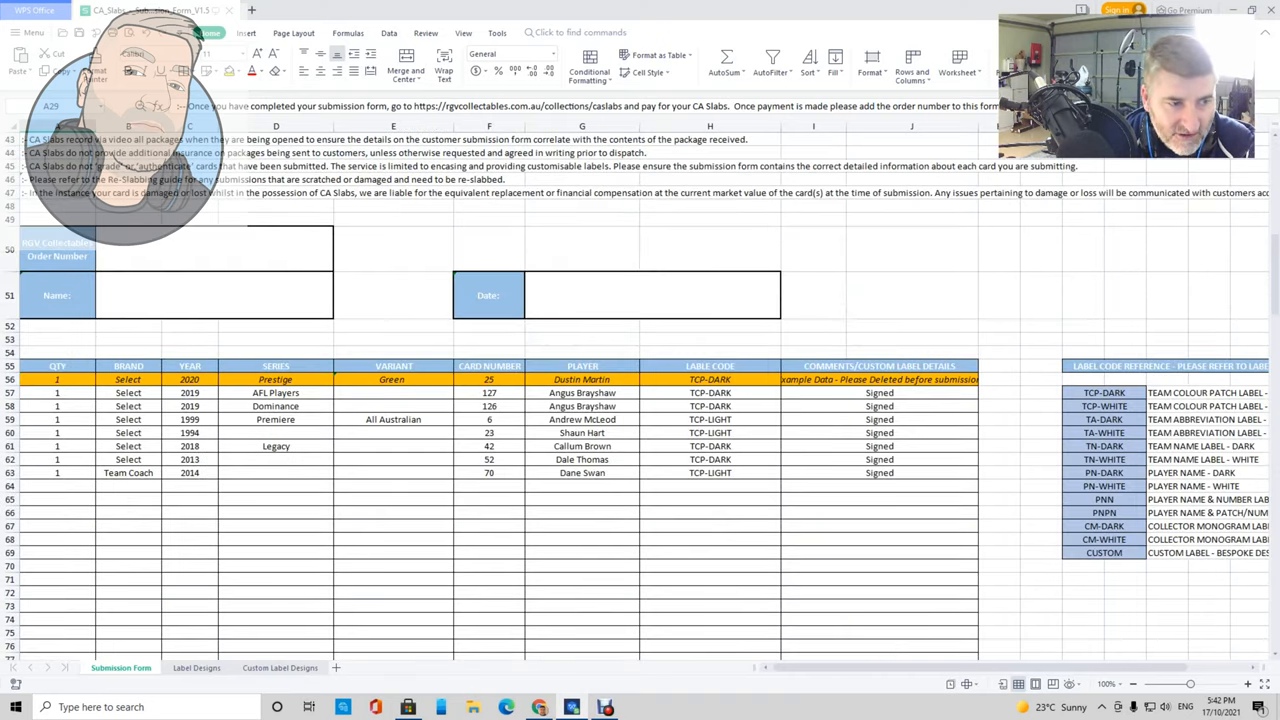
- Clear the Dustin Martin sample entries from orange example row 56
{"action": "left_click", "coordinate": [57, 379]}
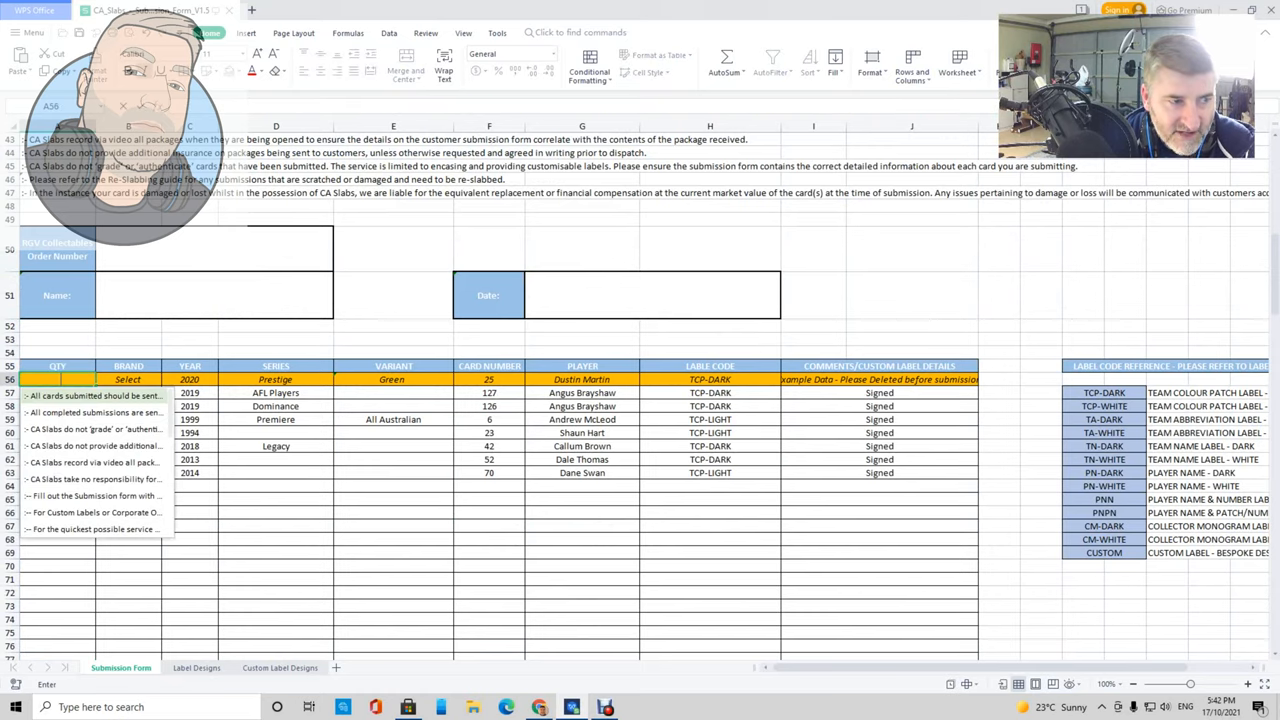
{"action": "left_click", "coordinate": [275, 379]}
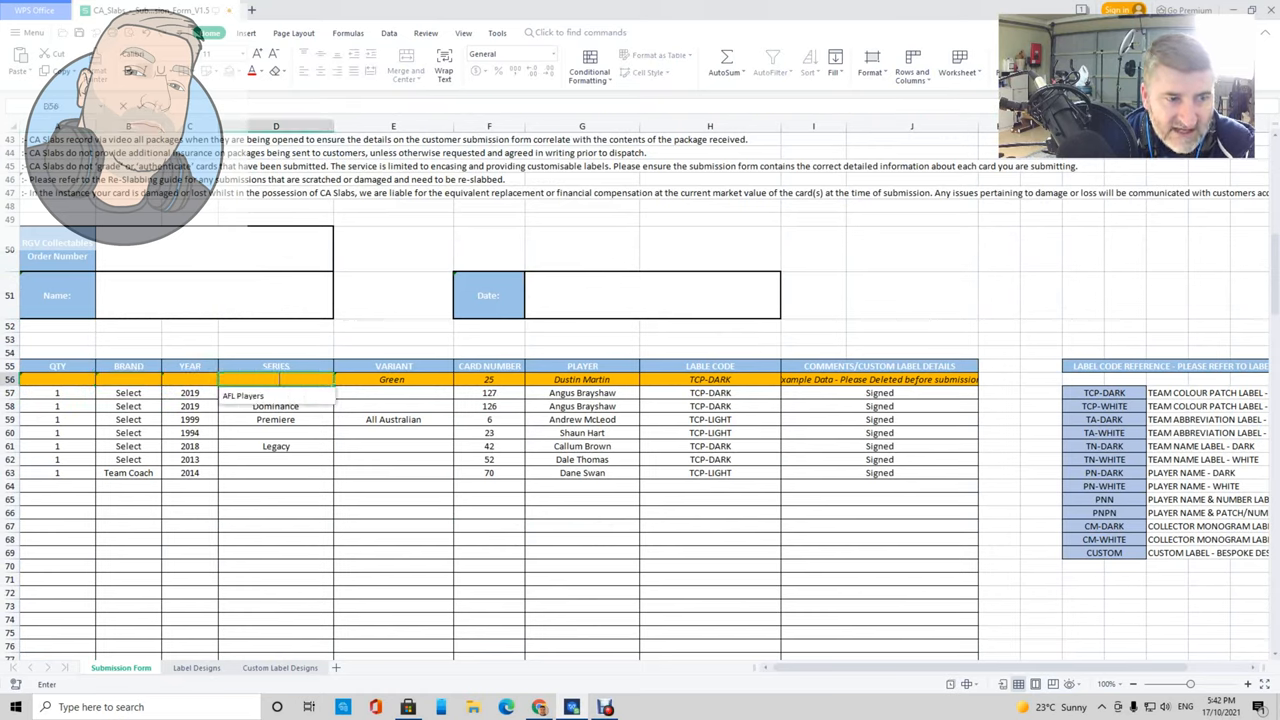
{"action": "left_click", "coordinate": [582, 379]}
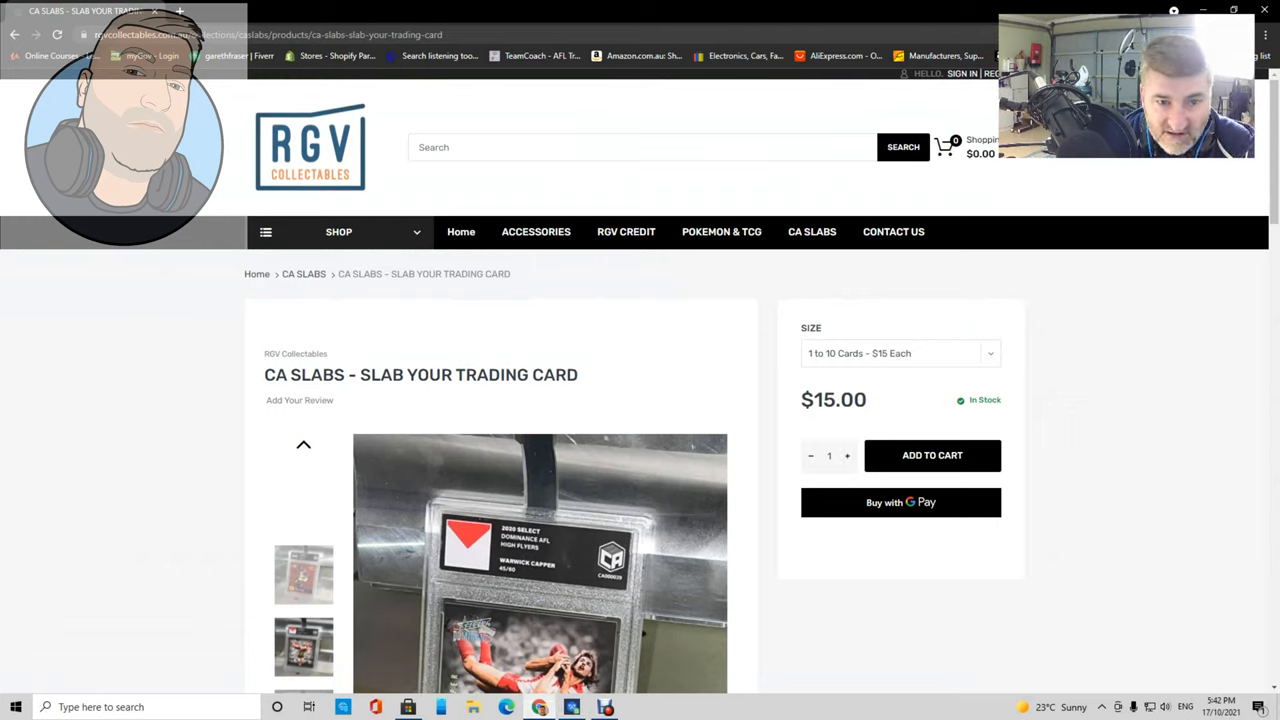
- Add seven CA Slabs slabbings ($105.00) to the cart and proceed to checkout
{"action": "left_click", "coordinate": [846, 455]}
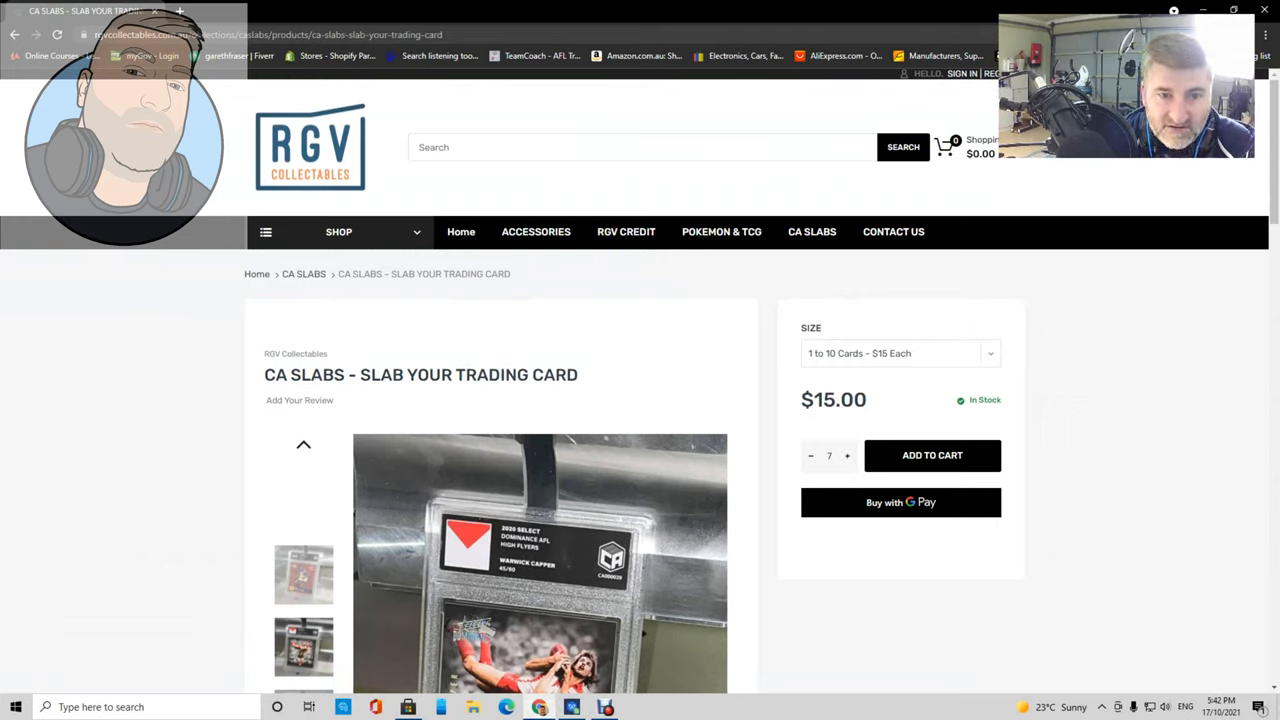
{"action": "left_click", "coordinate": [931, 455]}
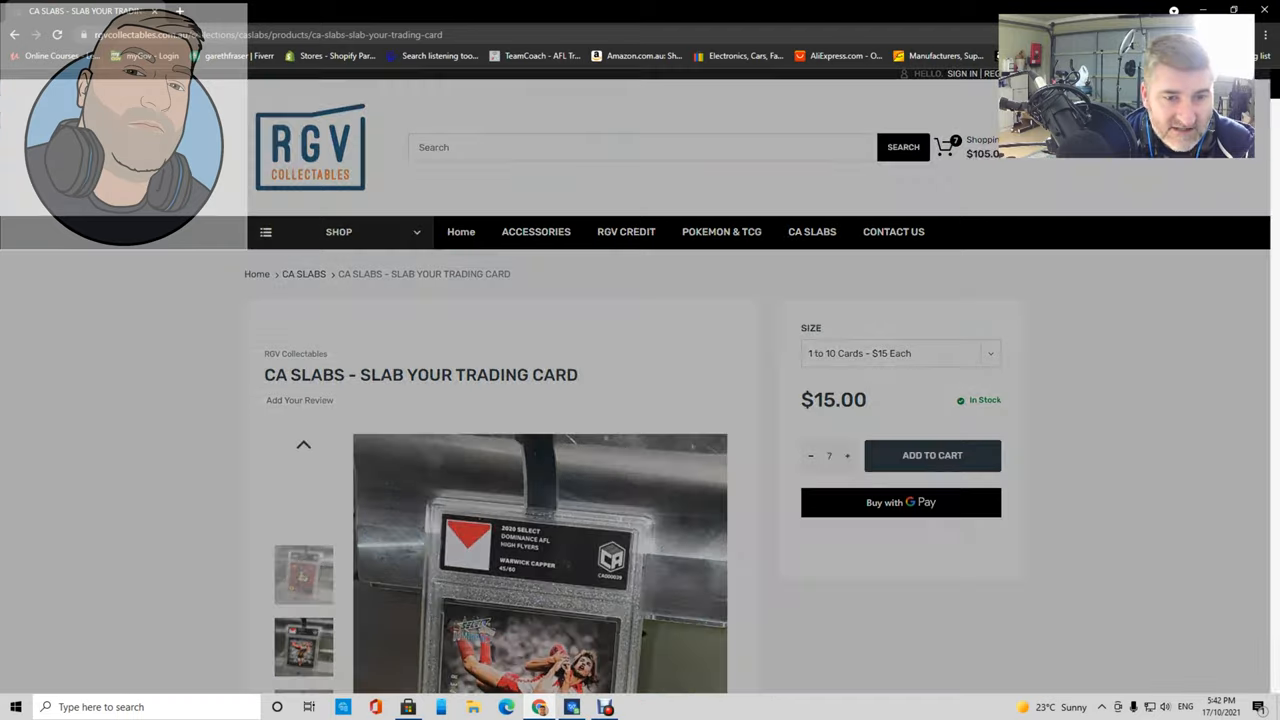
{"action": "left_click", "coordinate": [944, 146]}
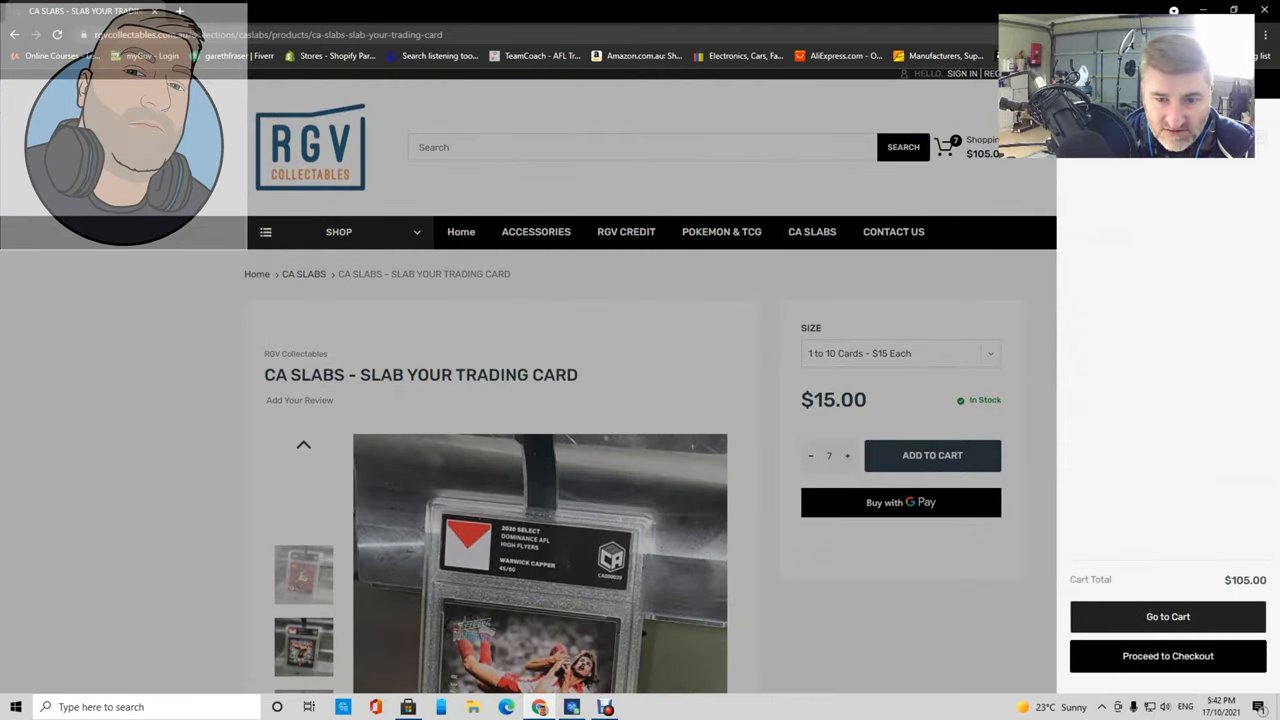
{"action": "left_click", "coordinate": [931, 455]}
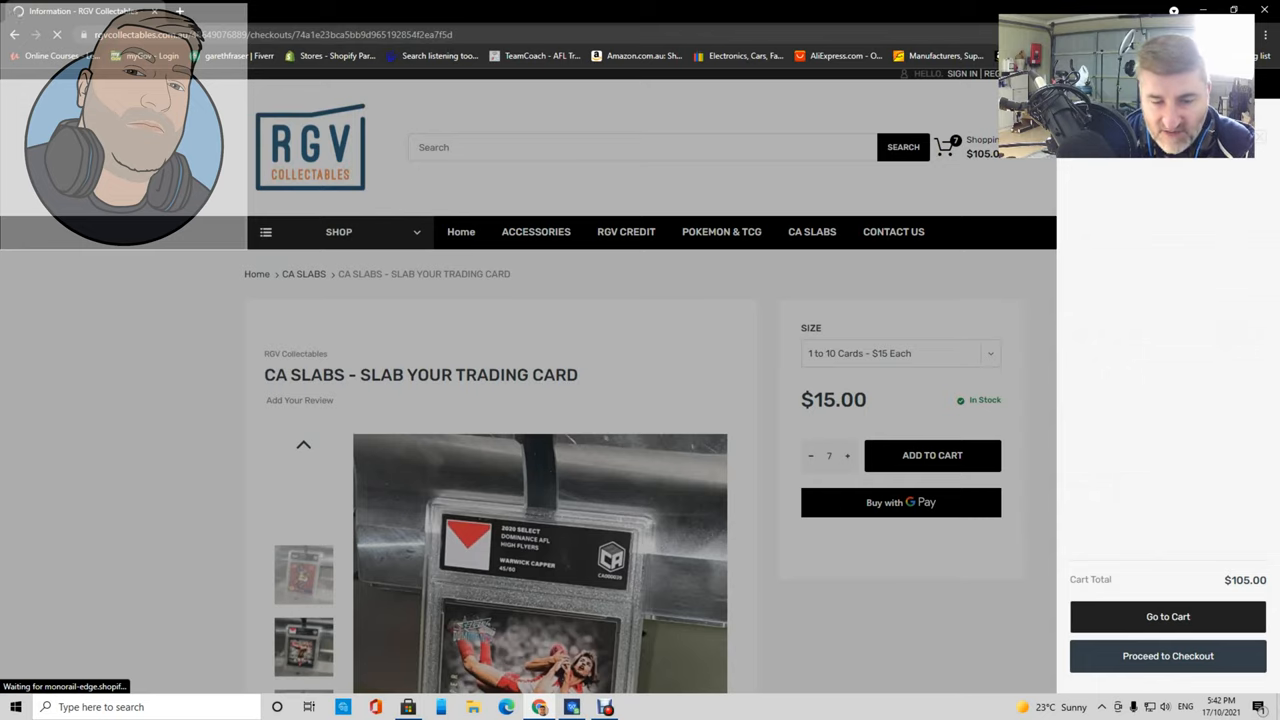
{"action": "left_click", "coordinate": [1167, 655]}
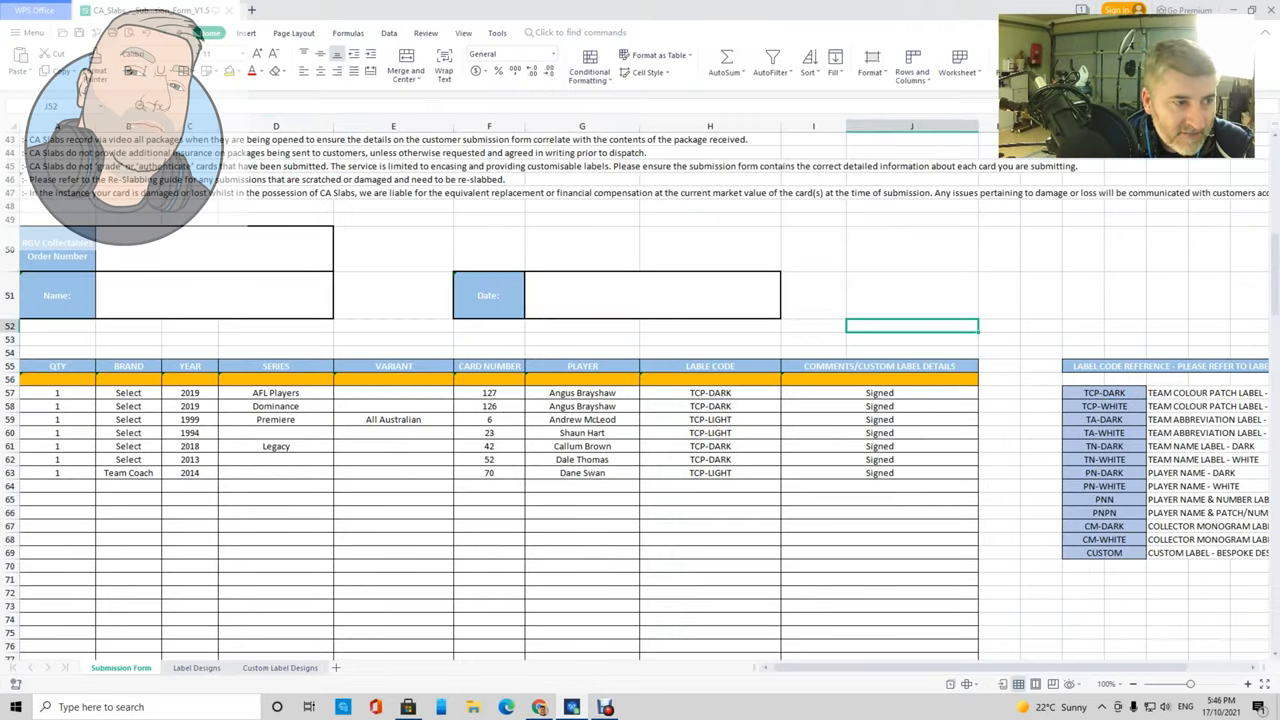
{"action": "left_click", "coordinate": [213, 248]}
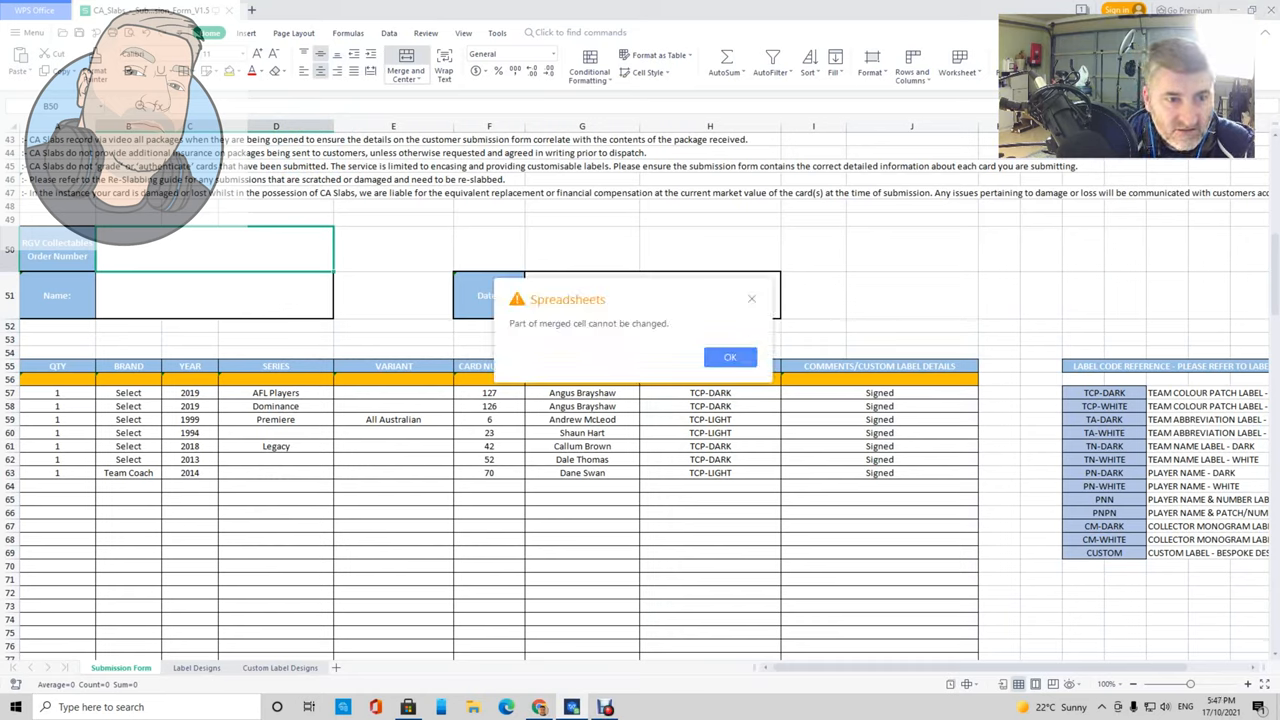
{"action": "left_click", "coordinate": [730, 357]}
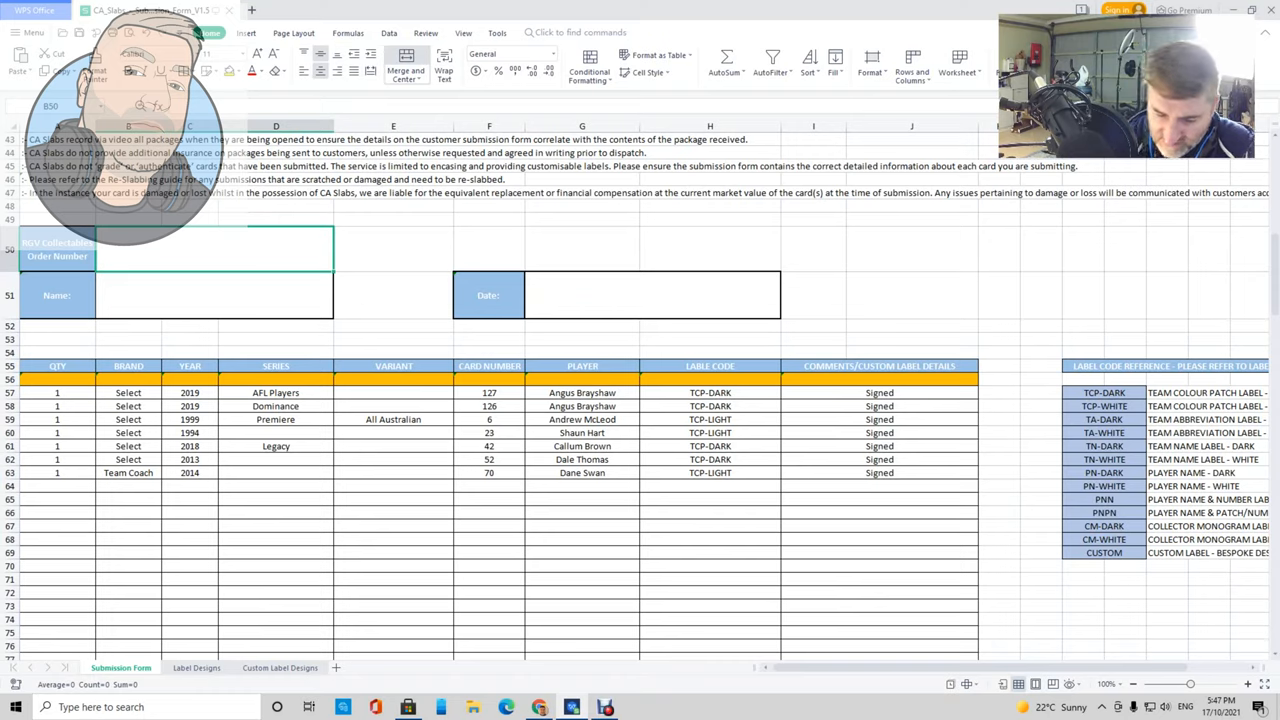
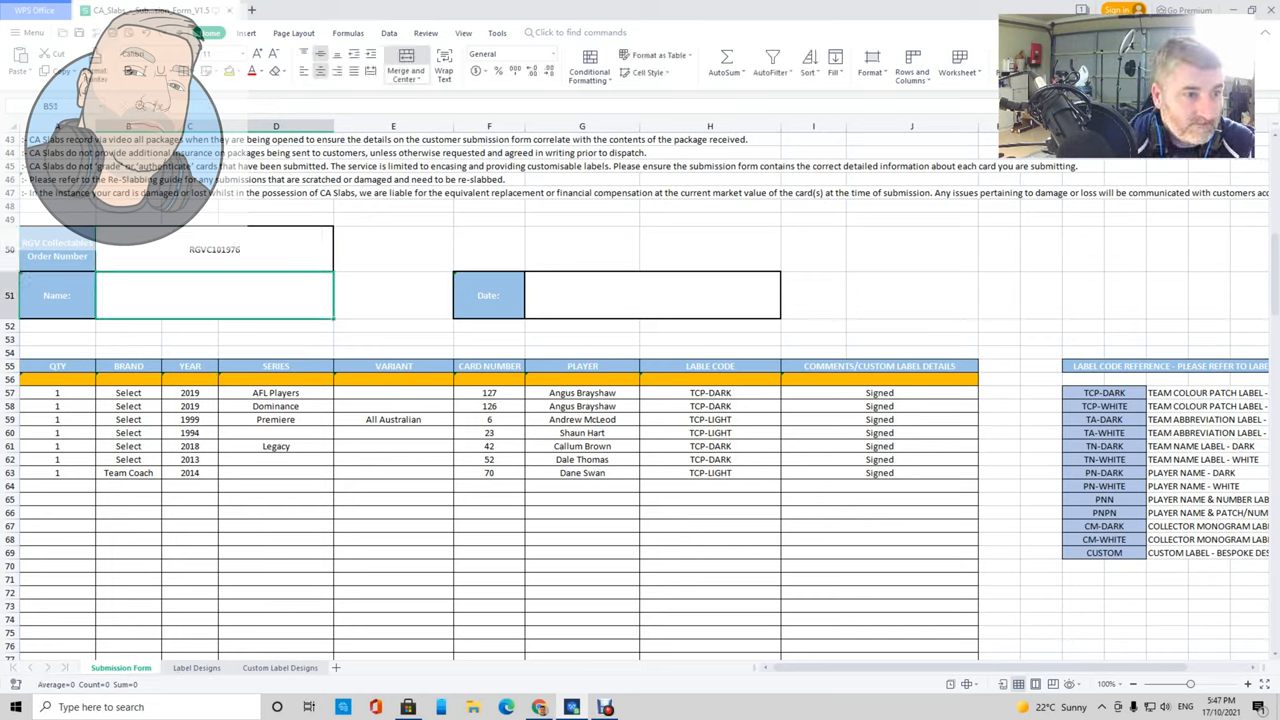
{"action": "left_click", "coordinate": [653, 294]}
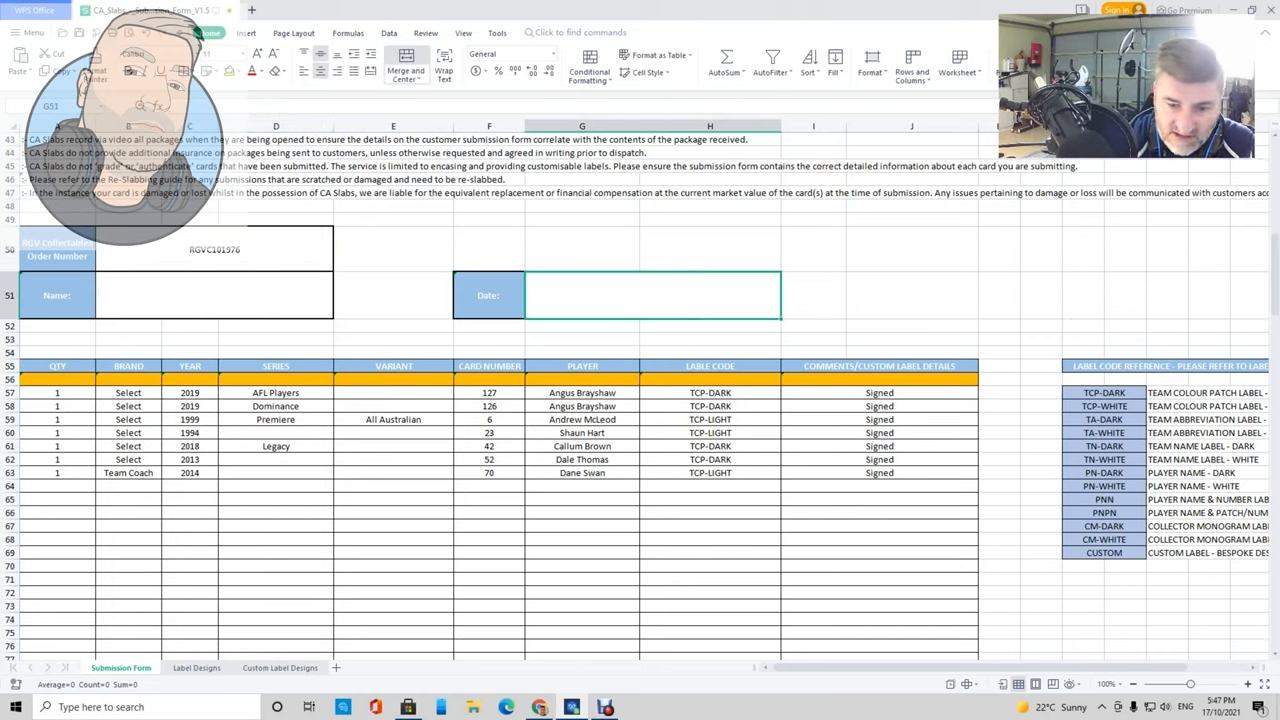
{"action": "type", "text": "17/10/"}
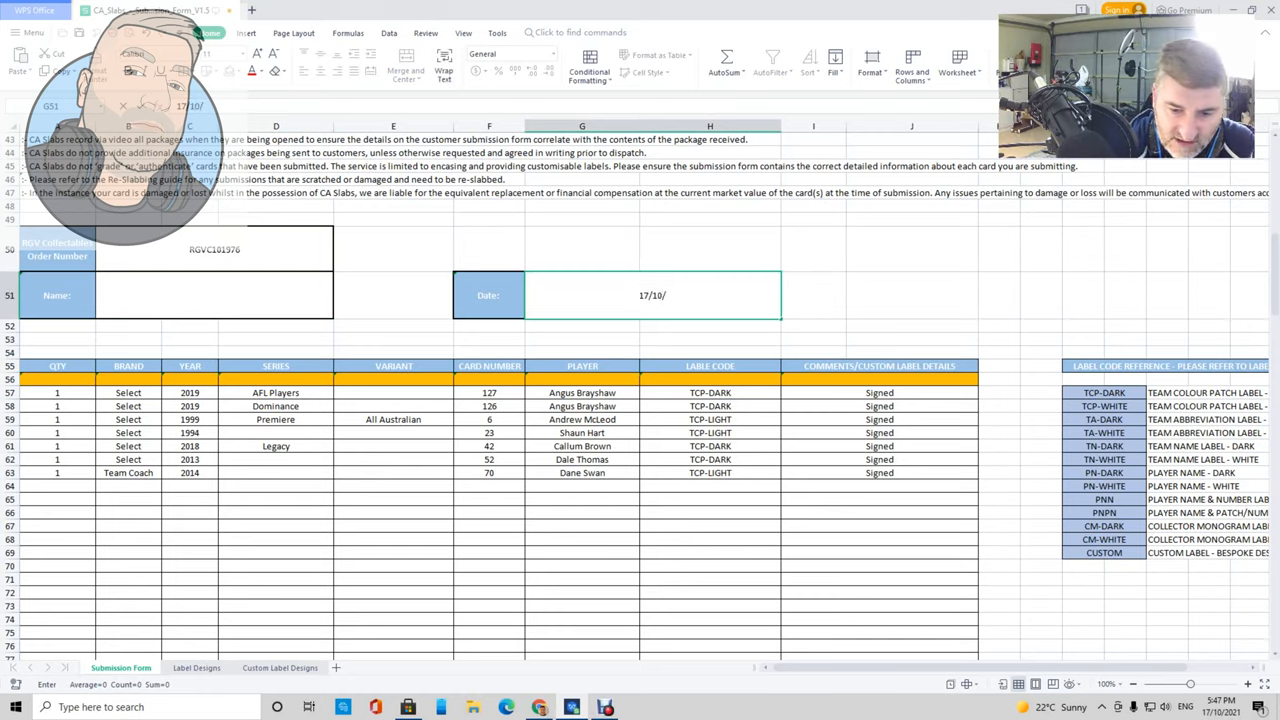
{"action": "type", "text": "2021"}
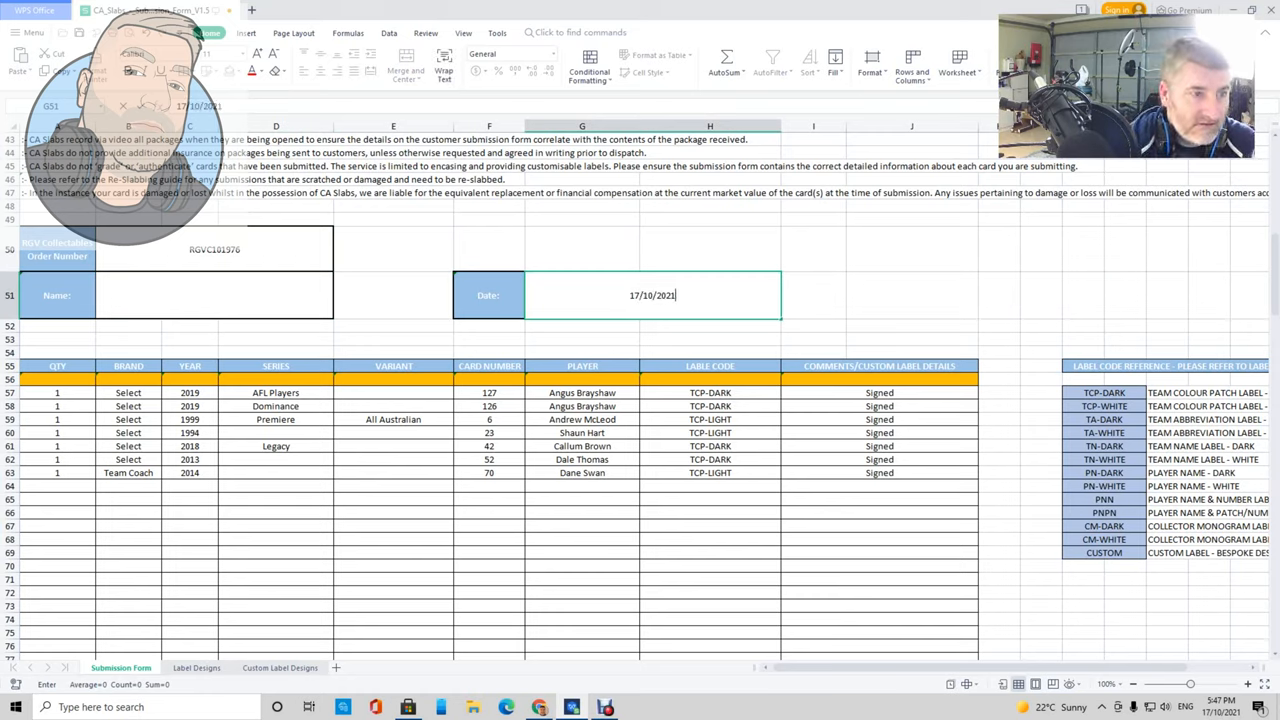
{"action": "left_click", "coordinate": [215, 294]}
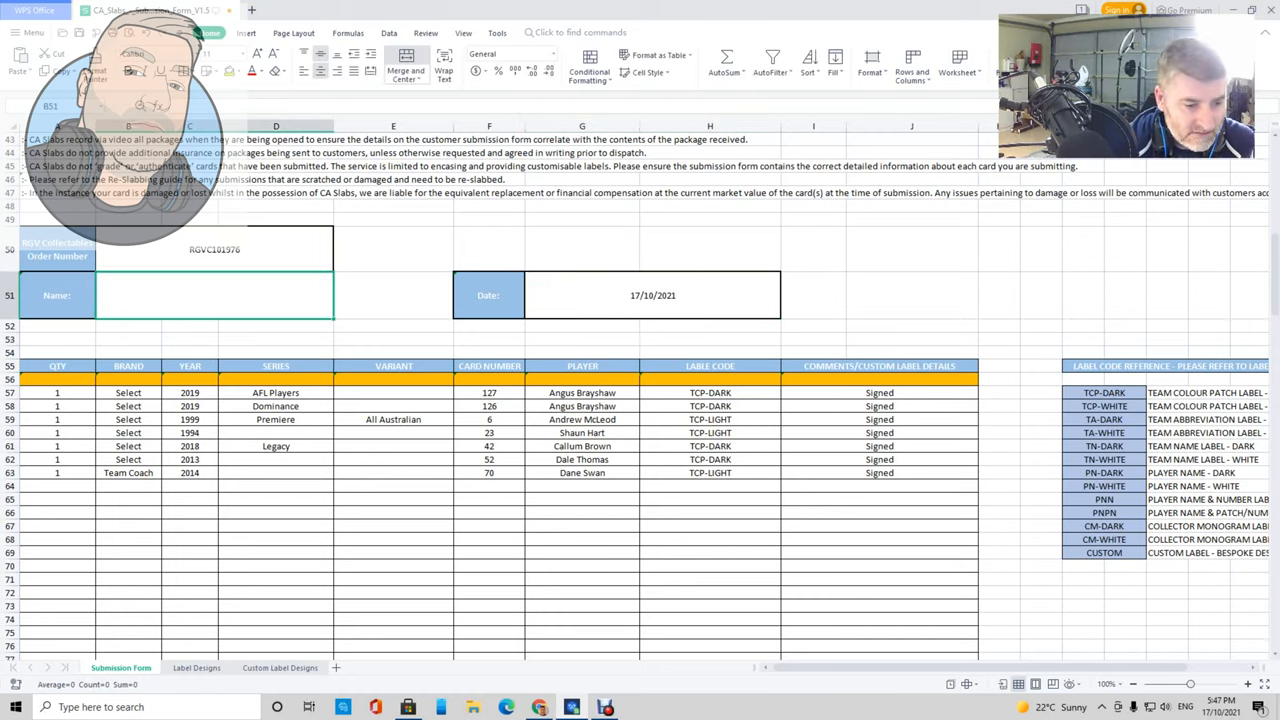
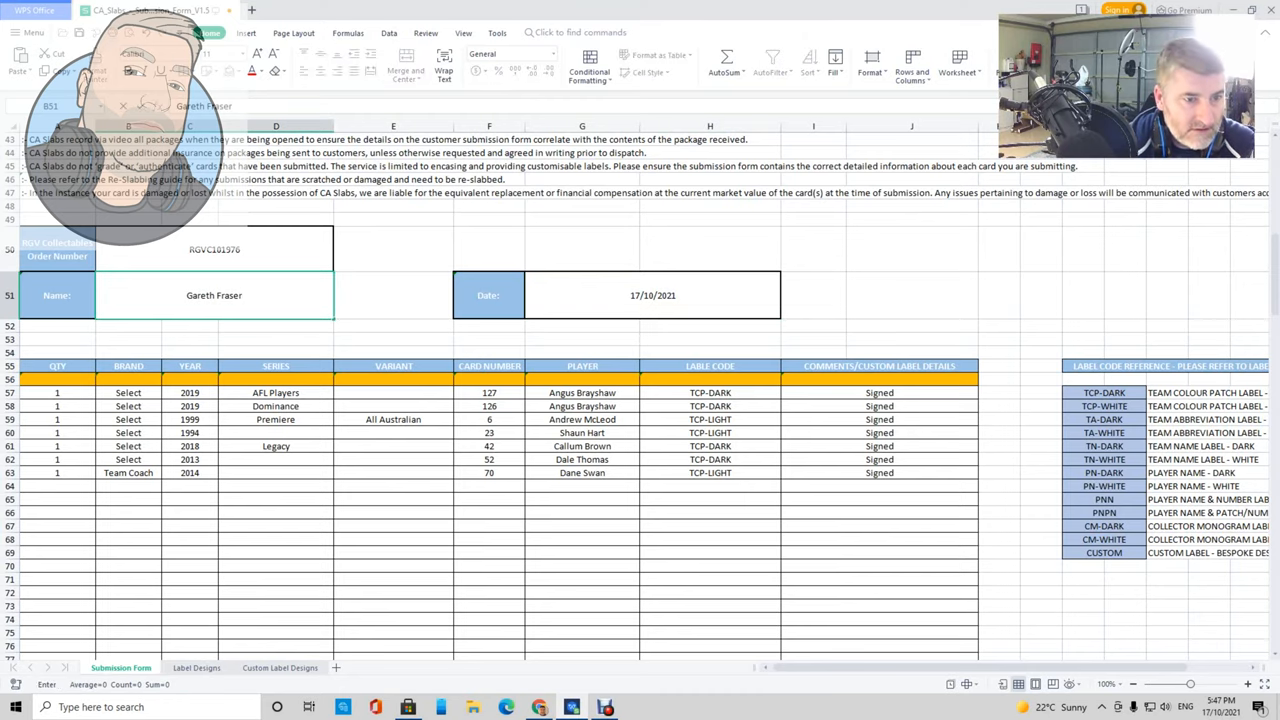
{"action": "scroll", "scroll_direction": "up", "scroll_amount": 3}
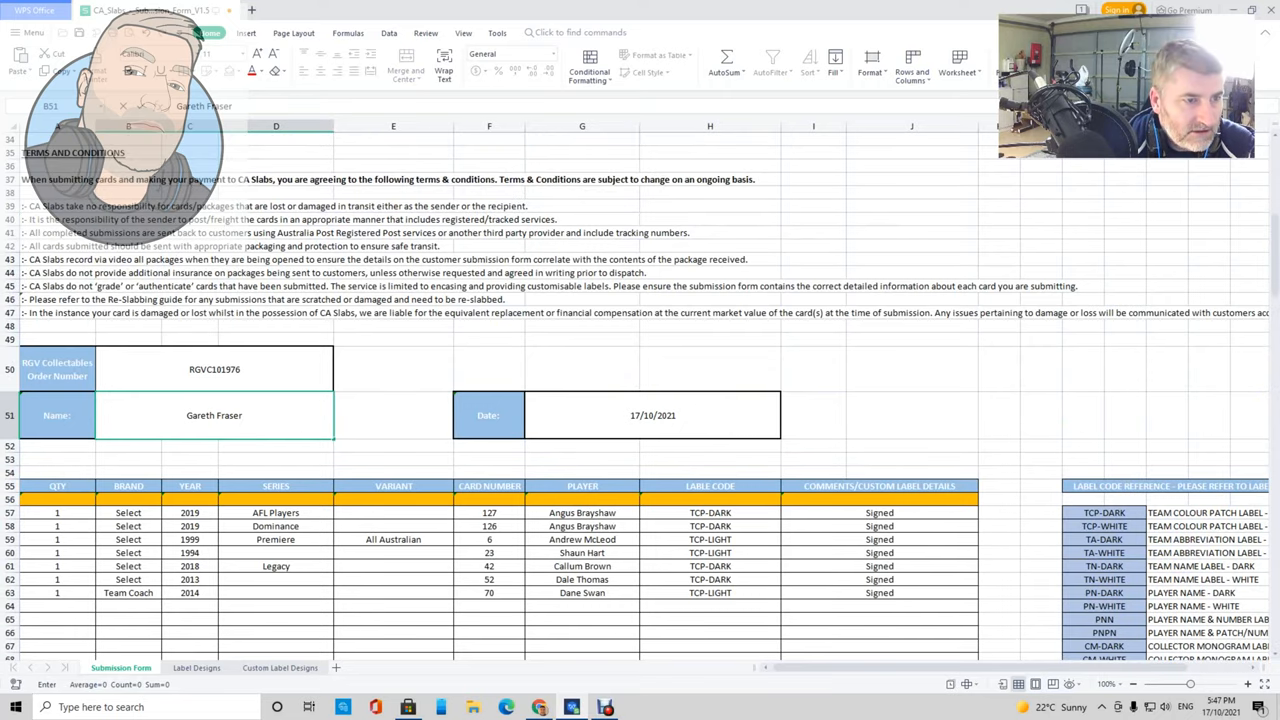
{"action": "scroll", "scroll_direction": "up", "scroll_amount": 3}
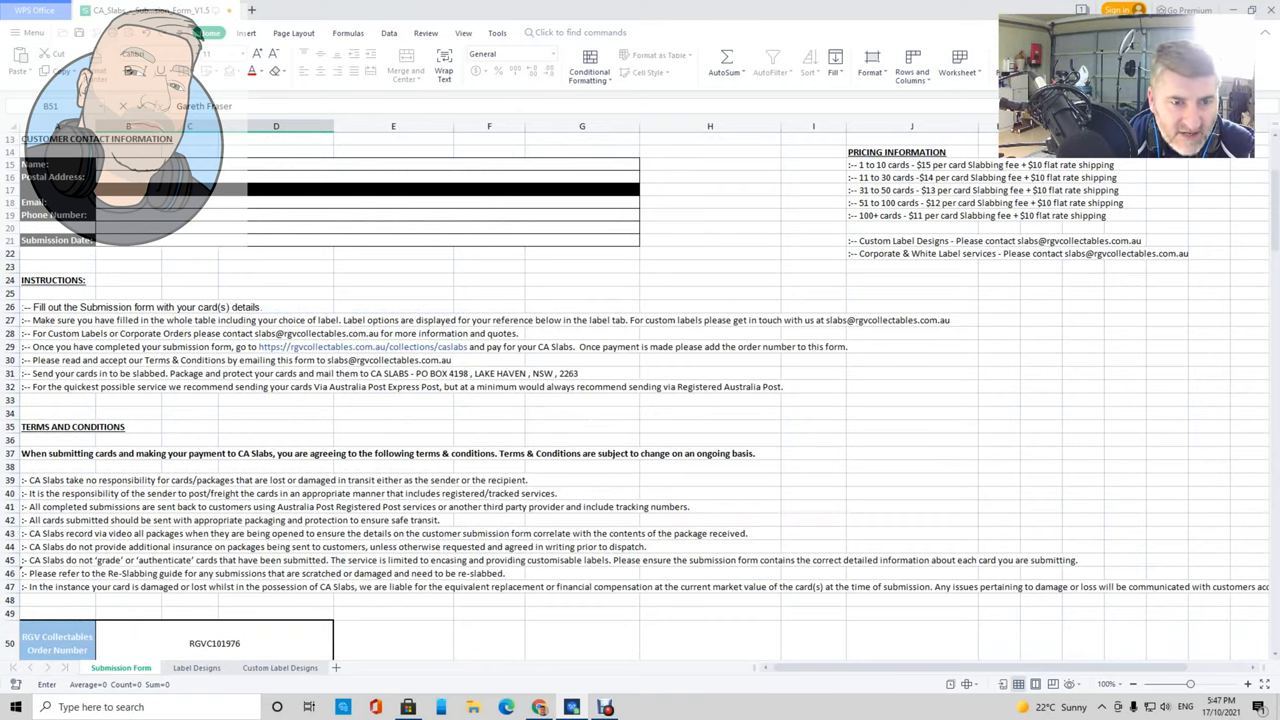
{"action": "scroll", "scroll_direction": "down", "scroll_amount": 3}
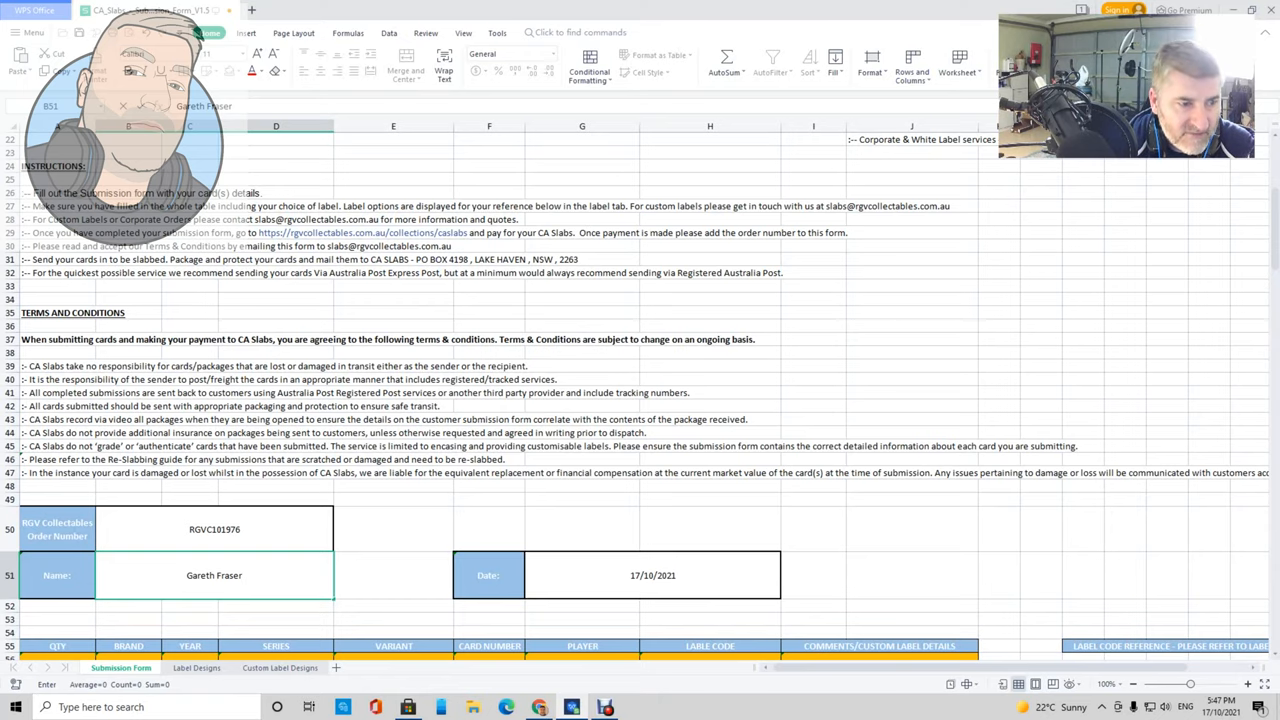
{"action": "scroll", "scroll_direction": "up", "scroll_amount": 3}
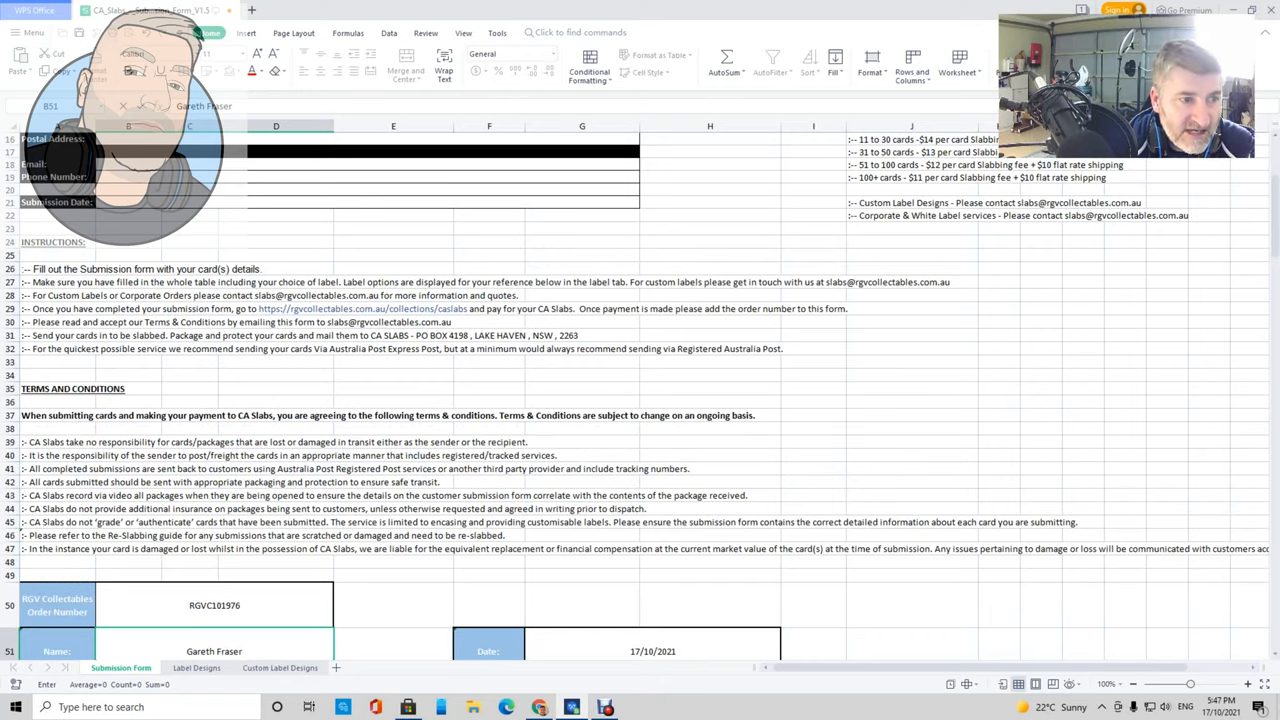
{"action": "scroll", "scroll_direction": "up", "scroll_amount": 3}
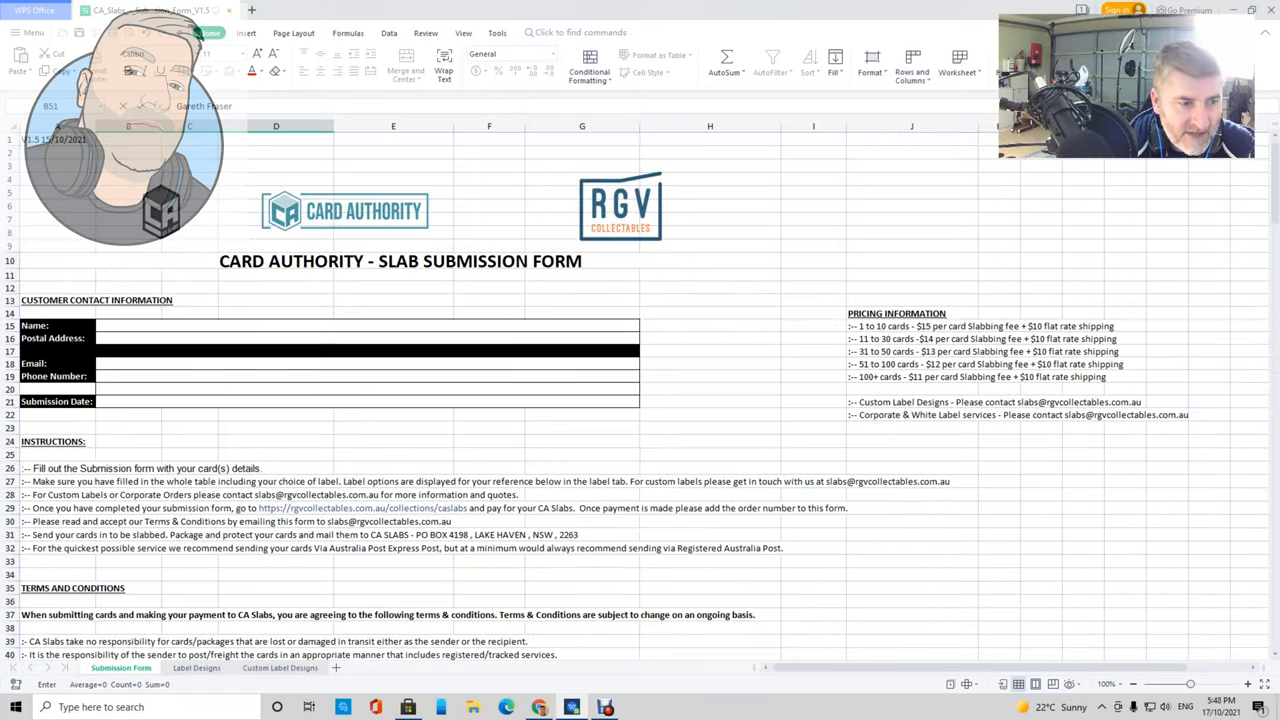